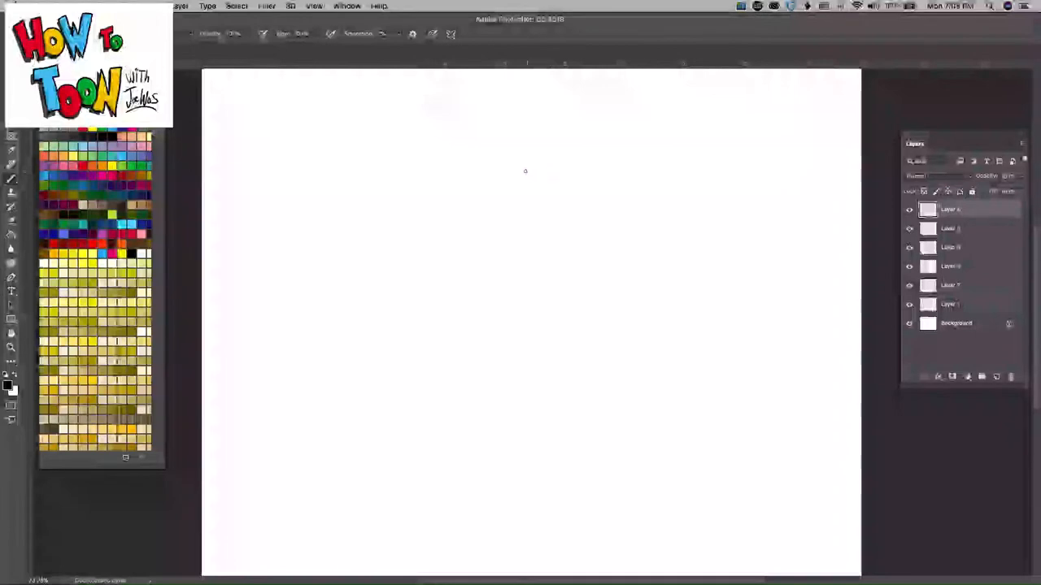
Step: Sketch two oval eyes with pupils, a snout line and a filled black nose
left_click_drag(524, 166, 537, 220)
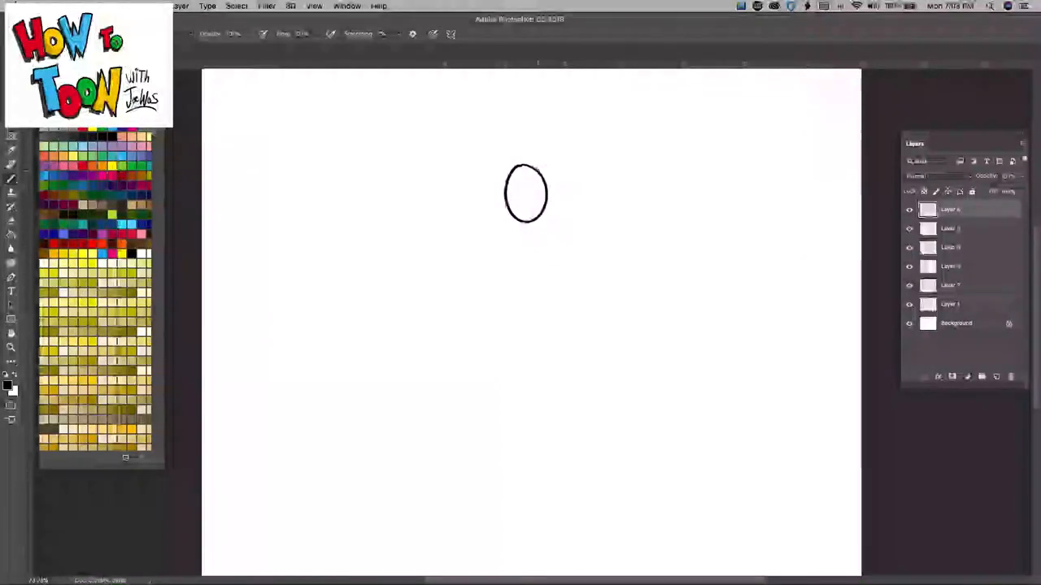
left_click_drag(549, 171, 566, 203)
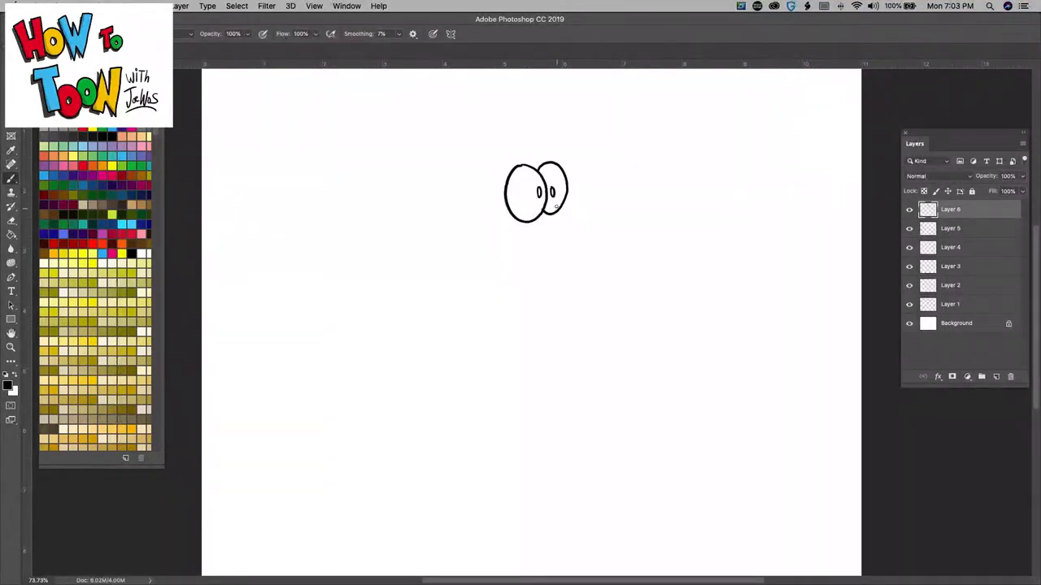
left_click_drag(556, 208, 584, 221)
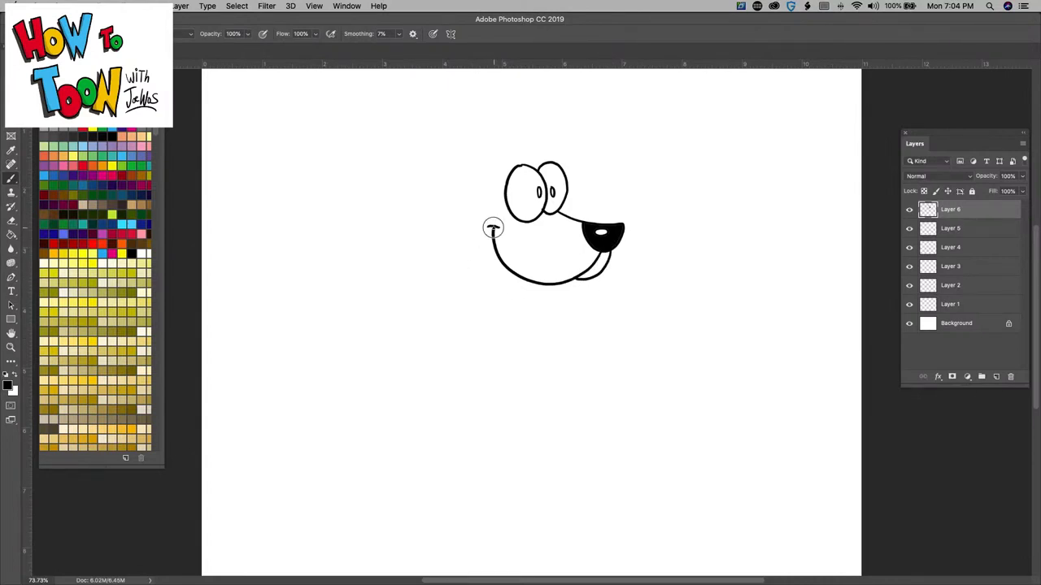
Step: Draw a curly hair tuft, a floppy ear with inner lines, a toothy grin and scalloped woolly neck
left_click_drag(492, 228, 501, 280)
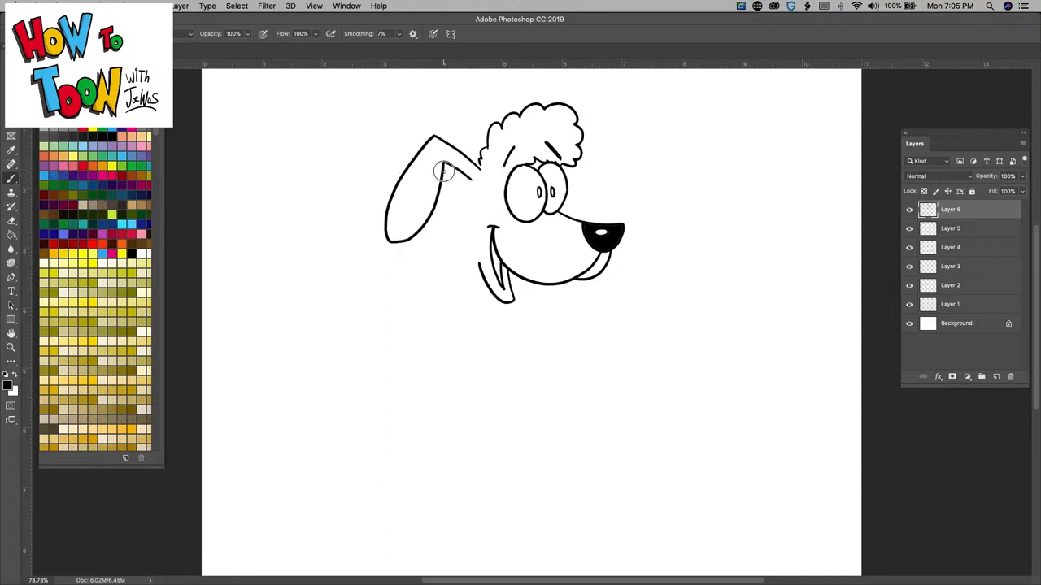
left_click_drag(442, 175, 480, 163)
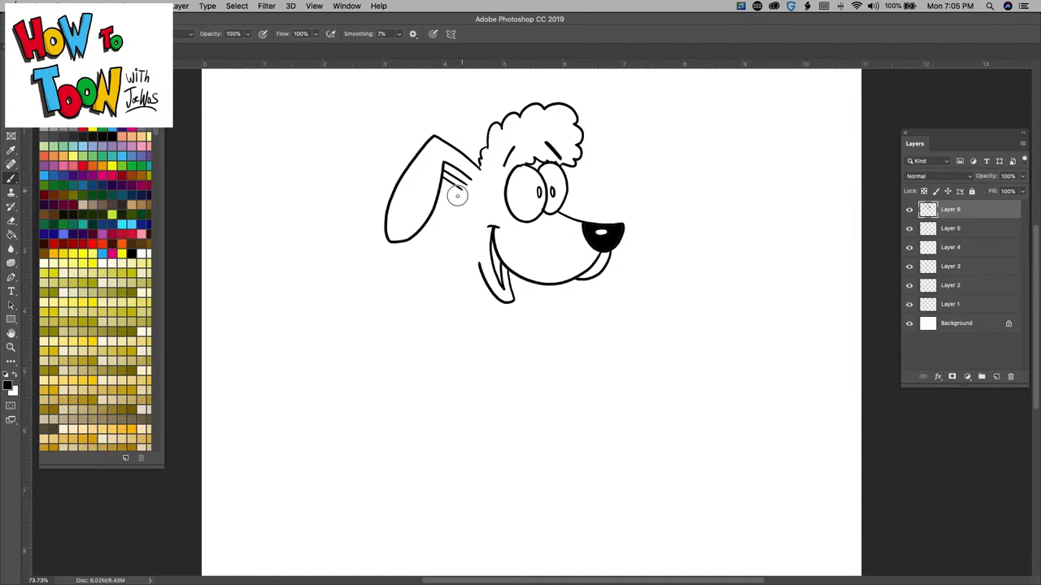
left_click_drag(472, 187, 415, 325)
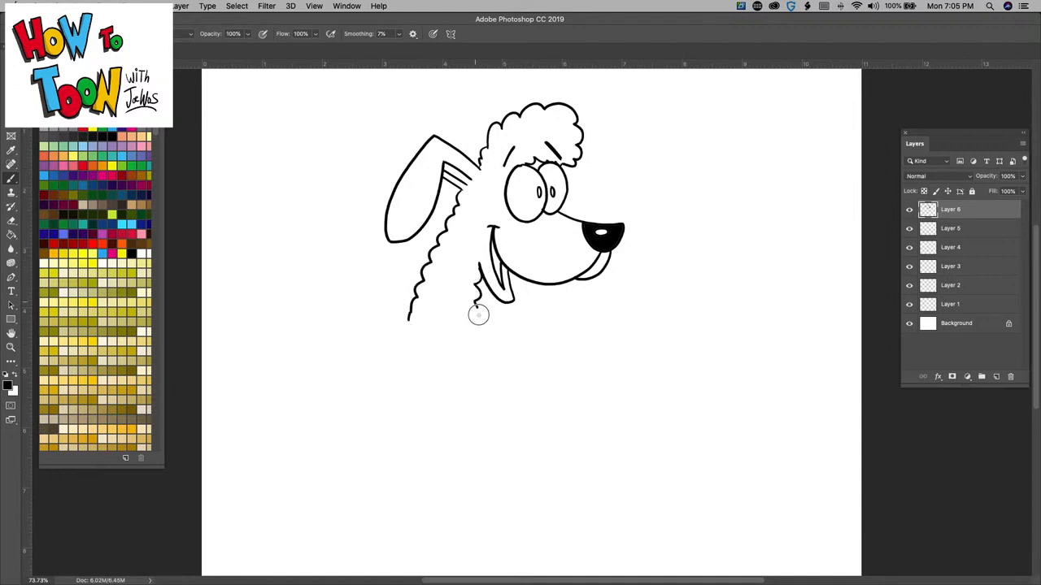
left_click_drag(478, 312, 470, 374)
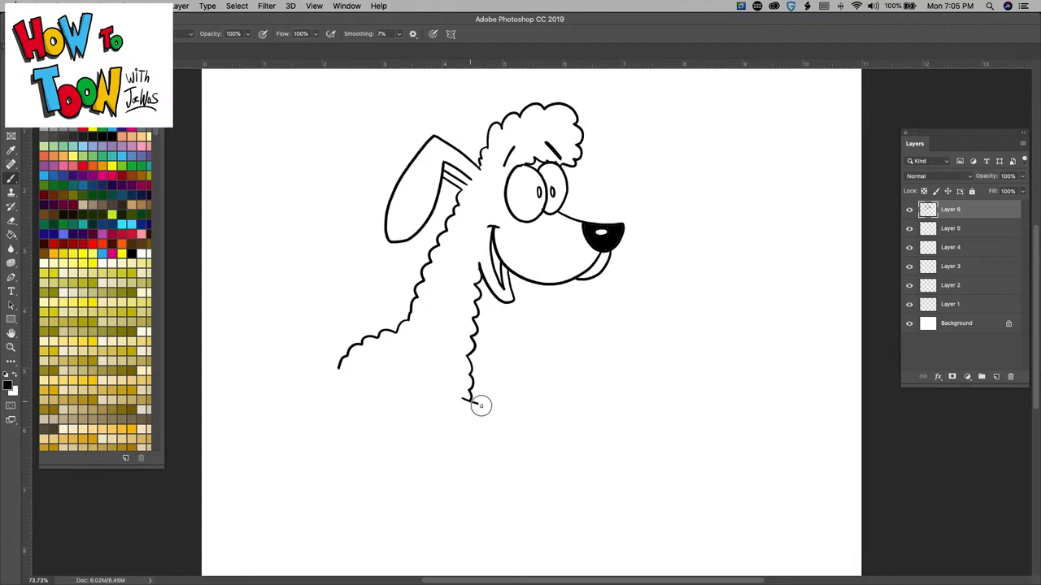
Step: Draw a fin-shaped front leg with inner lines, neck shading and the fluffy body outline
left_click_drag(468, 407, 488, 463)
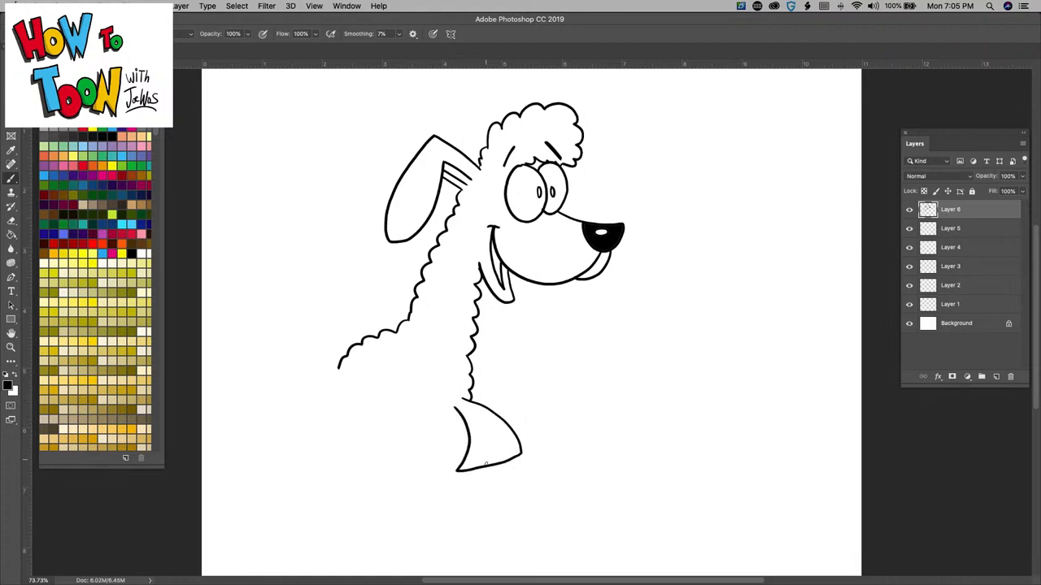
left_click_drag(471, 439, 504, 455)
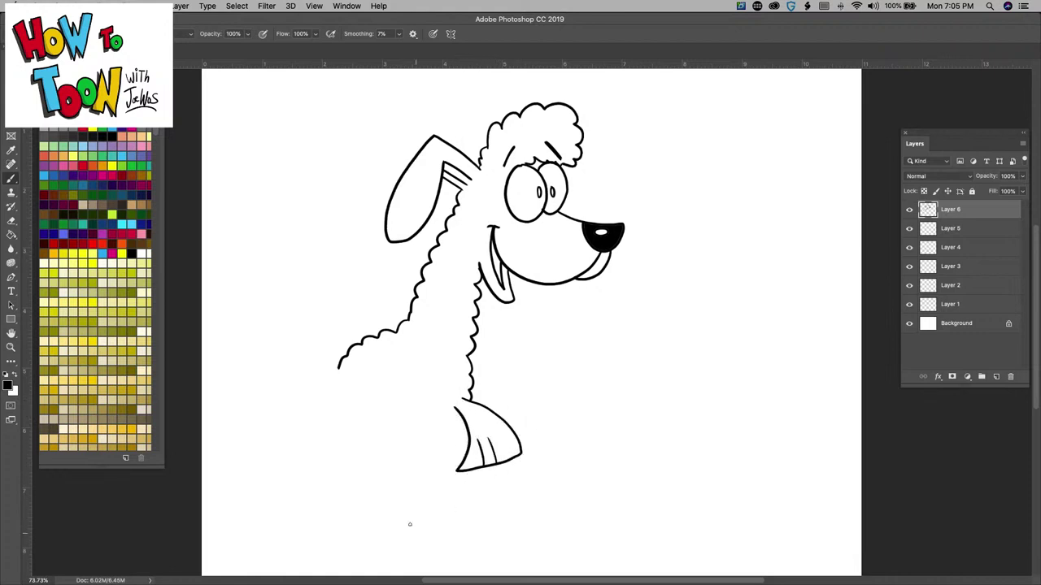
left_click_drag(399, 366, 426, 377)
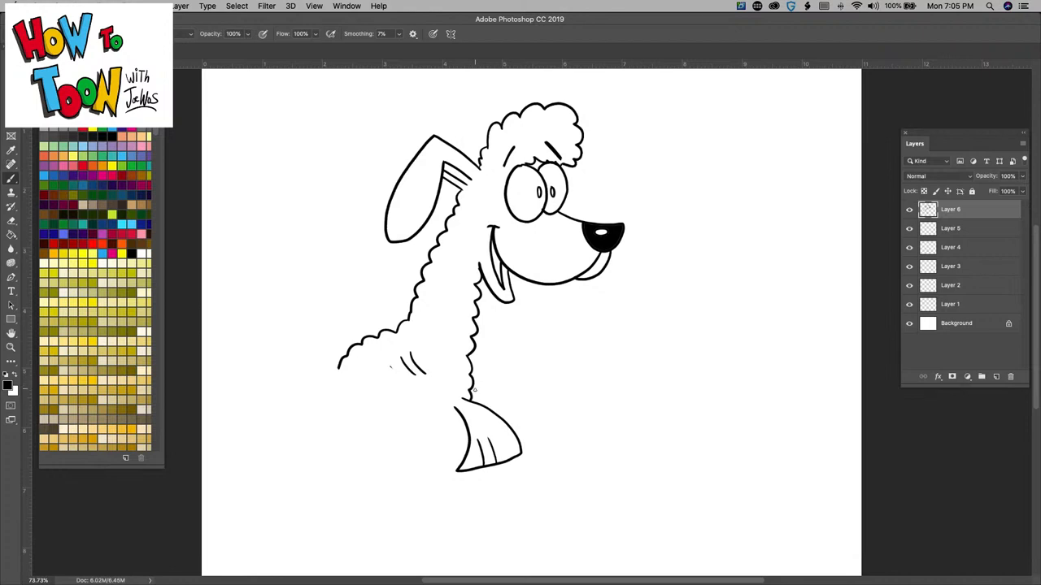
left_click_drag(475, 391, 527, 410)
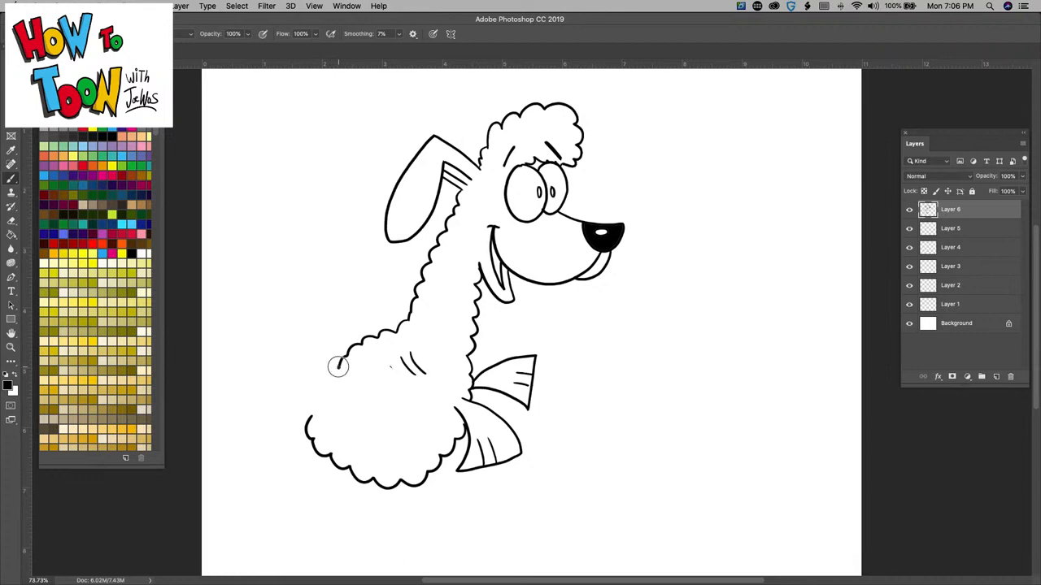
Step: Add the back fin, tail fin, second ear and small sweat drops
left_click_drag(338, 365, 300, 296)
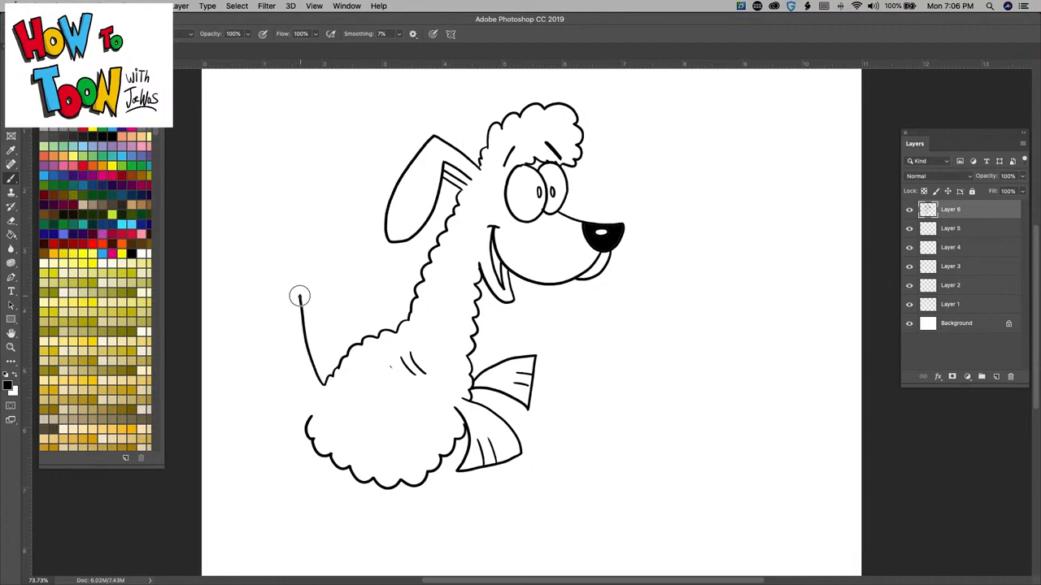
left_click_drag(299, 296, 253, 471)
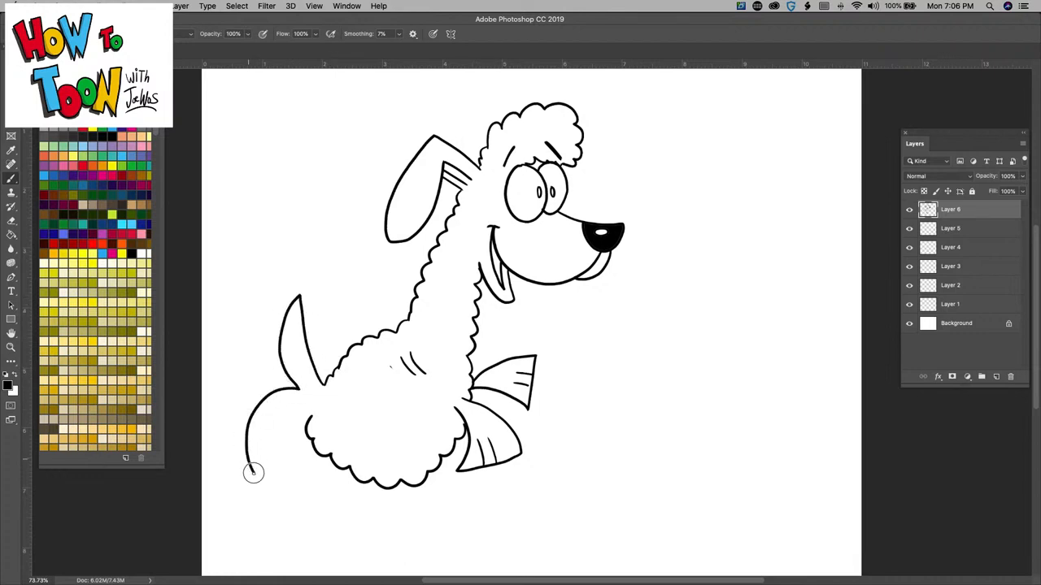
left_click_drag(252, 472, 289, 345)
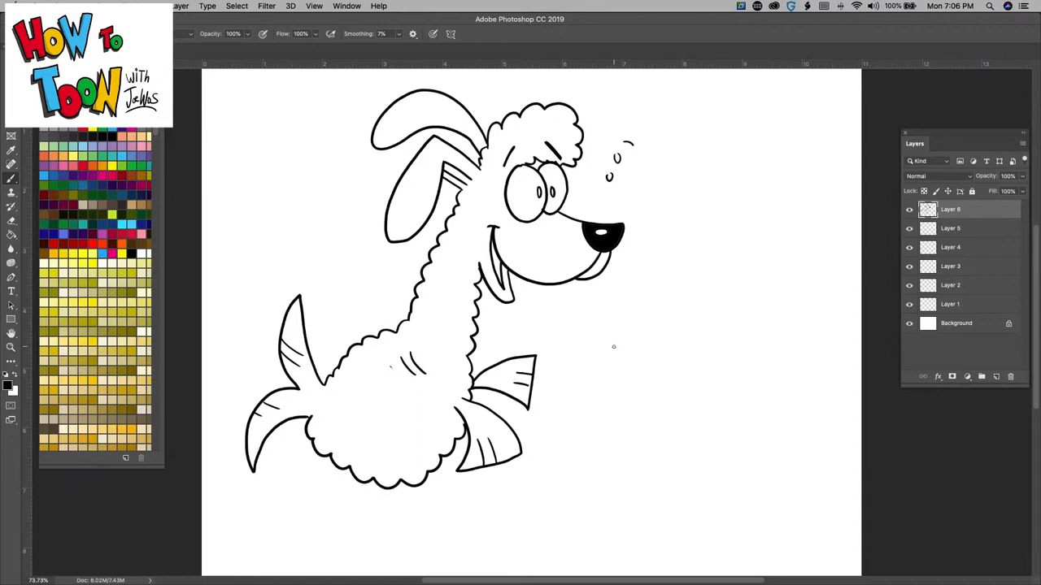
Step: Write the name DOMMASH beside the creature and sign the drawing
left_click_drag(610, 350, 621, 370)
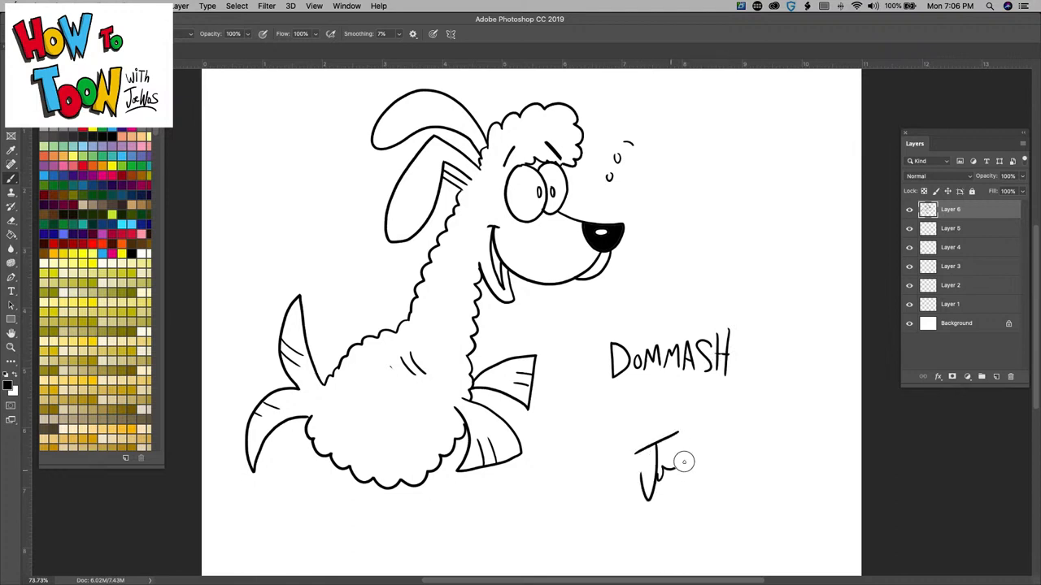
left_click_drag(675, 463, 707, 487)
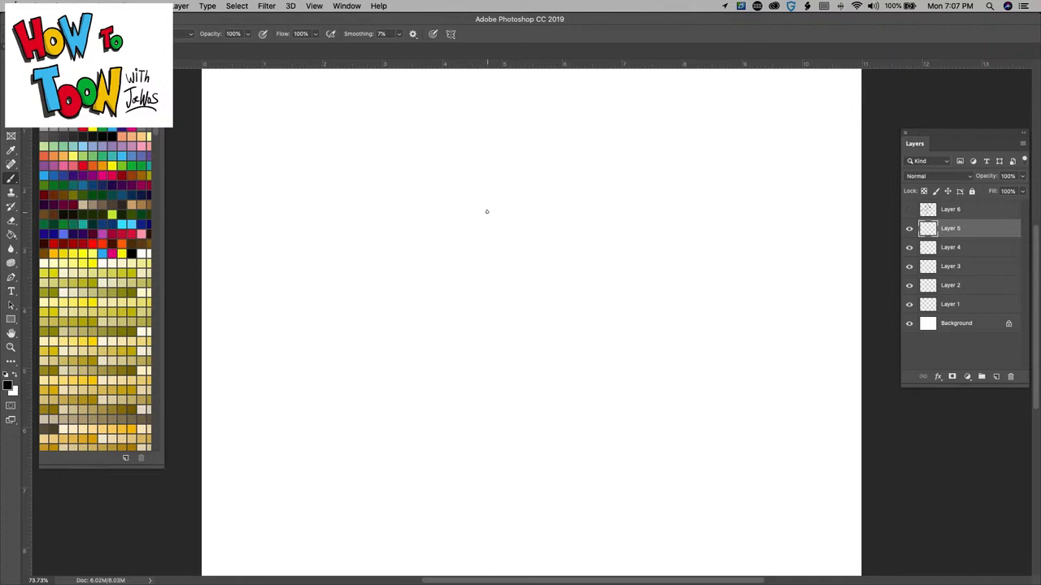
mouse_move(494, 192)
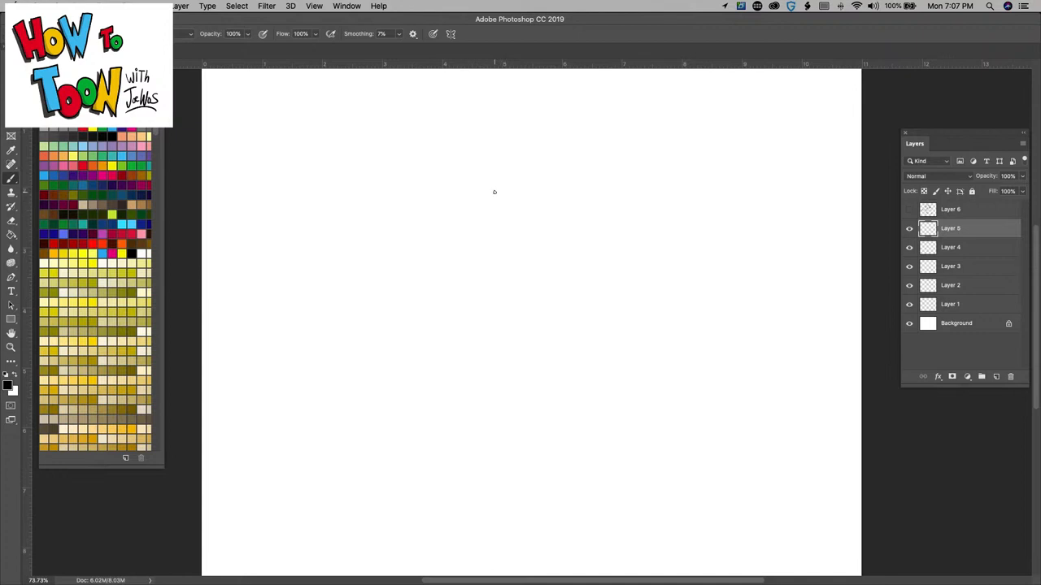
Step: Draw two overlapping oval eyes and fill them black, leaving white highlights
left_click_drag(501, 192, 514, 241)
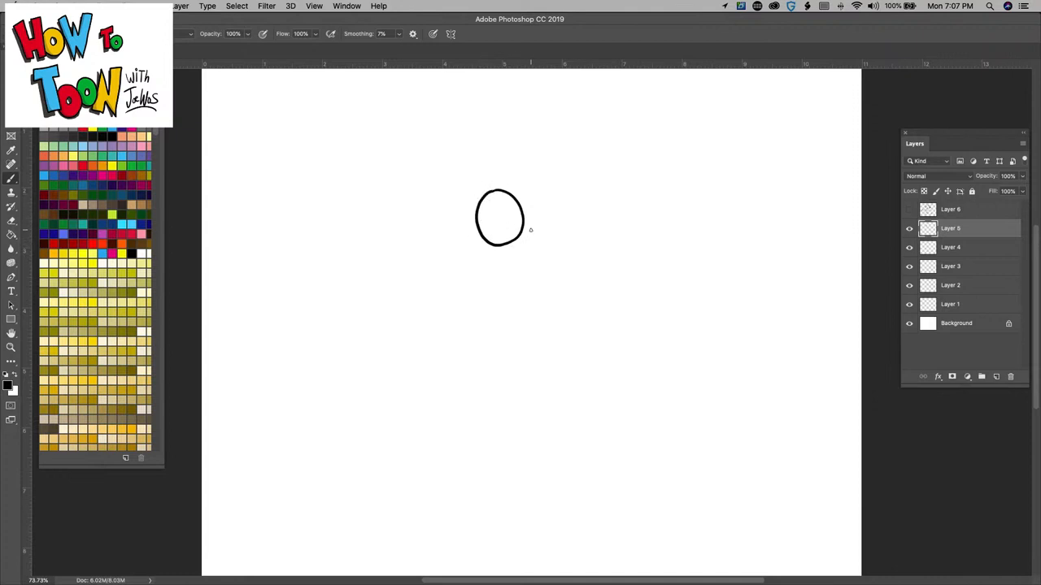
left_click_drag(529, 196, 556, 236)
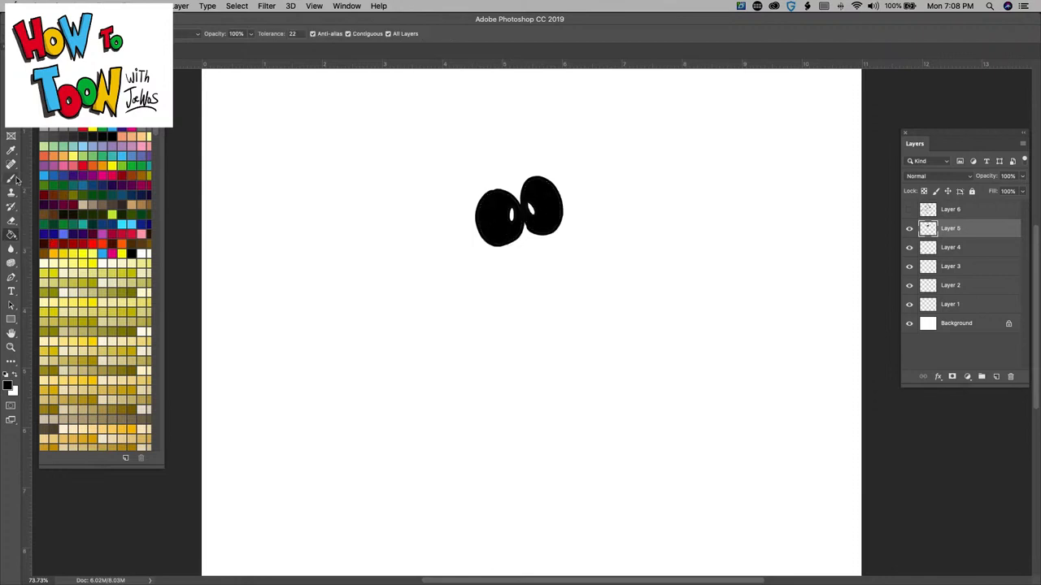
left_click(13, 177)
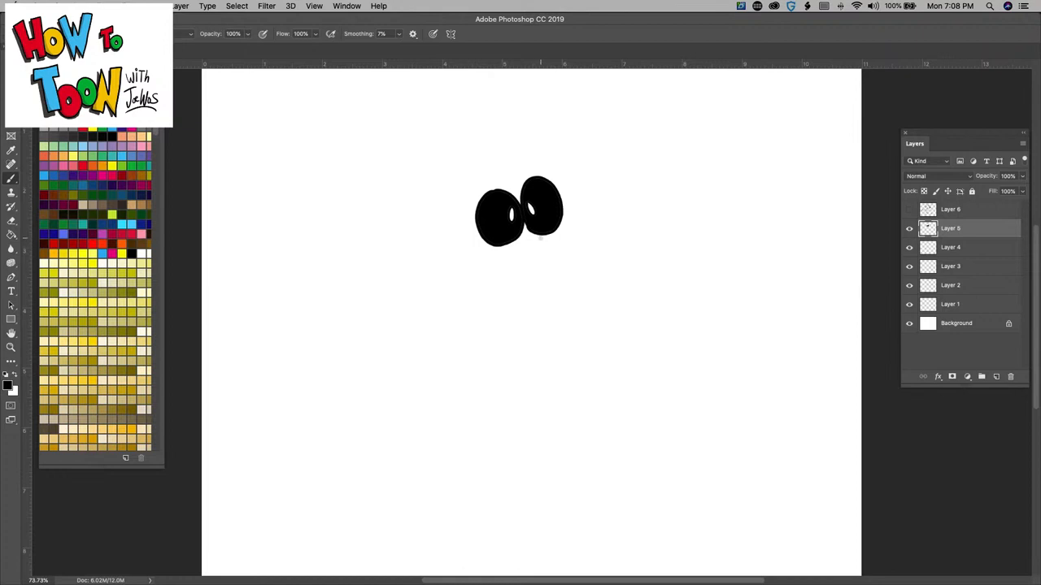
Step: Draw a curled snout, an open mouth with a tooth, and fill the mouth black
left_click_drag(528, 244, 553, 240)
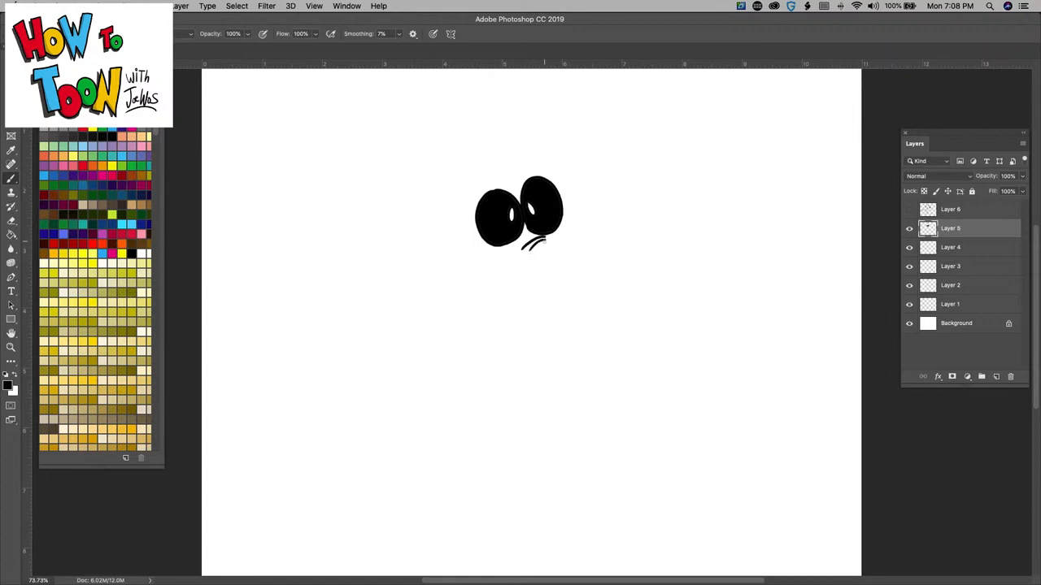
left_click_drag(545, 244, 577, 241)
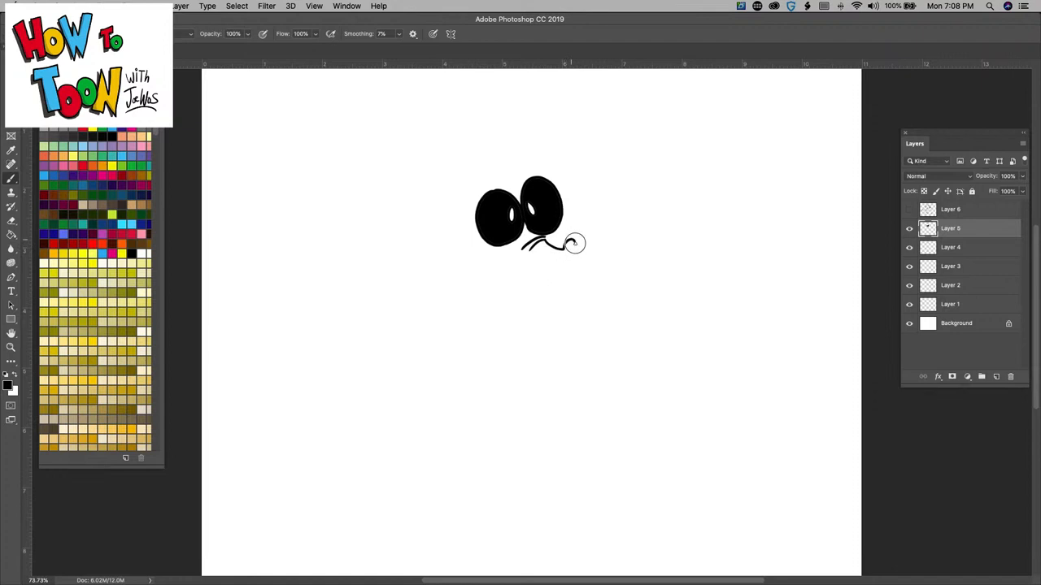
left_click_drag(570, 244, 504, 276)
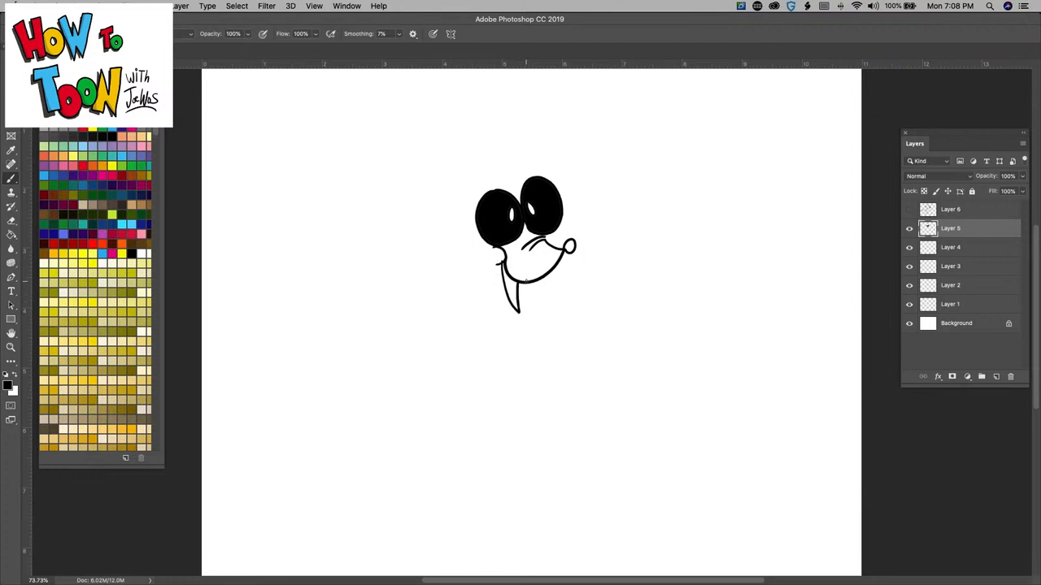
left_click_drag(520, 312, 521, 328)
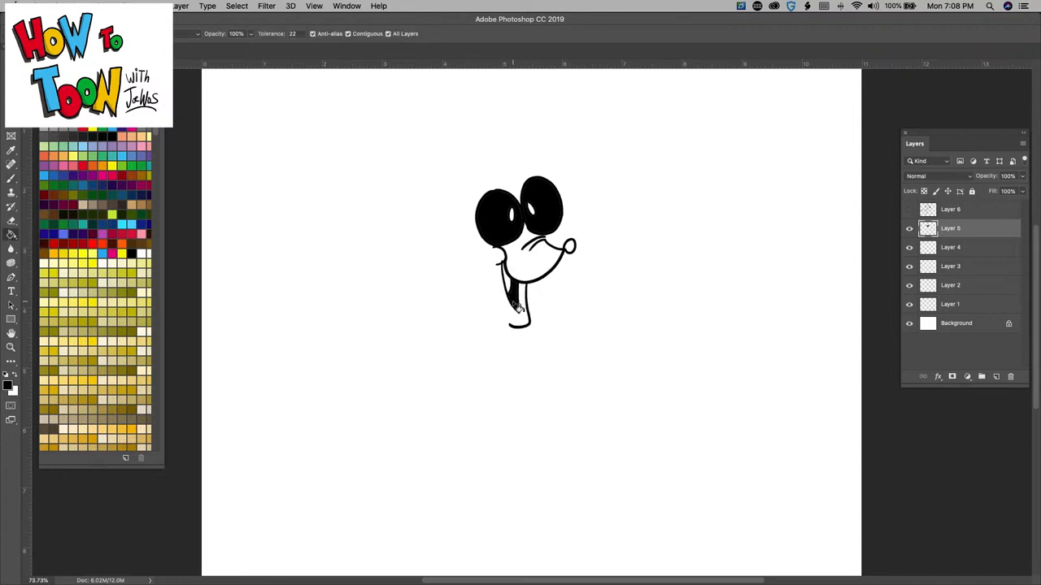
left_click(12, 177)
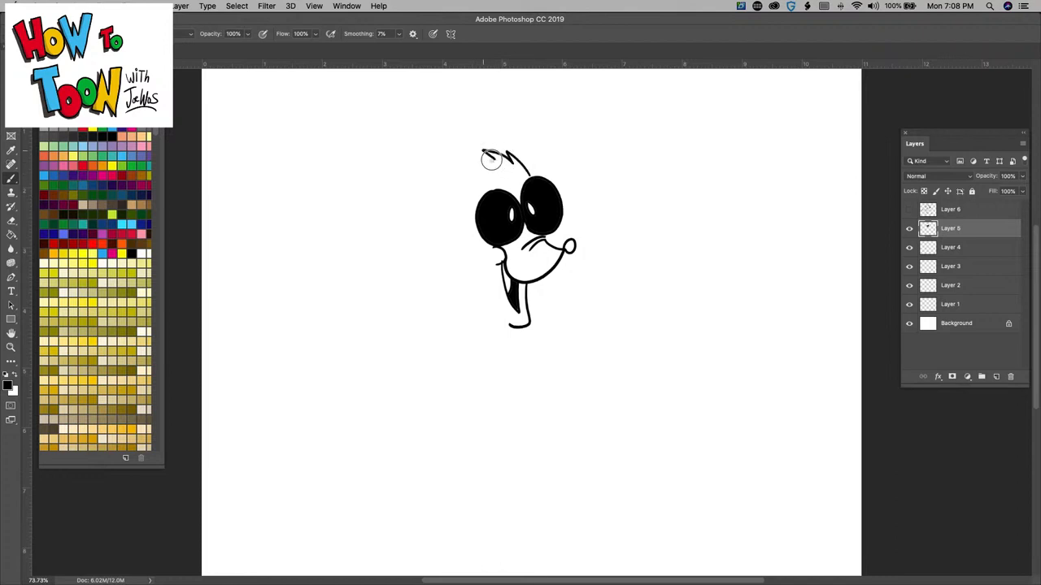
Step: Draw two tall pointed ears with inner lines and a spiky fur tuft above the eyes
left_click_drag(520, 149, 431, 187)
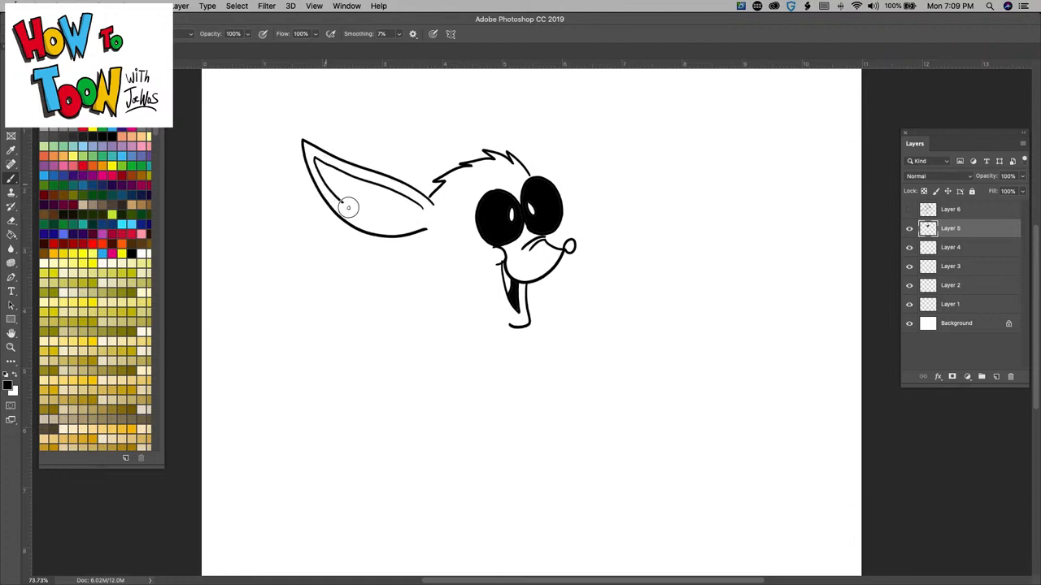
left_click_drag(350, 208, 410, 215)
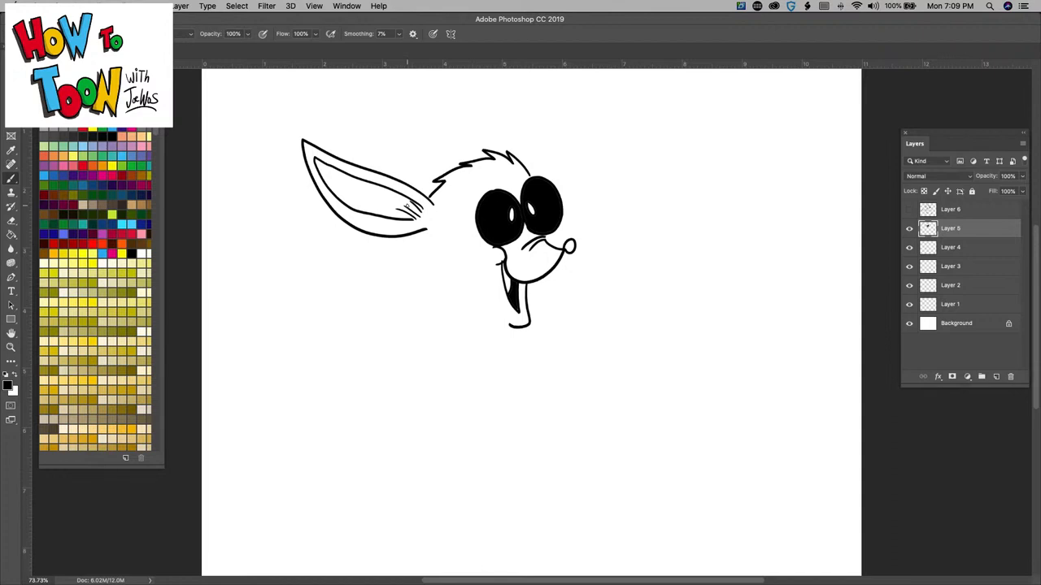
left_click_drag(537, 155, 618, 90)
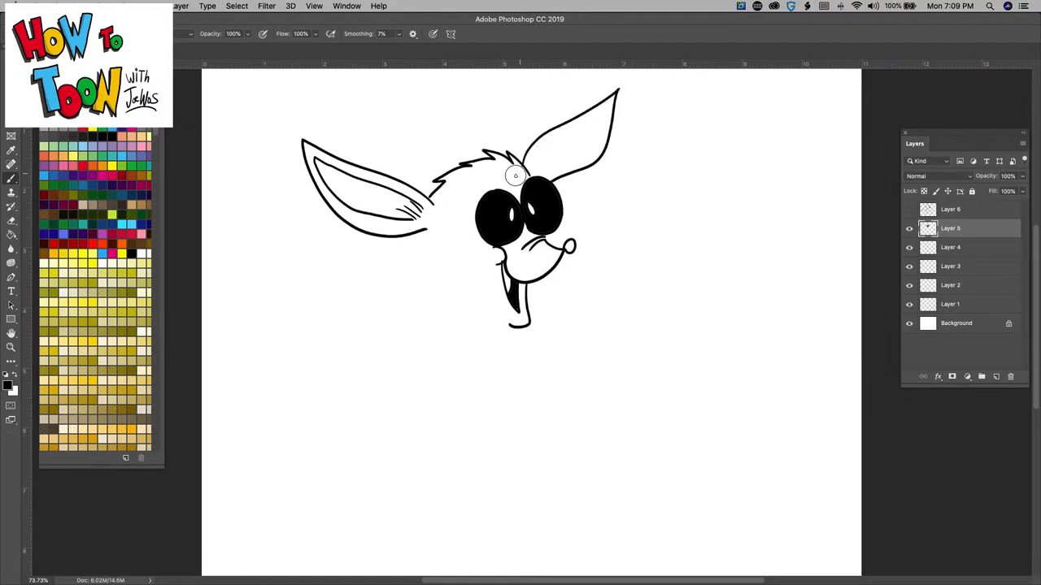
left_click_drag(501, 166, 520, 179)
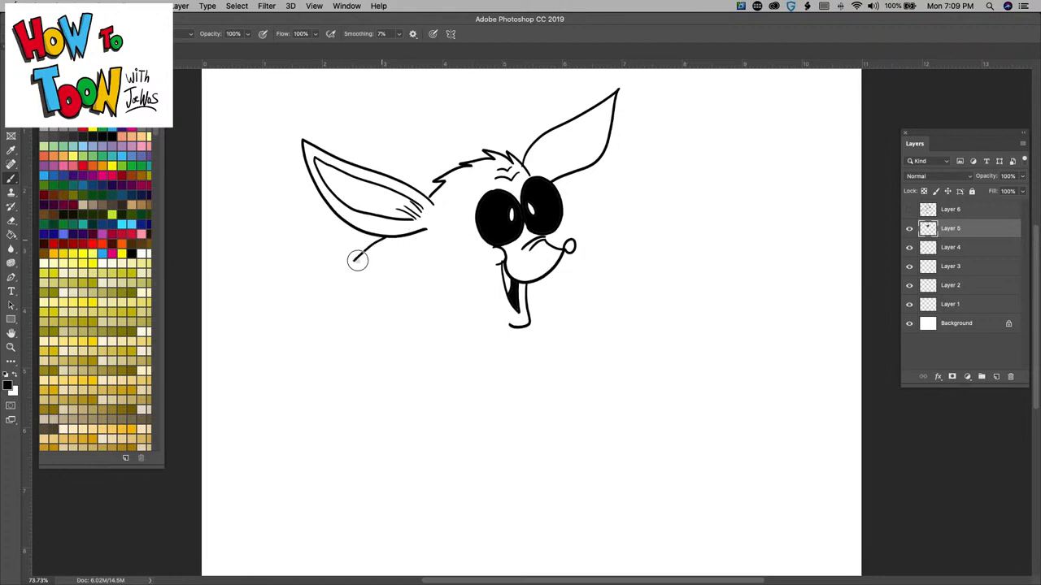
Step: Sketch shaggy fur down the left side and a curled hind leg with toes
left_click_drag(357, 261, 361, 392)
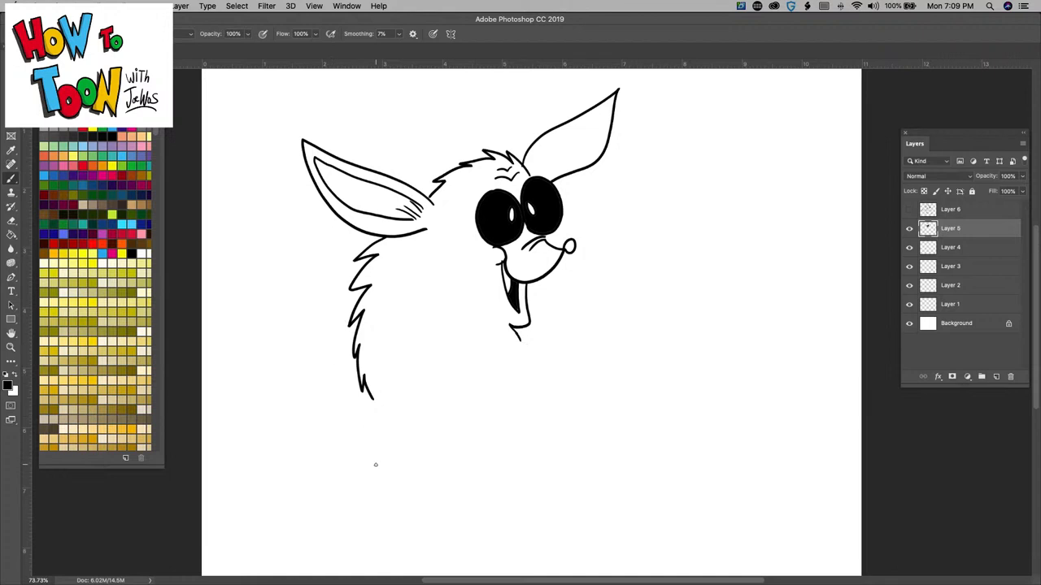
mouse_move(392, 374)
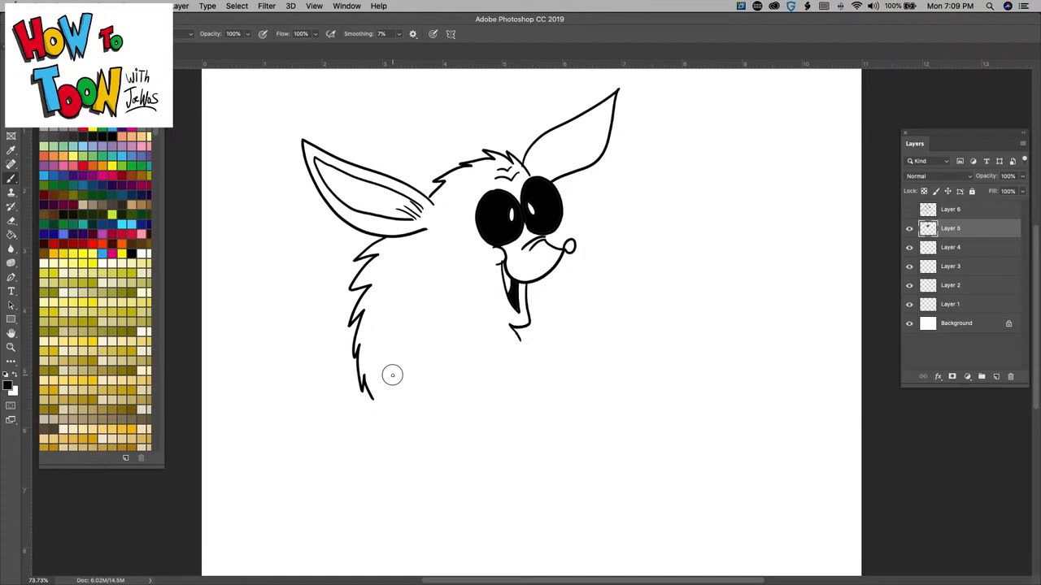
left_click_drag(394, 374, 414, 399)
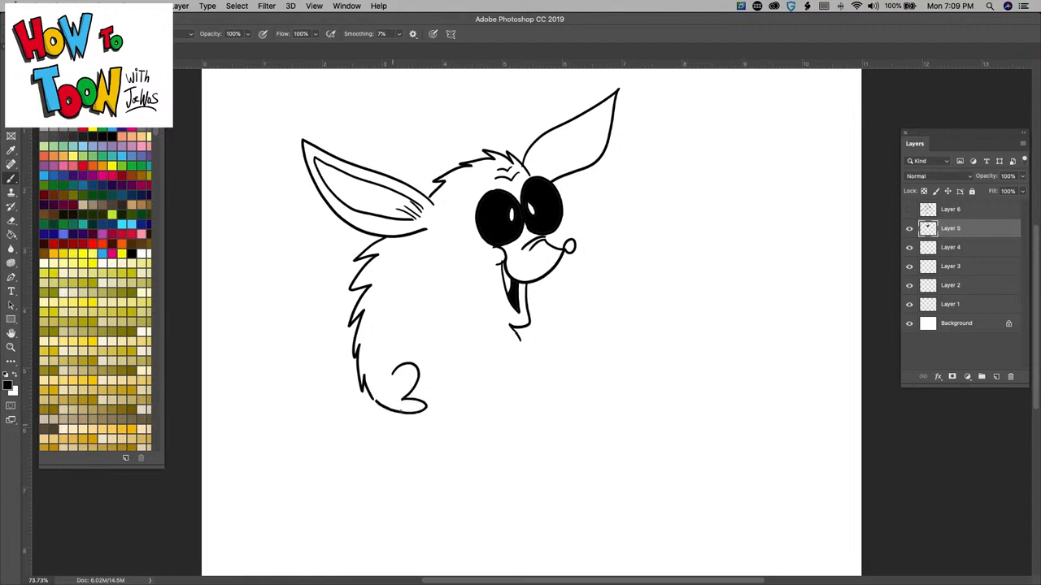
left_click_drag(404, 410, 422, 406)
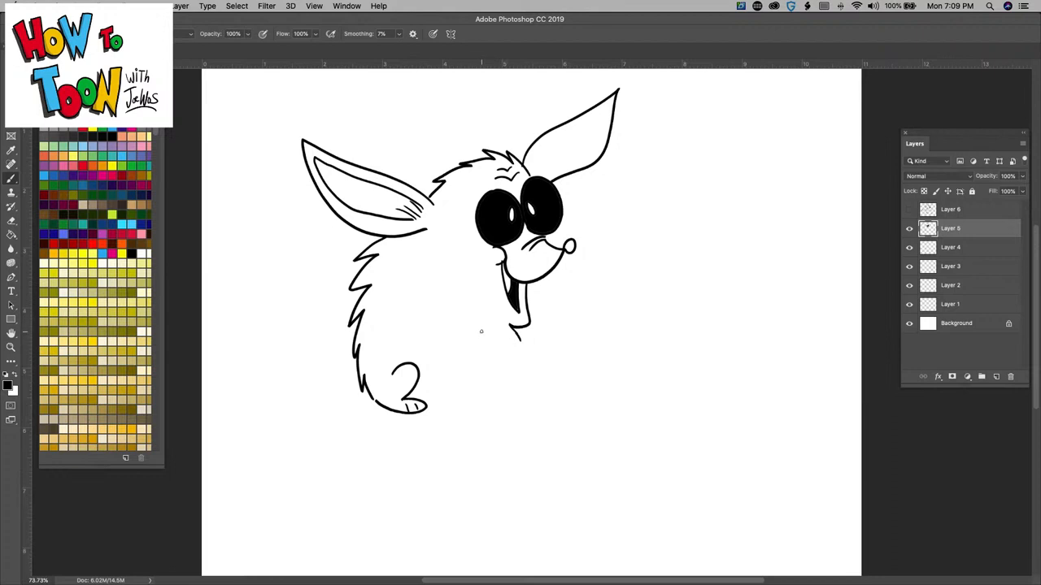
Step: Draw a small arm with a clawed paw and a fur tuft closing the chest outline
left_click_drag(488, 336, 512, 344)
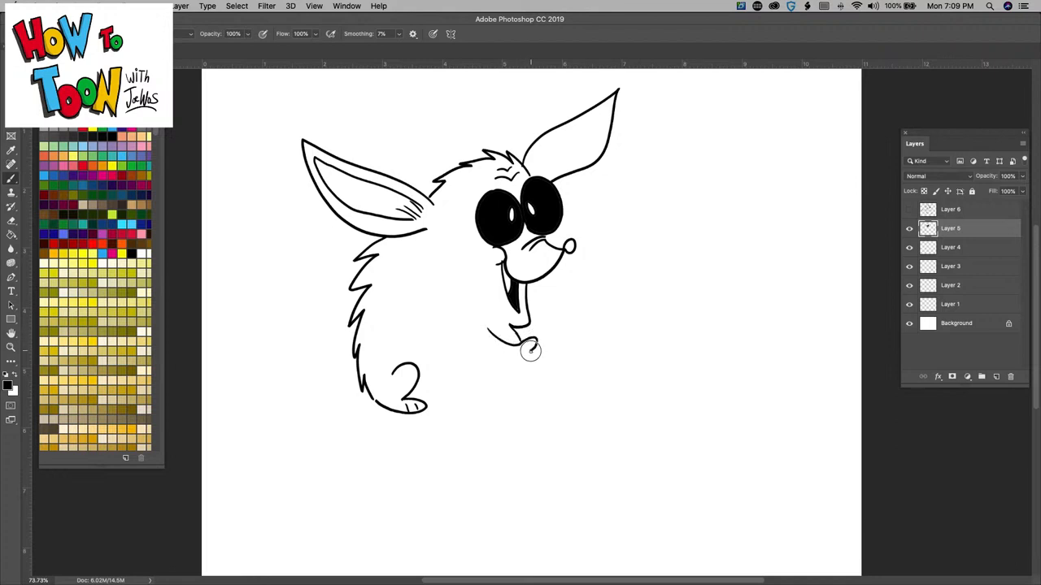
left_click_drag(529, 350, 521, 371)
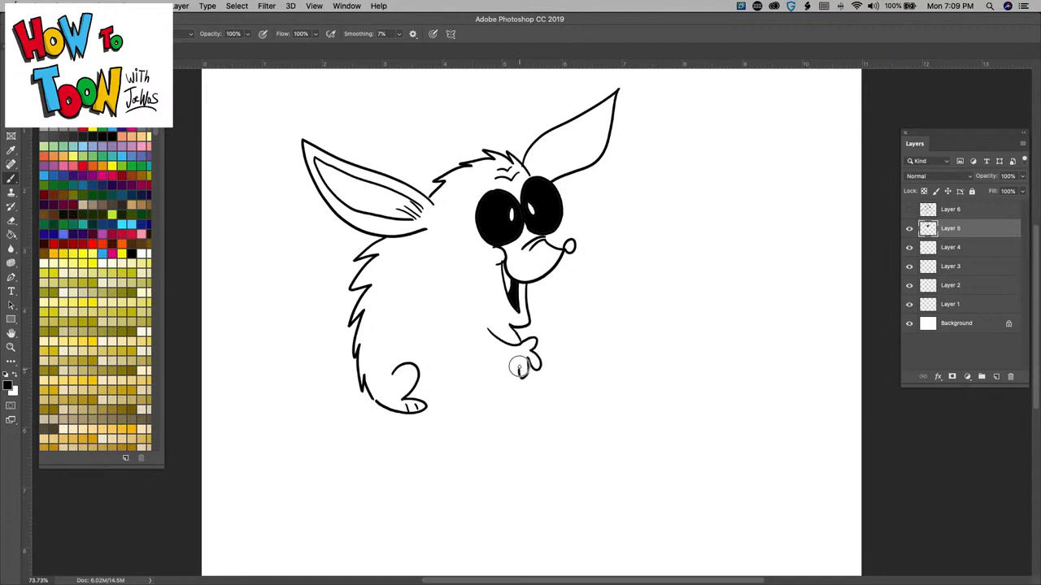
left_click_drag(521, 366, 504, 349)
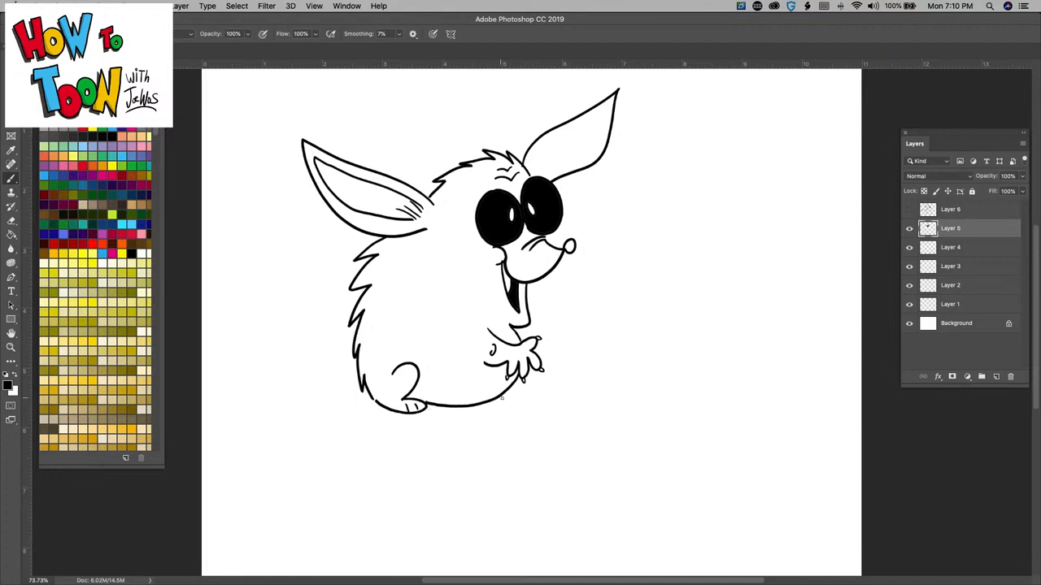
left_click_drag(480, 382, 520, 407)
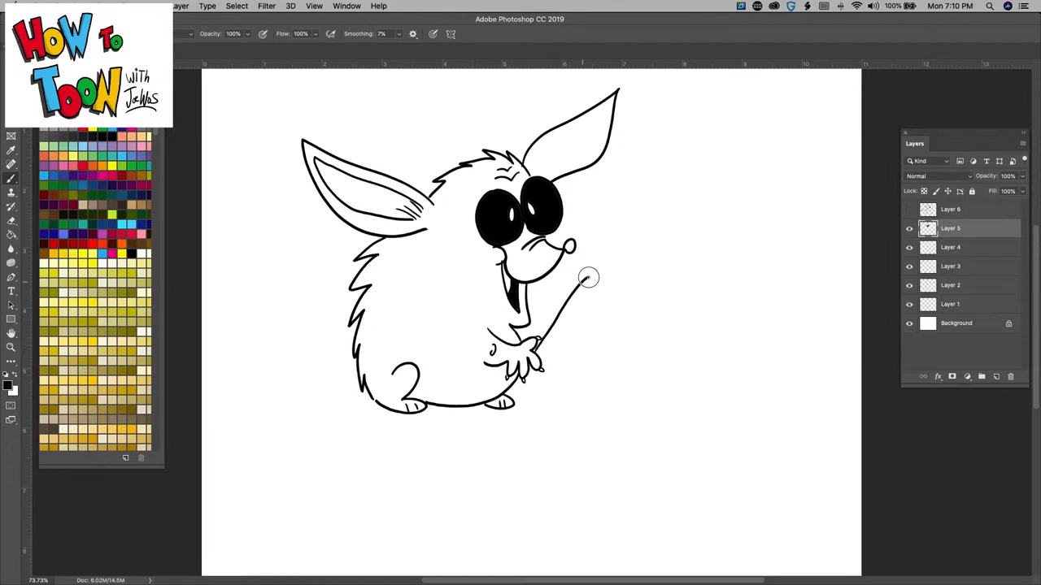
Step: Draw a long rounded club gripped in the paw, reaching up beside the nose
left_click_drag(589, 276, 566, 365)
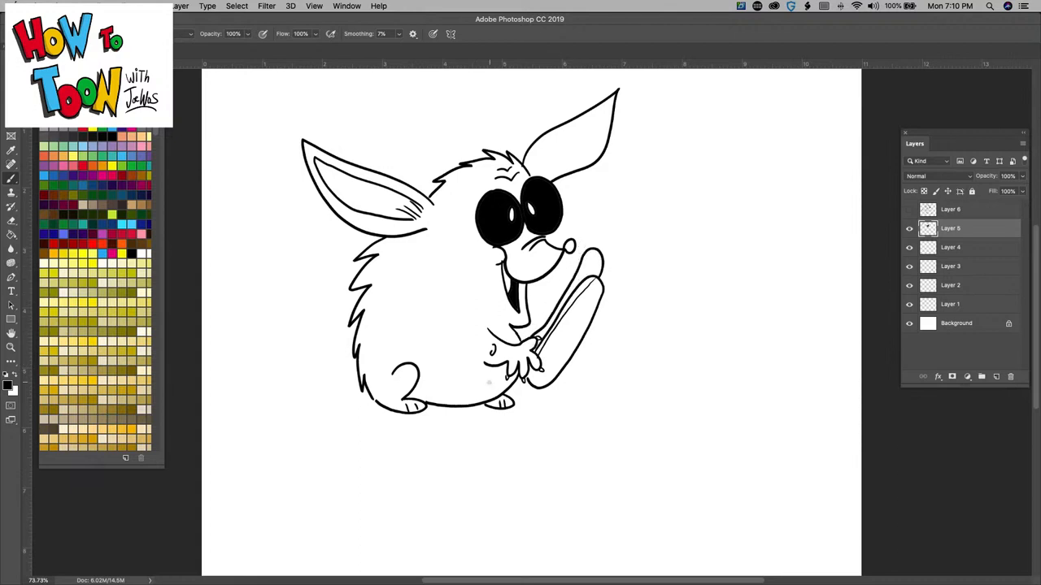
mouse_move(566, 280)
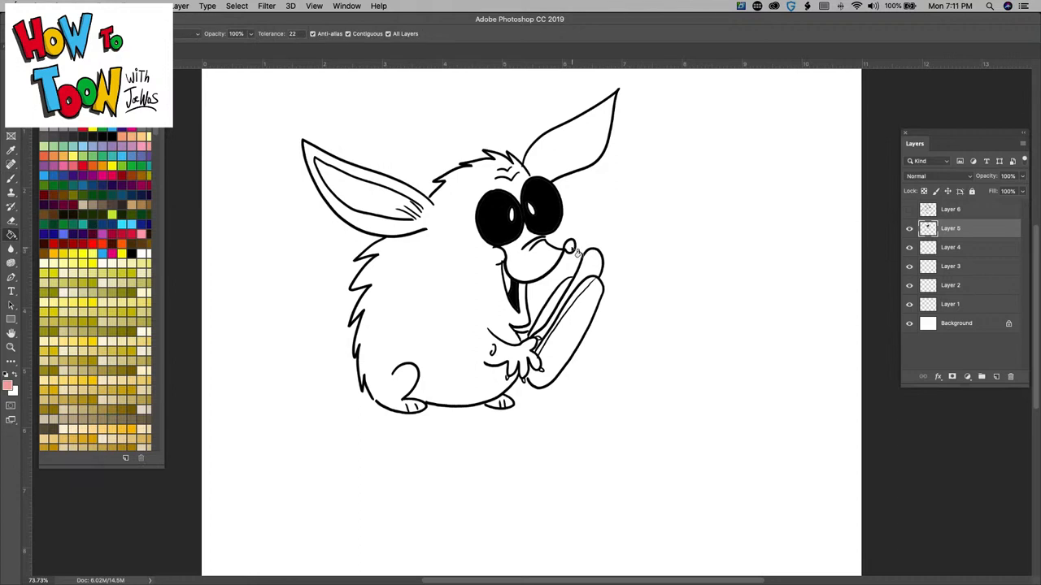
Step: Fill the nose pink, then pick a lighter orange-brown shade in the Color Picker for the held object
left_click(572, 246)
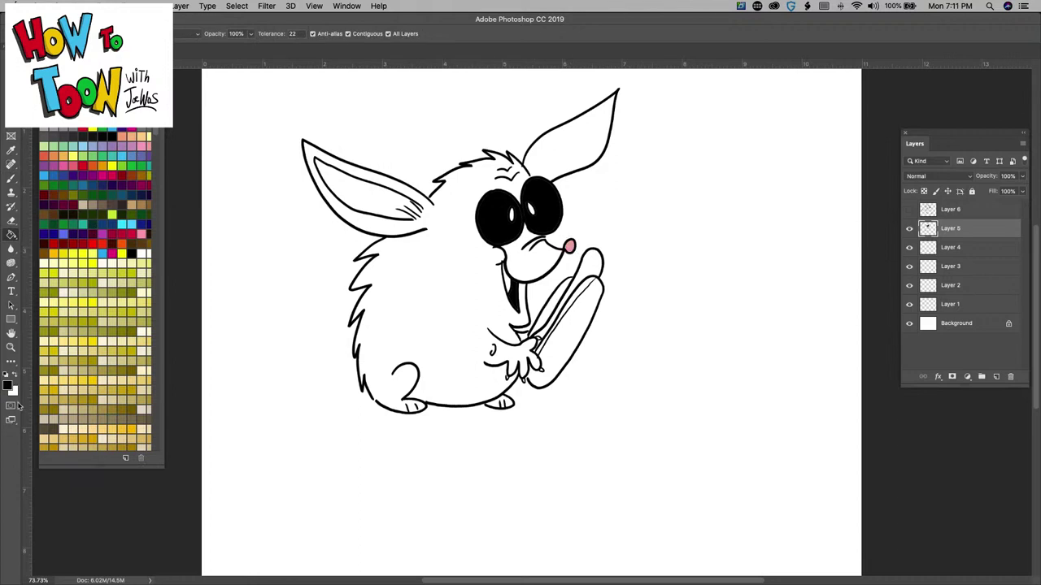
mouse_move(29, 377)
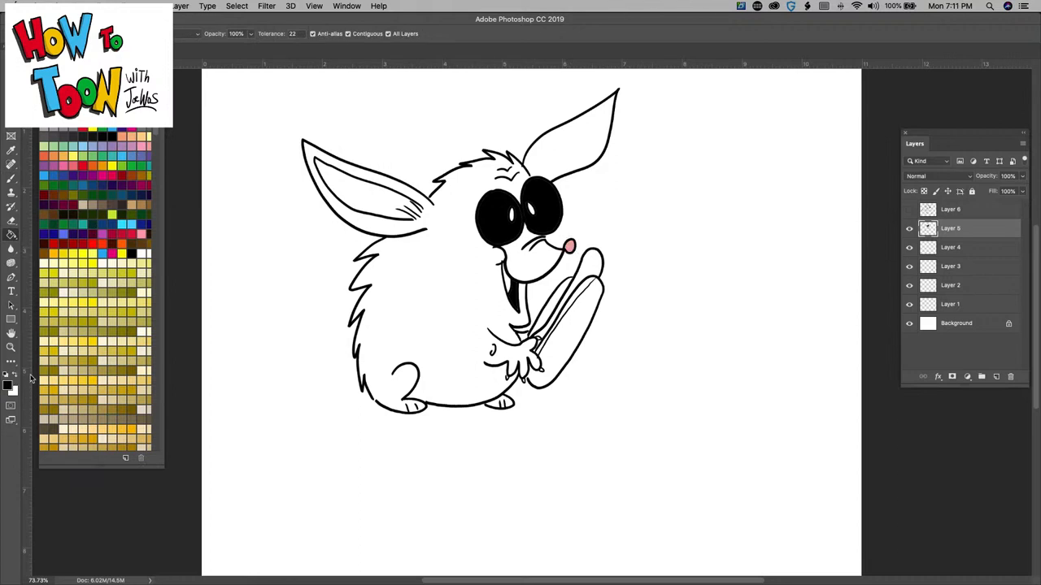
left_click(6, 383)
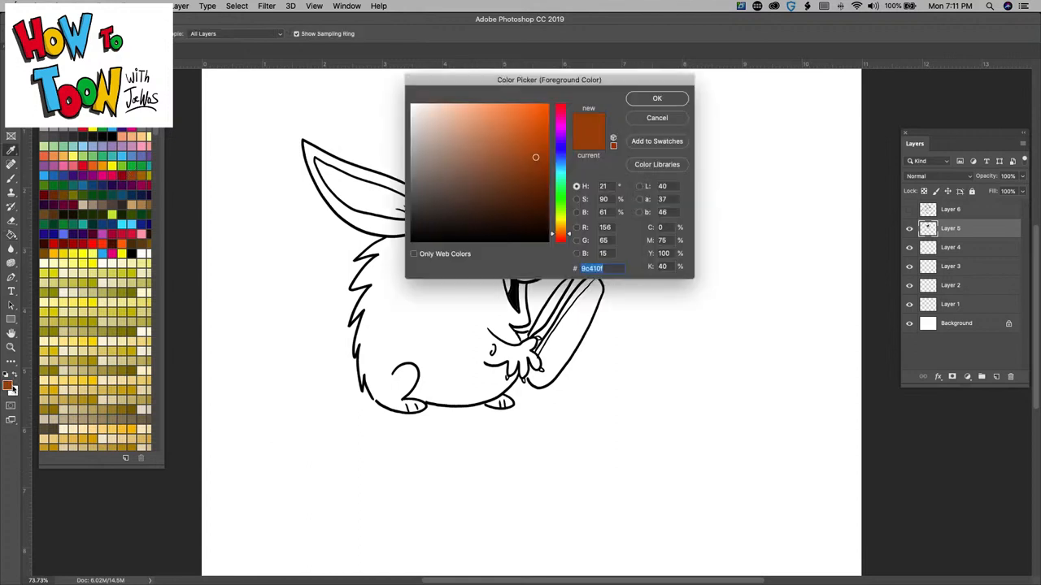
left_click(498, 130)
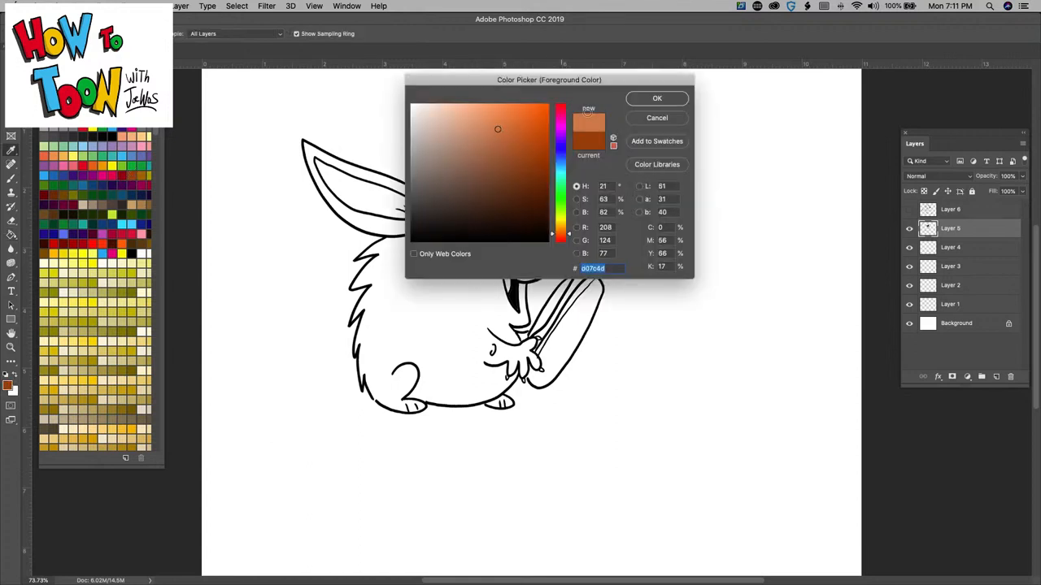
left_click(657, 98)
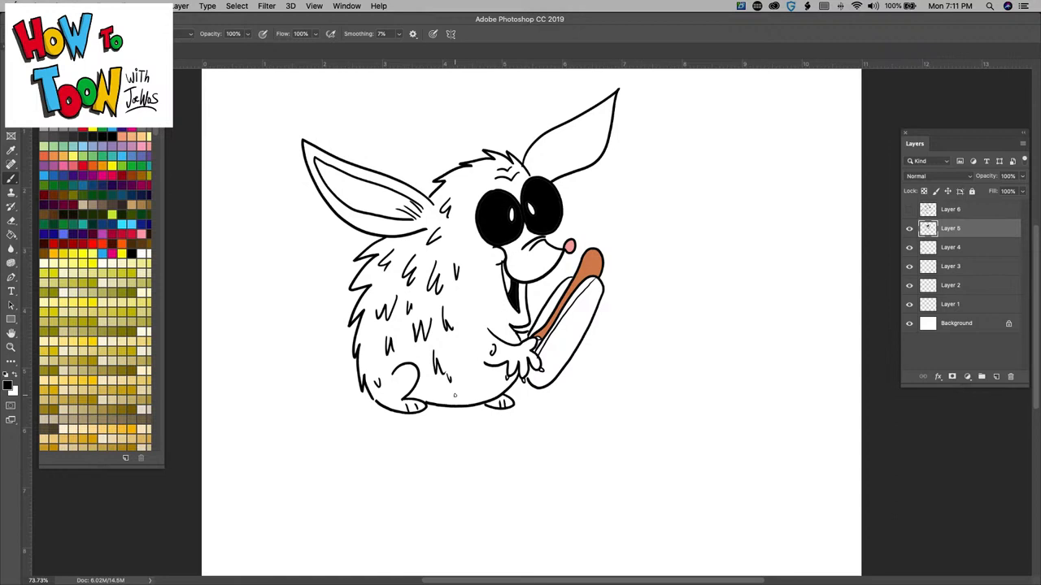
mouse_move(558, 413)
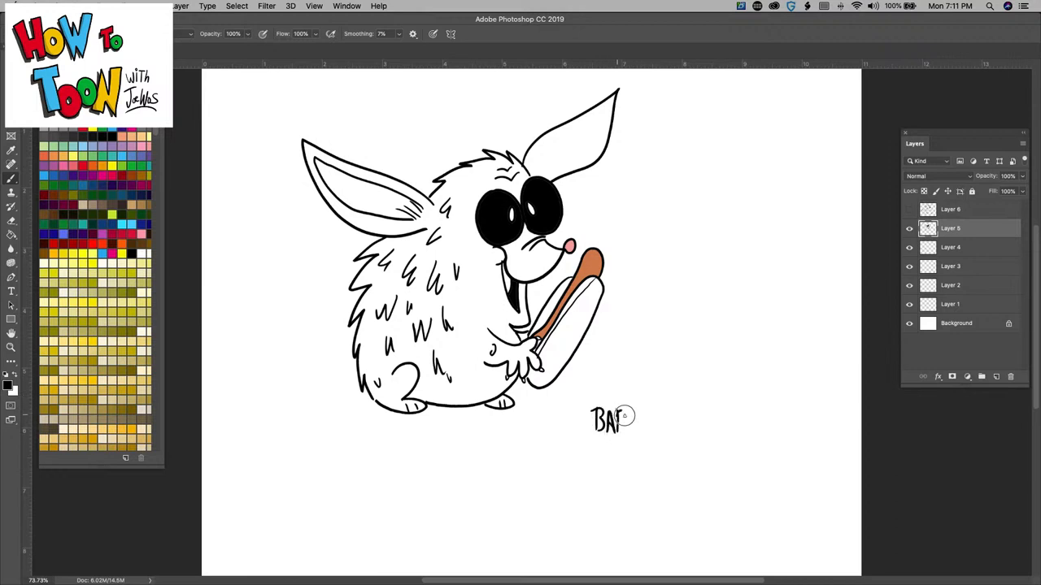
Step: Hand-letter 'BABY HEDGEGOBLIN' beneath the creature, then hide its layer
left_click_drag(618, 420, 659, 423)
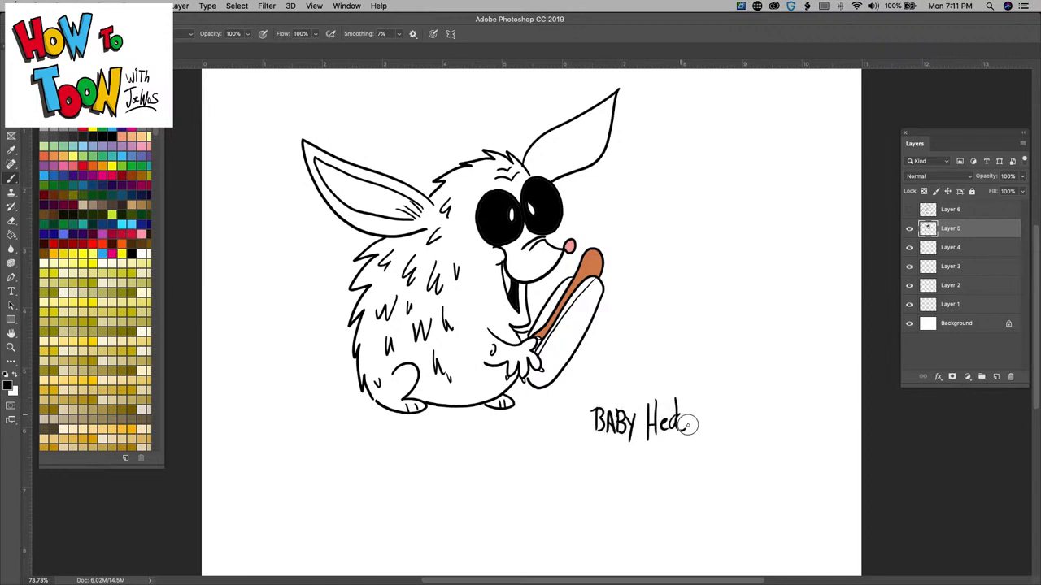
left_click_drag(691, 422, 735, 420)
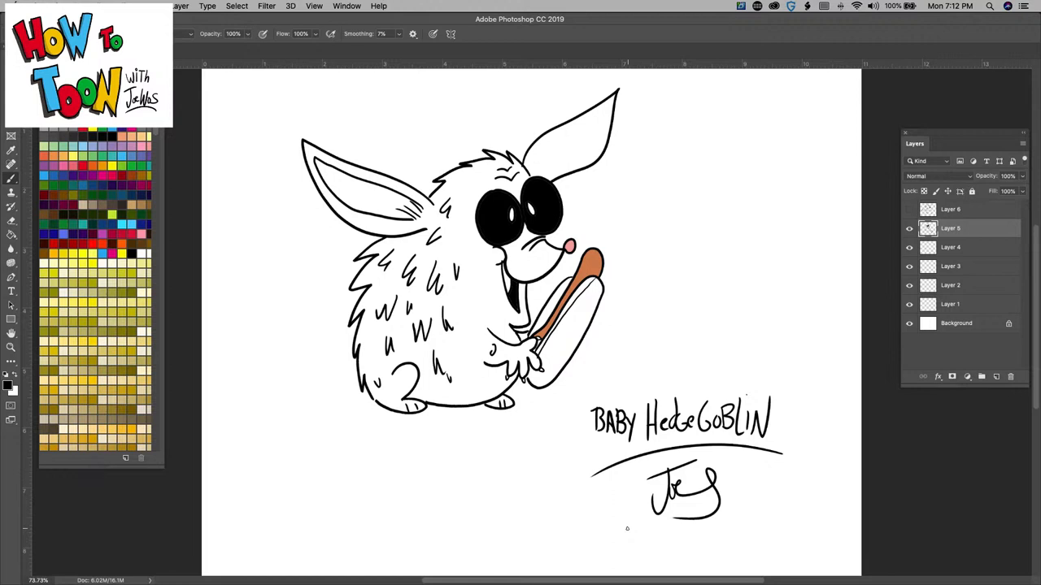
left_click(907, 228)
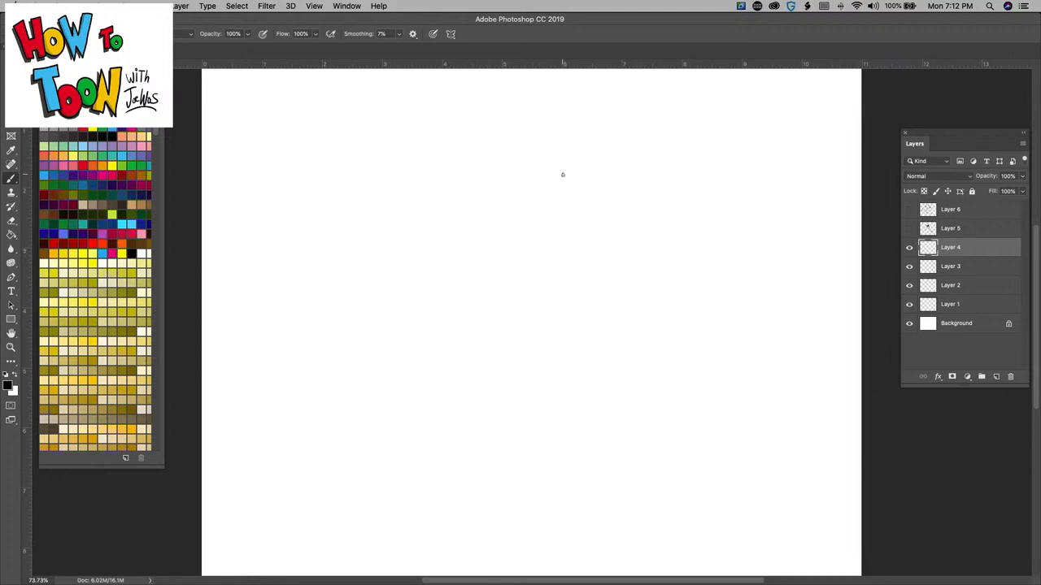
mouse_move(571, 177)
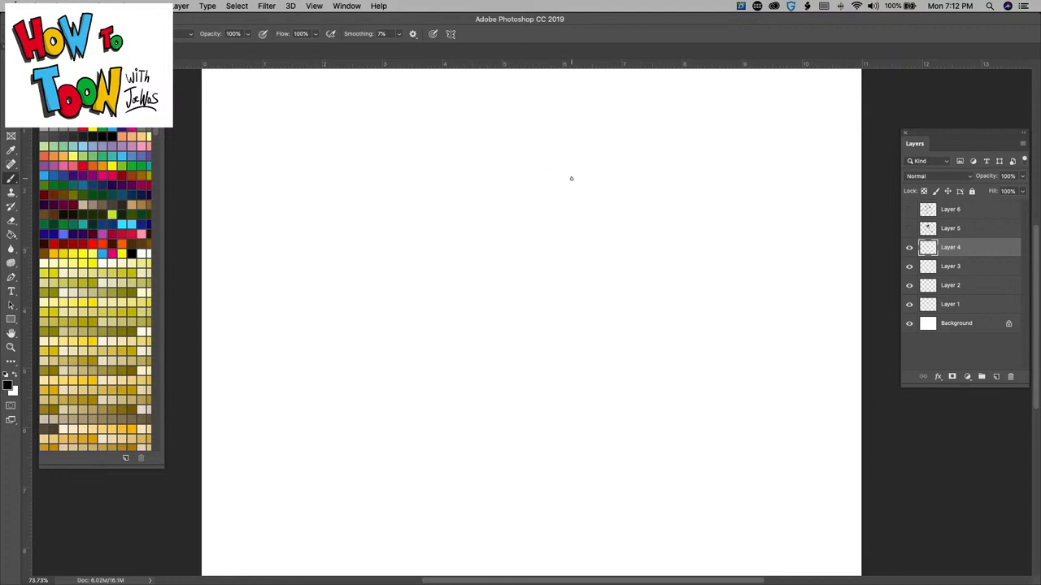
Step: Brush two oval eye outlines on the blank page and dot a pupil in each
left_click_drag(553, 224, 569, 176)
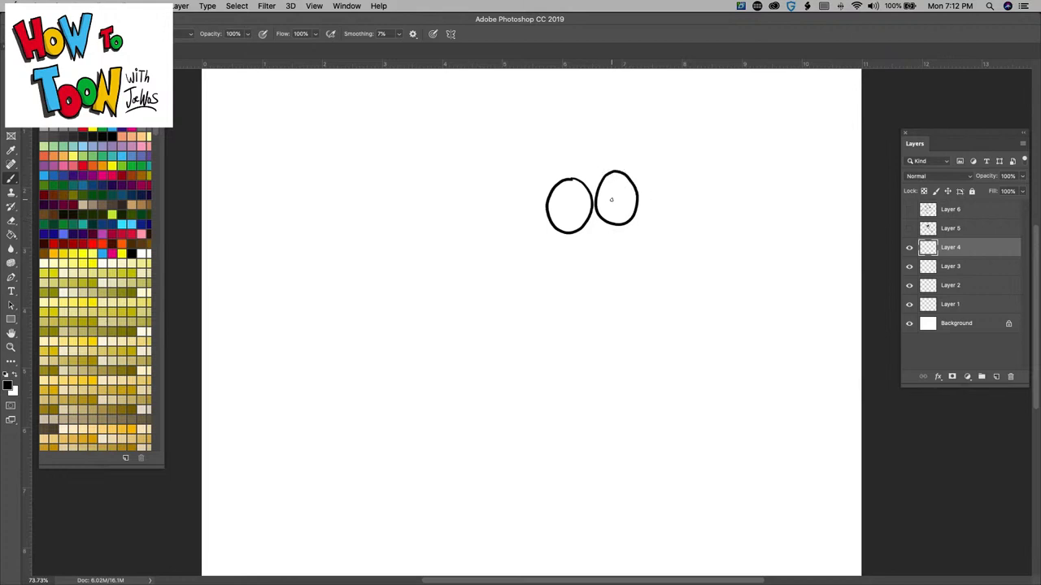
left_click_drag(608, 199, 614, 205)
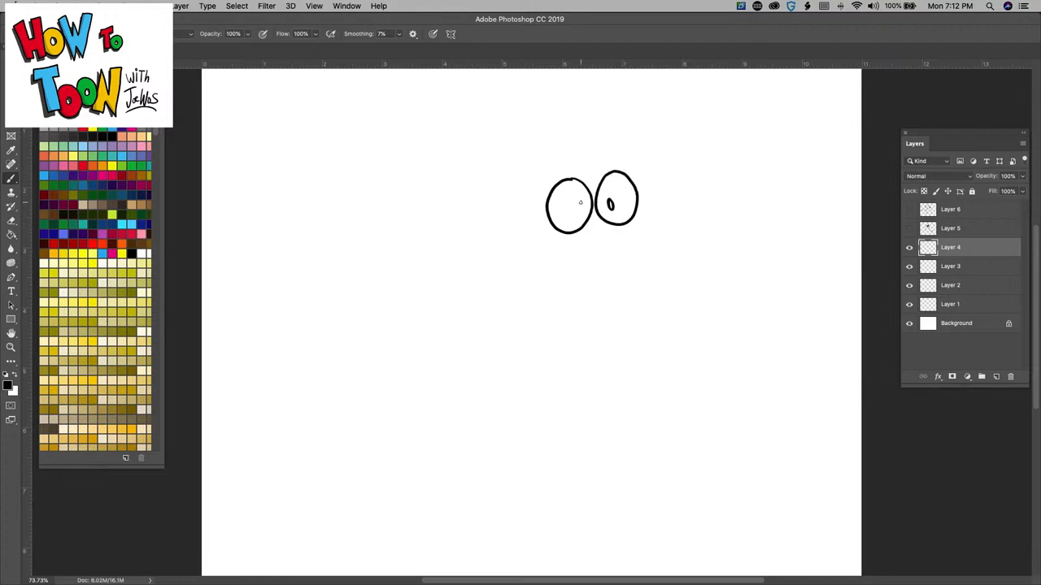
left_click(575, 206)
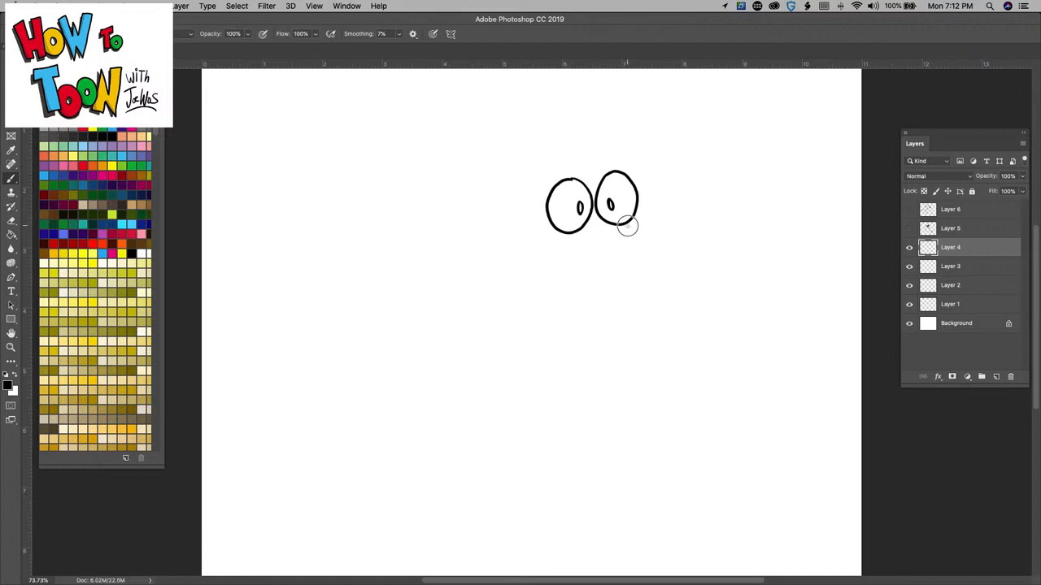
Step: Draw the long beak: upper snout edge, smiling mouth line and open lower jaw
left_click_drag(626, 219, 615, 275)
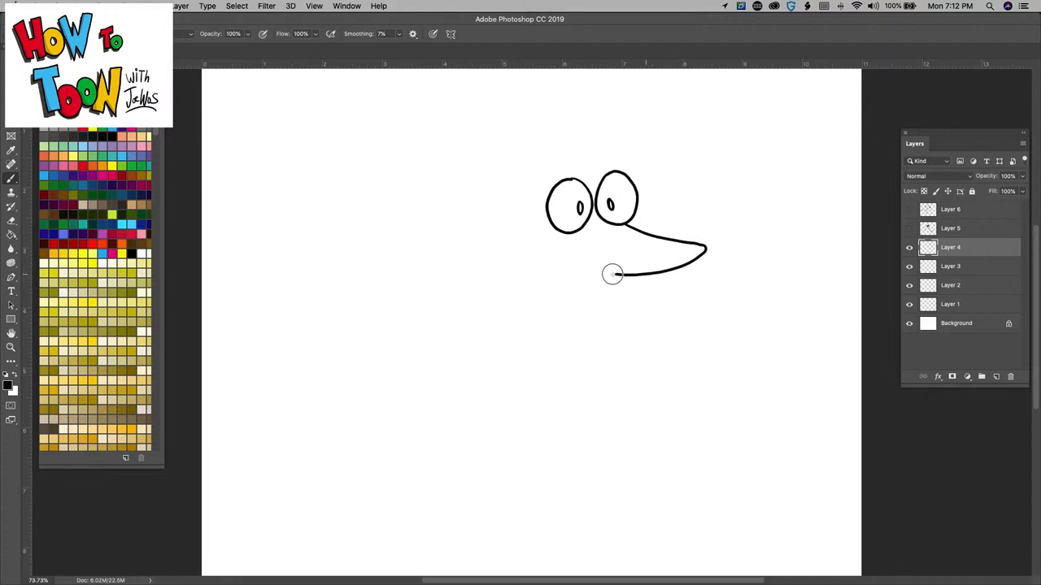
left_click_drag(615, 280, 561, 257)
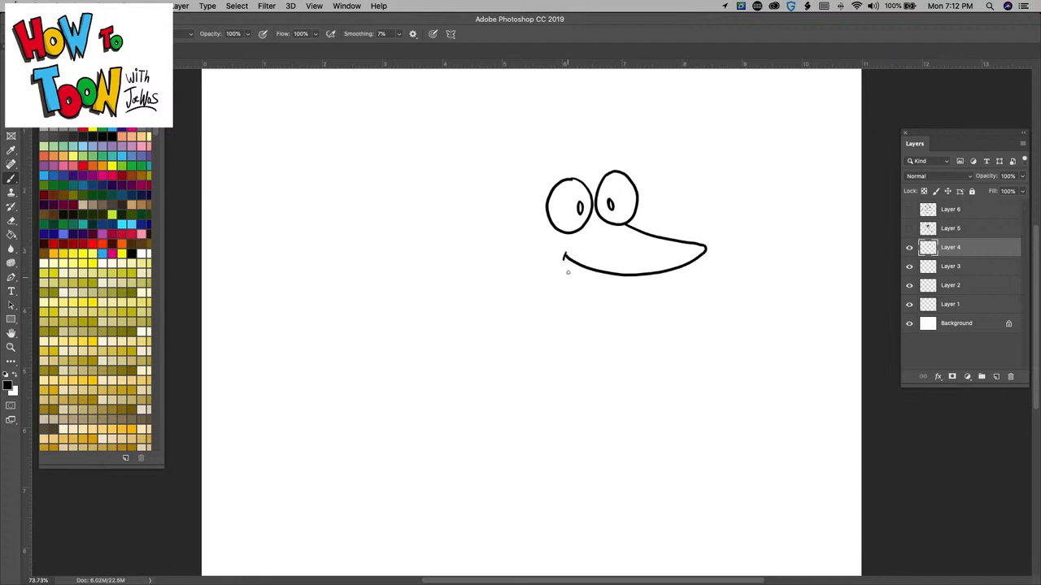
left_click_drag(567, 270, 600, 277)
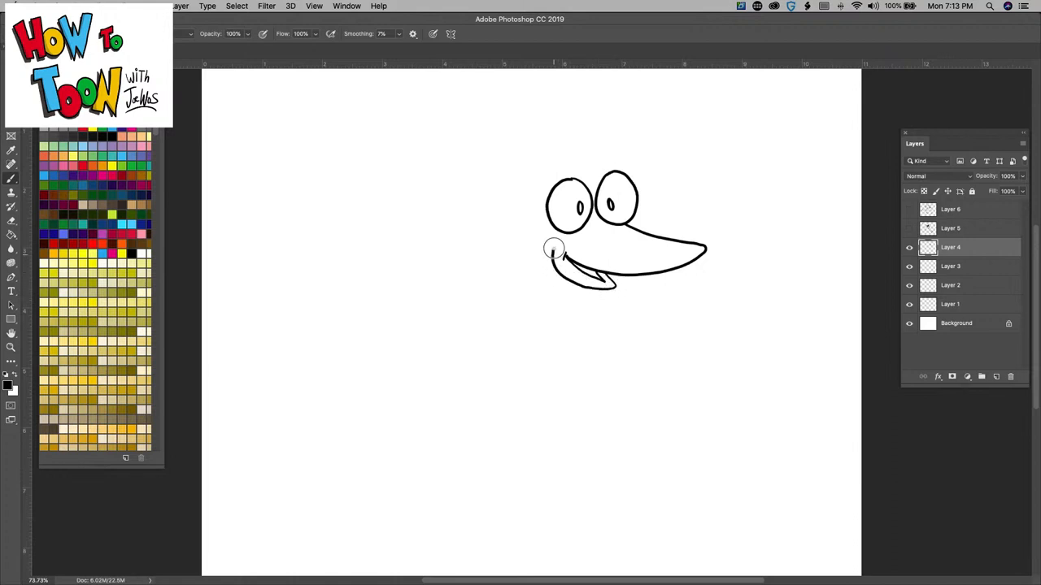
left_click_drag(553, 252, 703, 251)
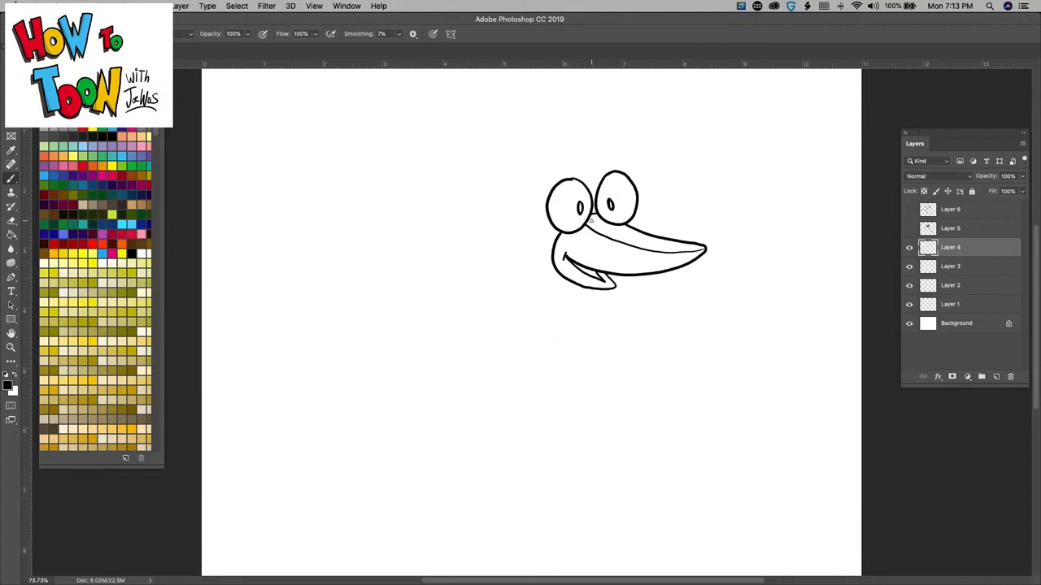
Step: Add a shaggy hair tuft, a furry back outline sweeping left, a fuzzy chest line and the neck
left_click_drag(598, 166, 610, 134)
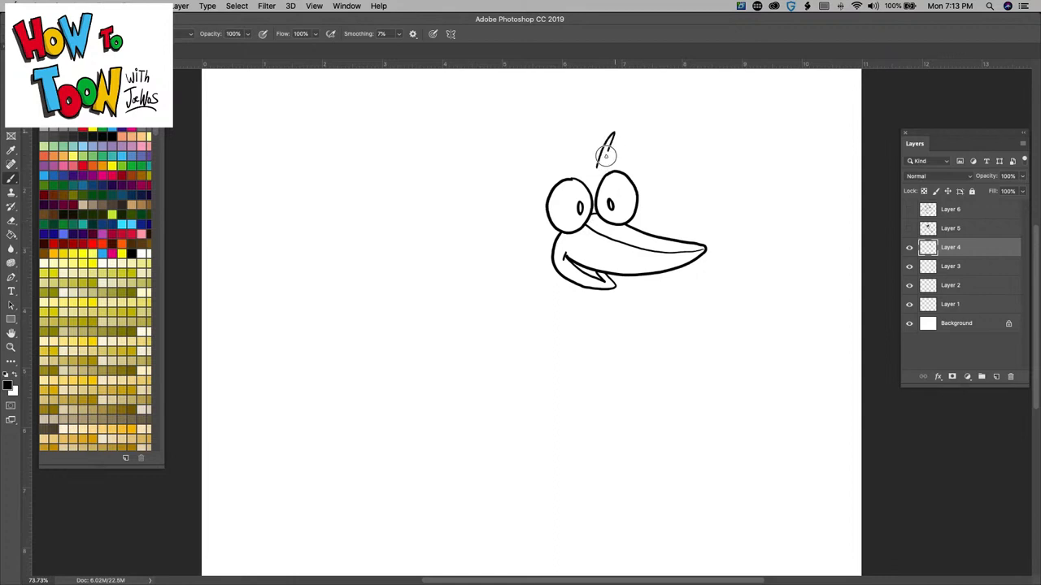
left_click_drag(610, 149, 650, 171)
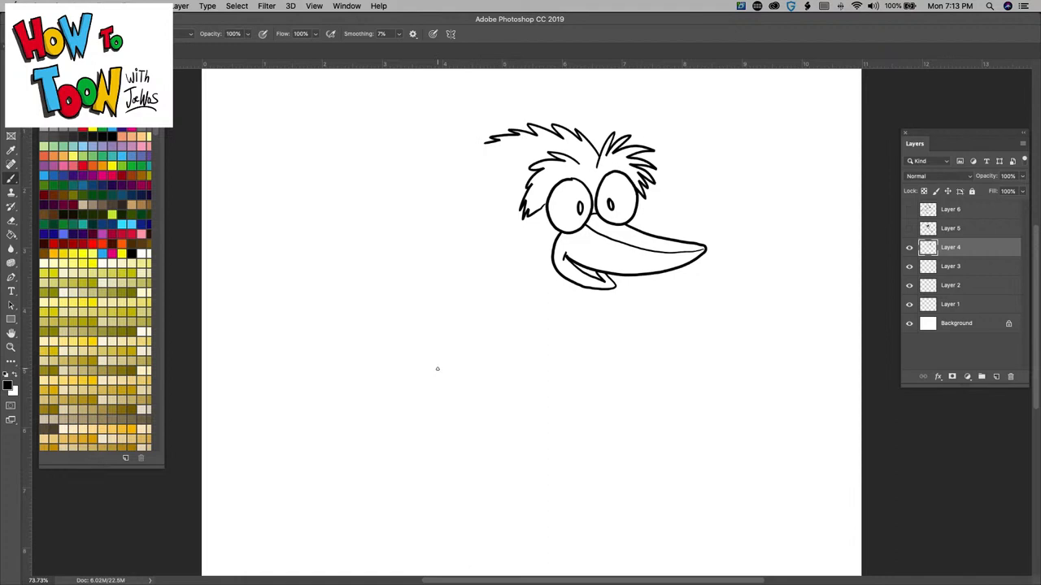
left_click_drag(488, 133, 410, 187)
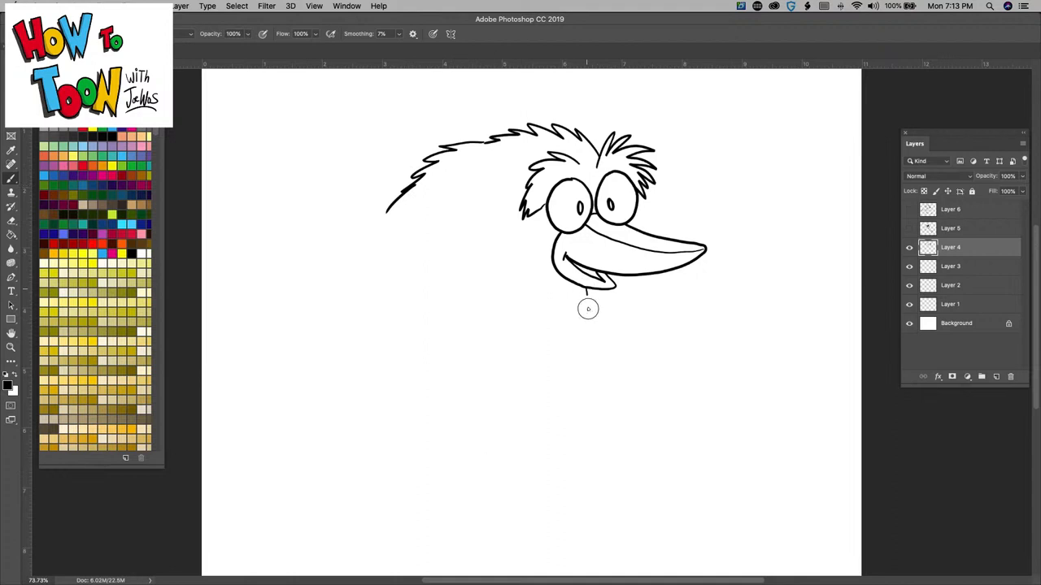
left_click_drag(585, 301, 561, 345)
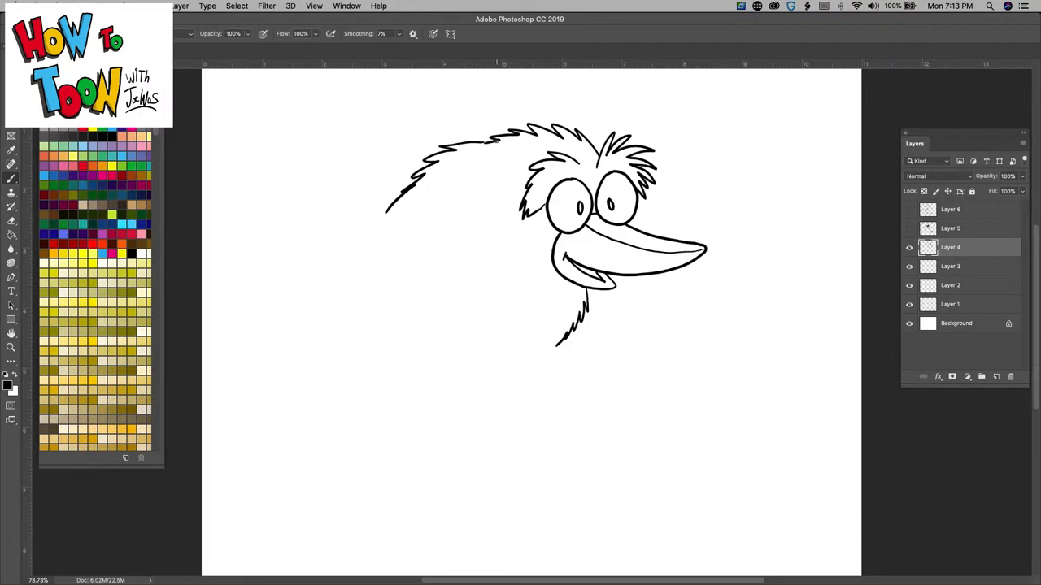
left_click_drag(496, 143, 537, 334)
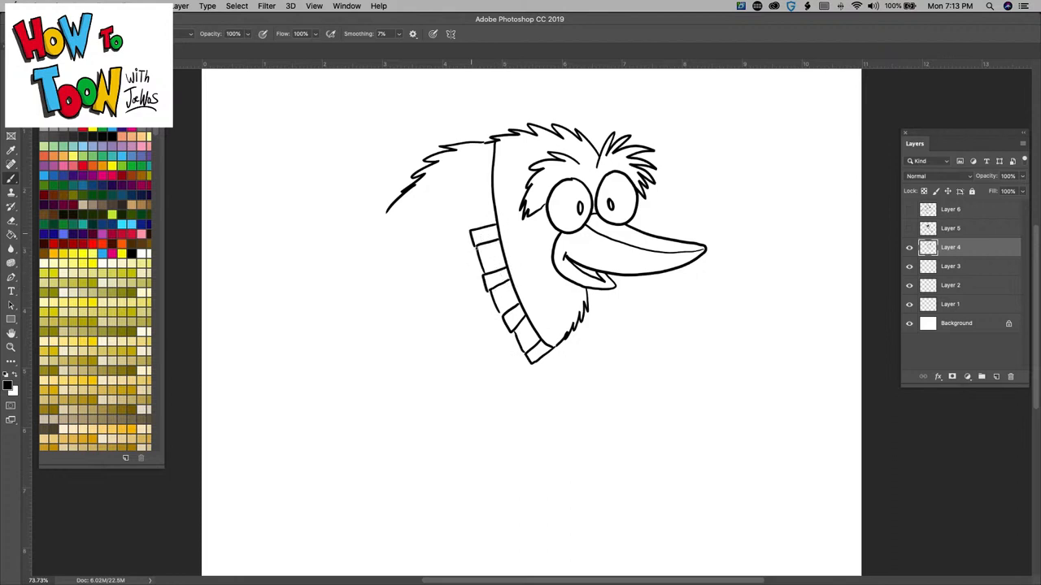
Step: Brush cross stripes onto the collar running down the neck
left_click_drag(492, 182, 468, 211)
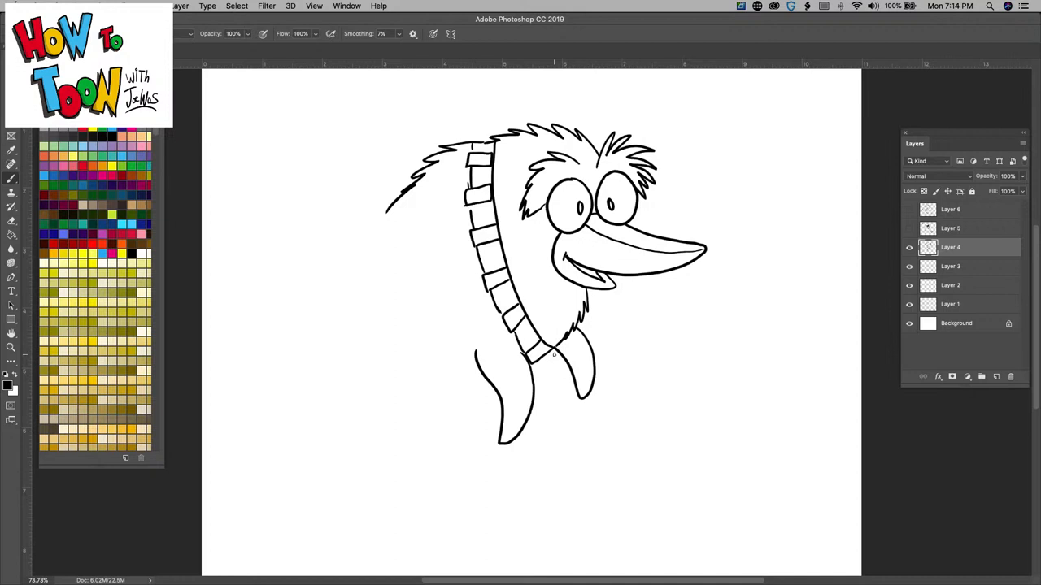
Step: Add fur where the legs meet the body and fill the leg shape black with the Paint Bucket
left_click_drag(475, 358, 520, 354)
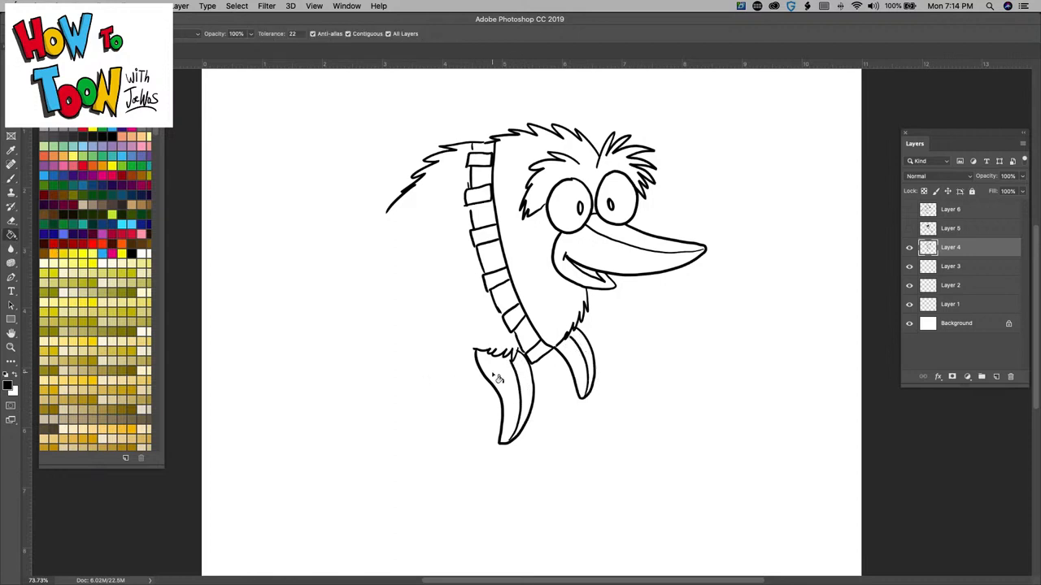
left_click(492, 388)
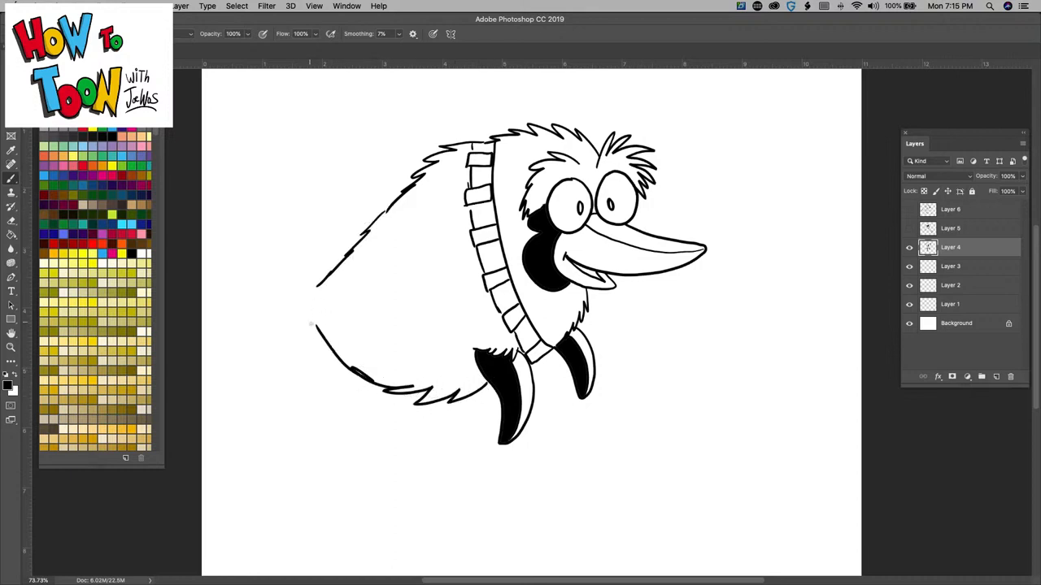
Step: Brush a black forked tail fin and fur strokes across the body's side
left_click_drag(420, 296, 447, 309)
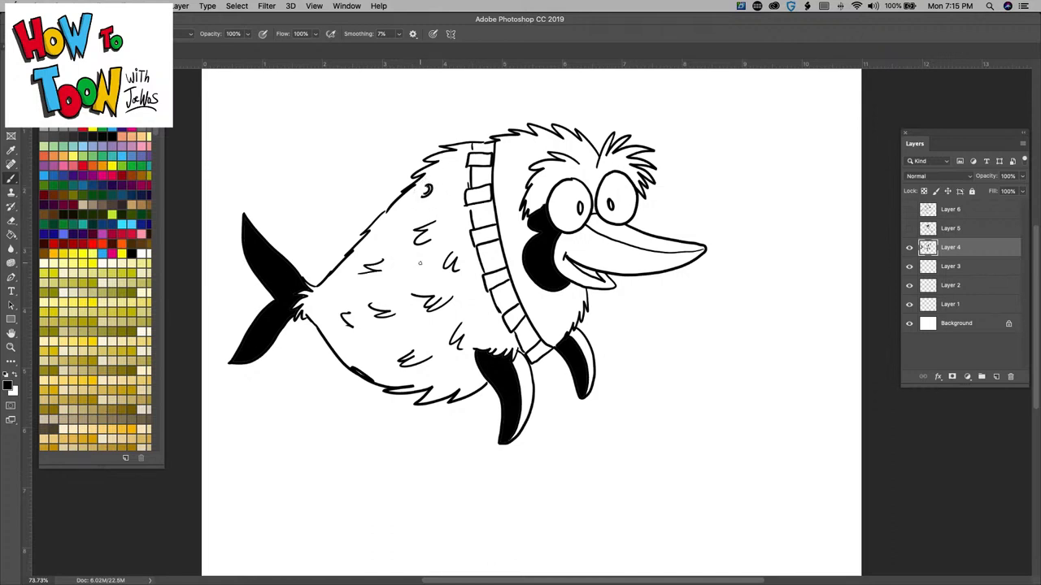
Step: Draw and fill a small black dorsal fin on the creature's back near the tail
left_click_drag(399, 192, 357, 192)
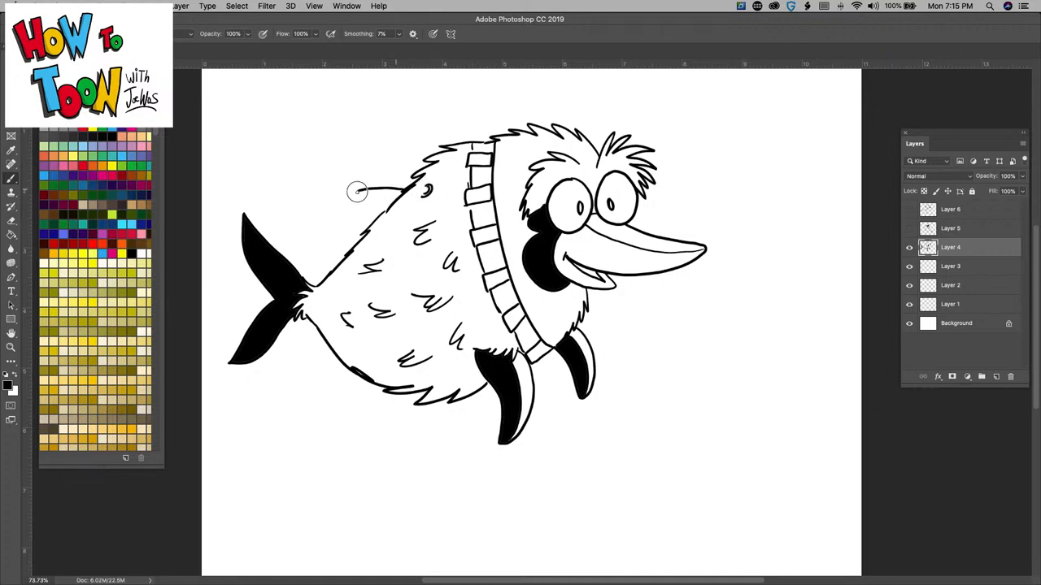
left_click_drag(358, 192, 388, 236)
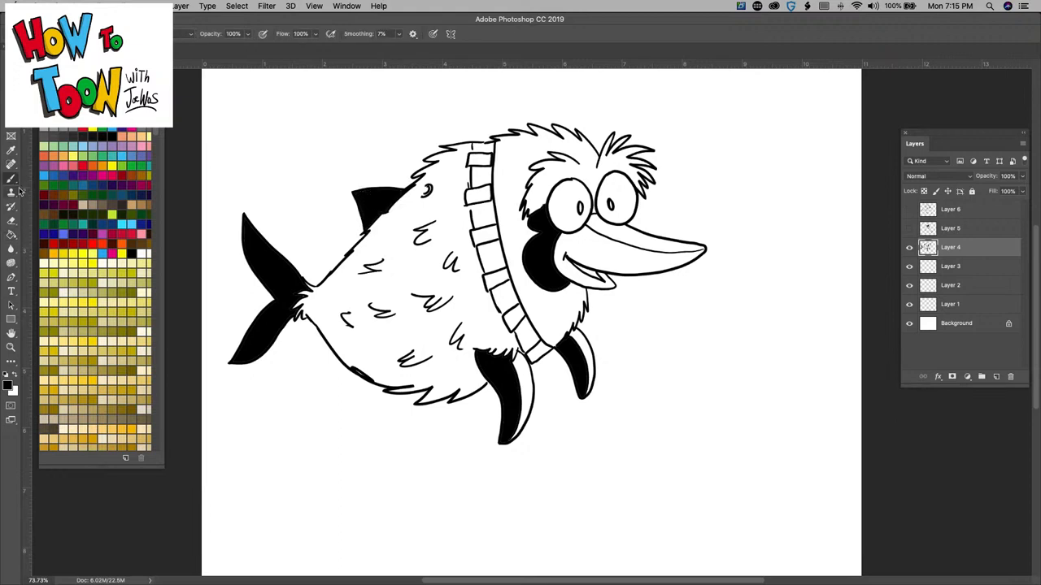
mouse_move(11, 192)
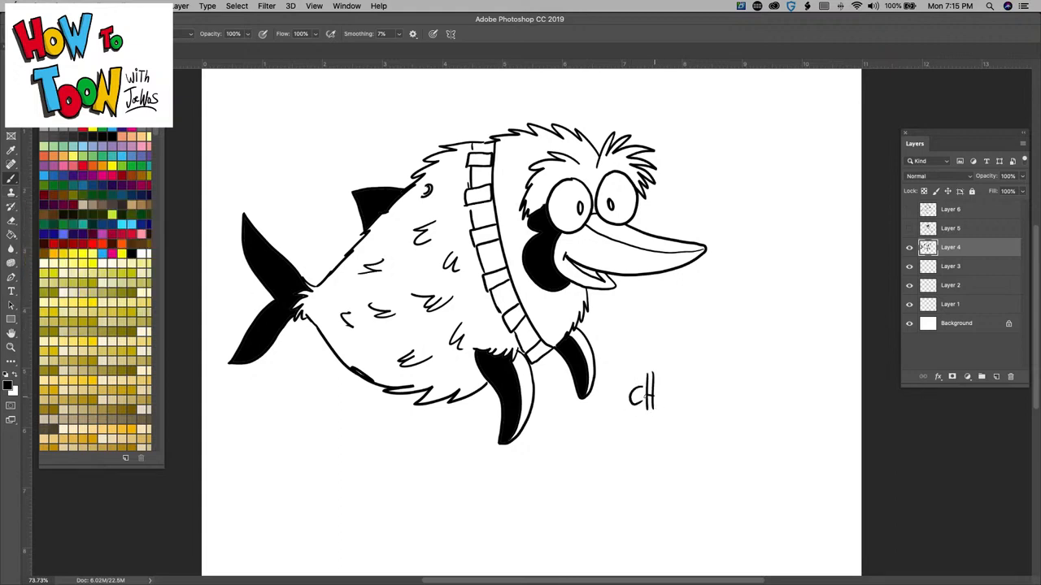
Step: Hand-letter 'CHEWPONGWHALE' beside the creature and sign the lower right corner
left_click_drag(651, 395, 696, 396)
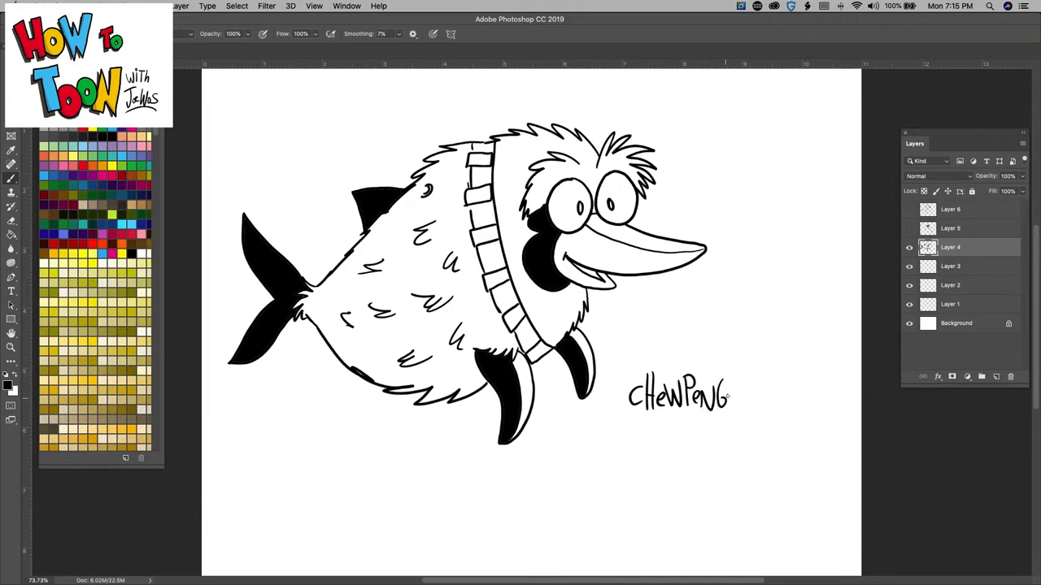
left_click_drag(732, 397, 777, 397)
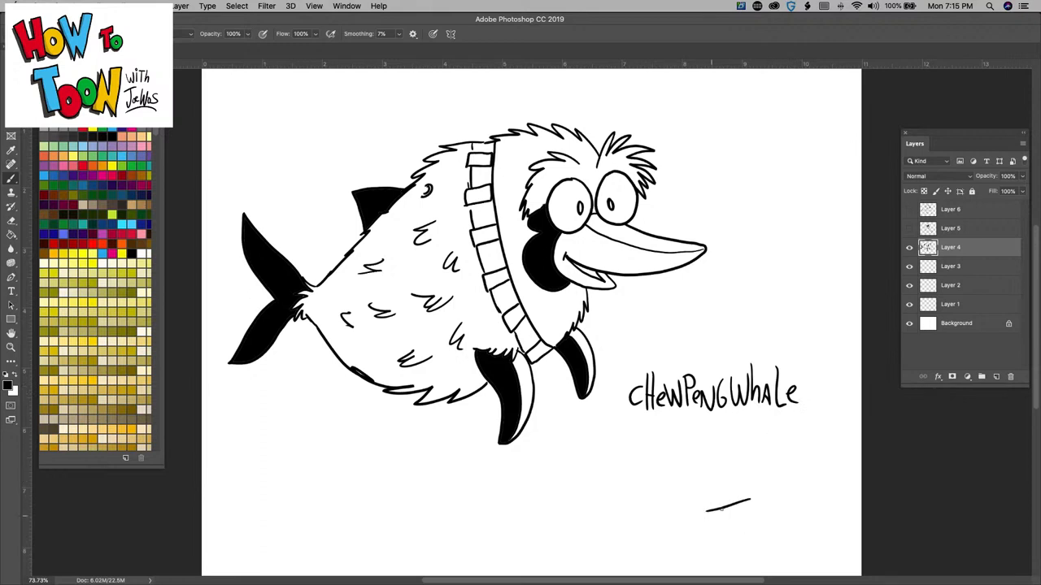
left_click_drag(708, 507, 773, 537)
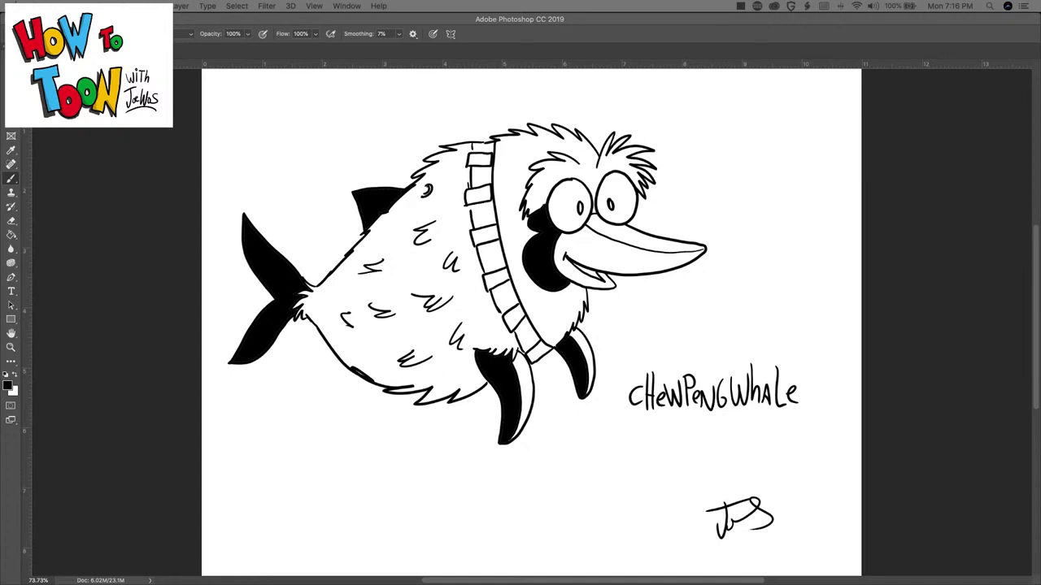
mouse_move(153, 267)
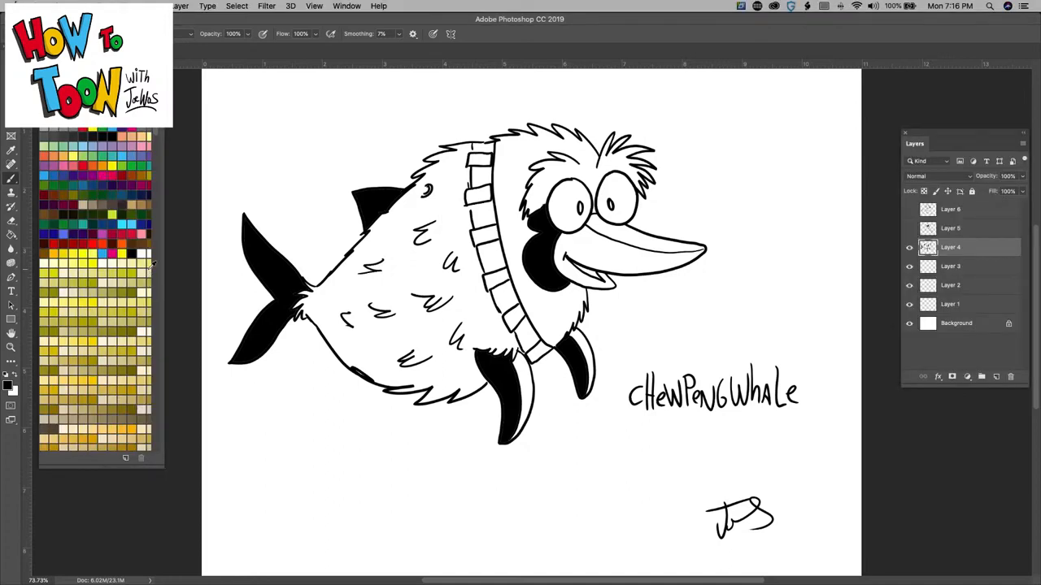
mouse_move(907, 247)
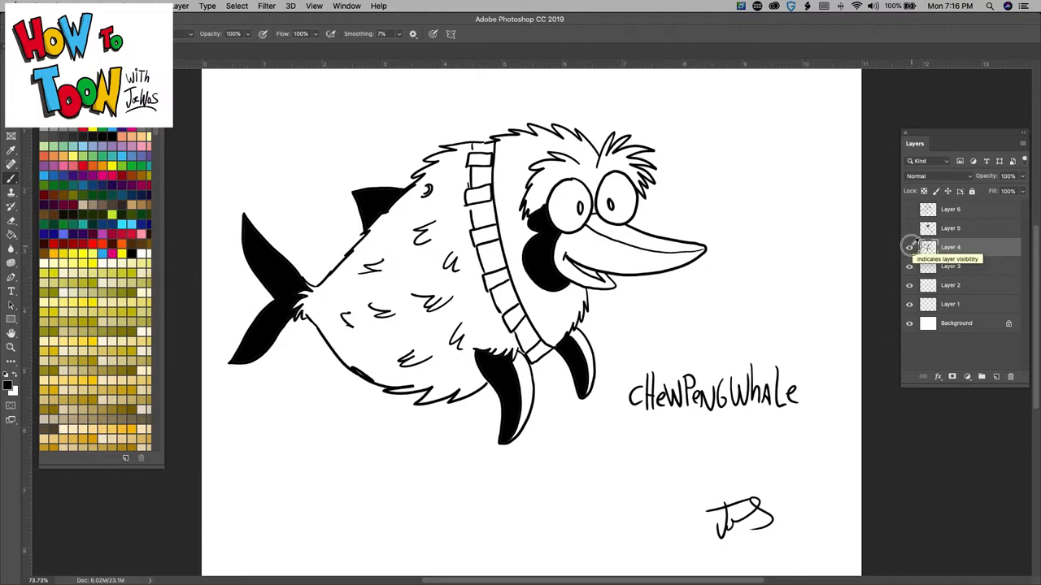
Step: Hide the whale layer and brush a large round pumpkin outline, open at the bottom
left_click(908, 247)
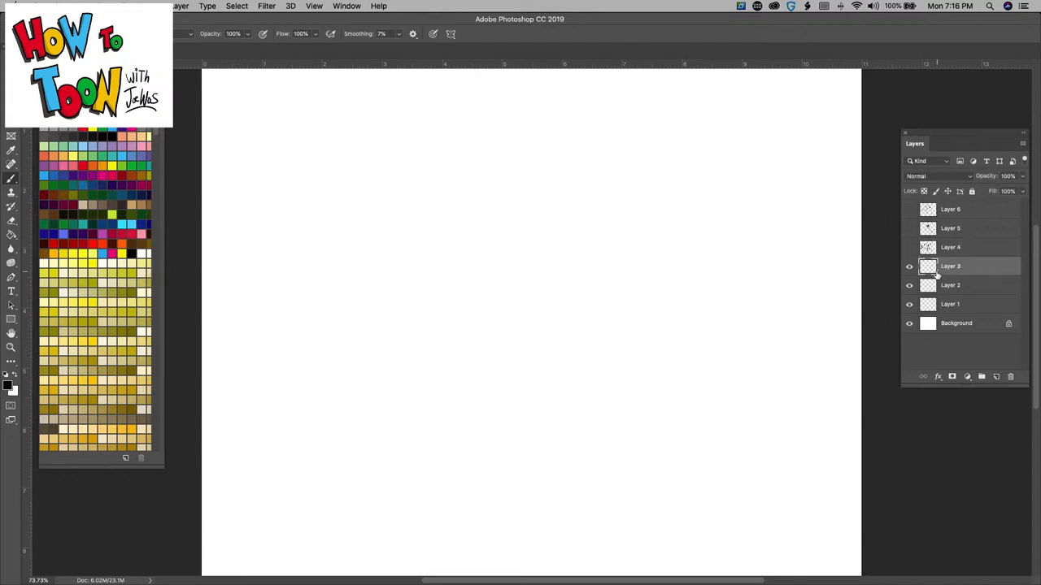
mouse_move(927, 285)
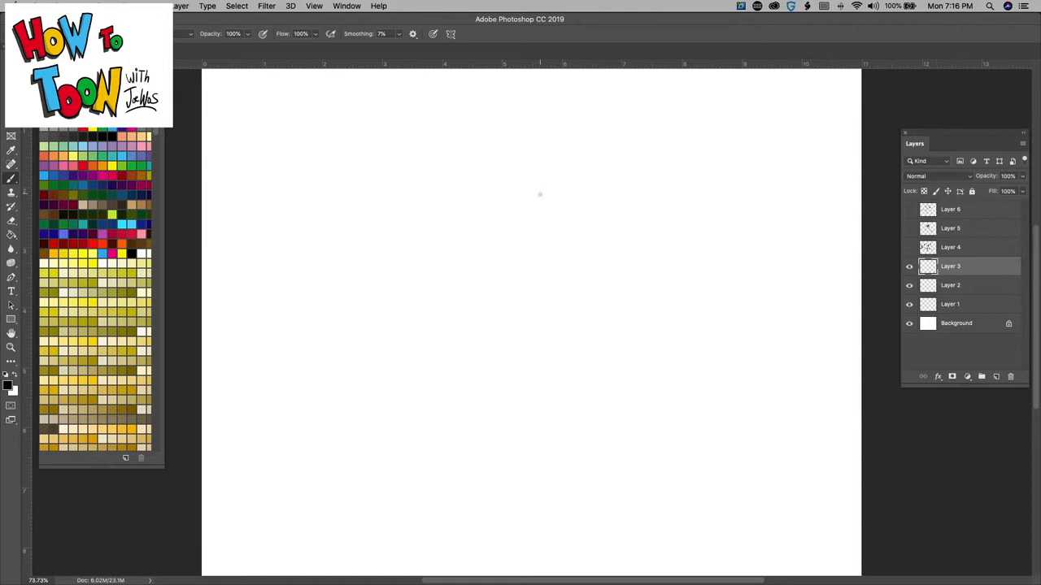
mouse_move(596, 244)
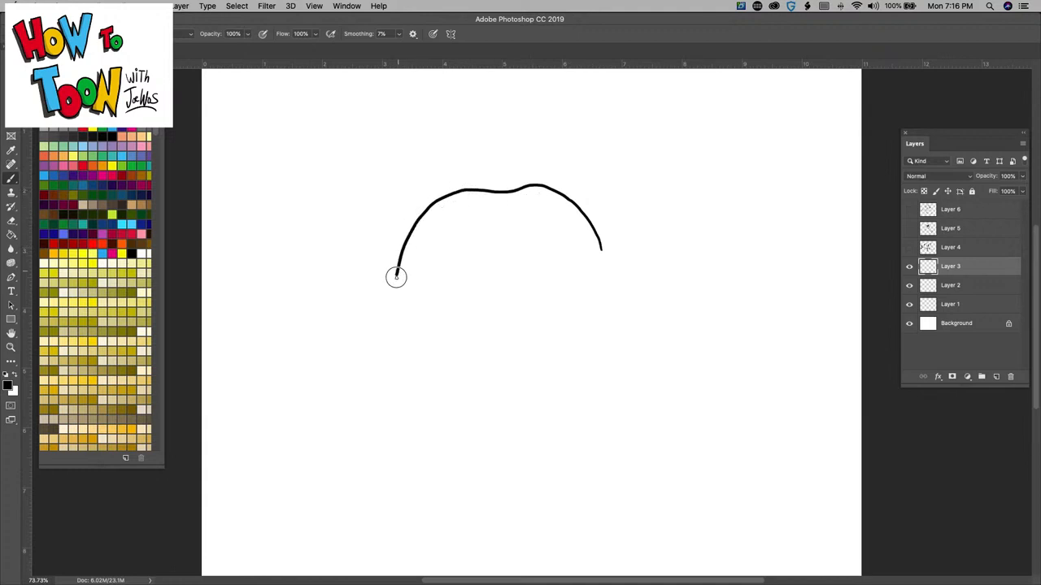
left_click_drag(397, 277, 455, 381)
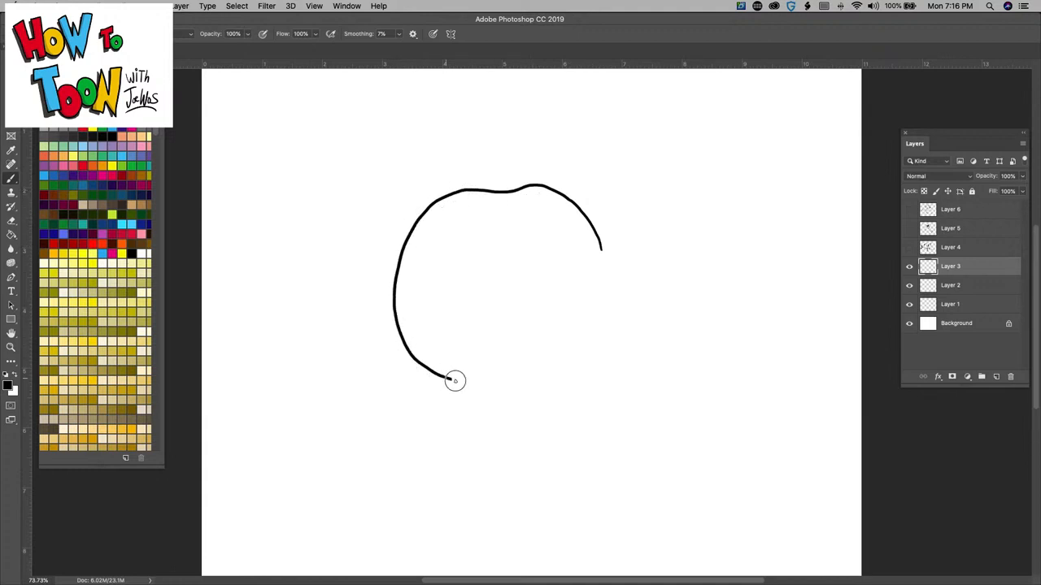
left_click_drag(454, 380, 615, 320)
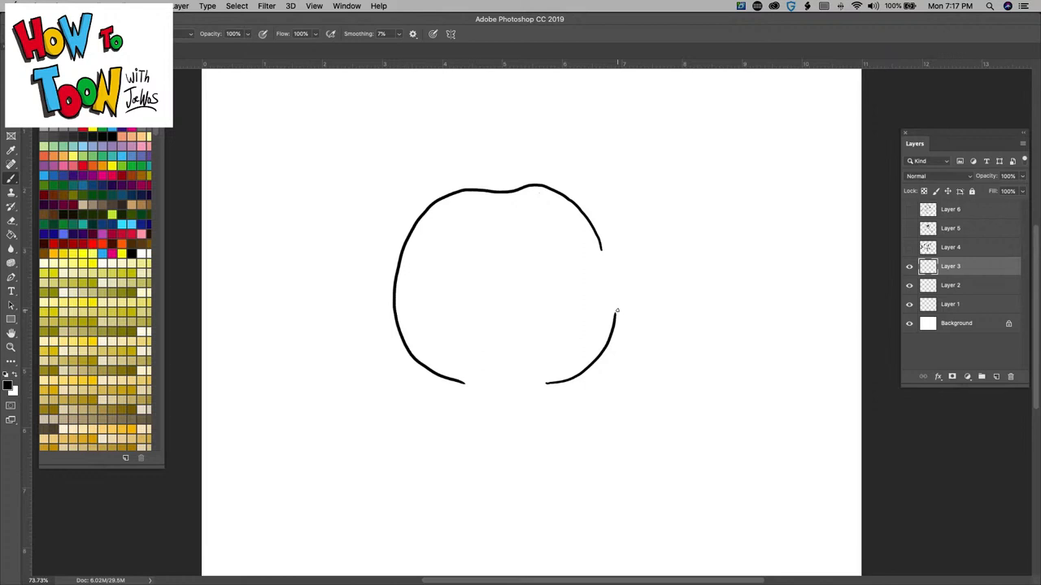
mouse_move(554, 249)
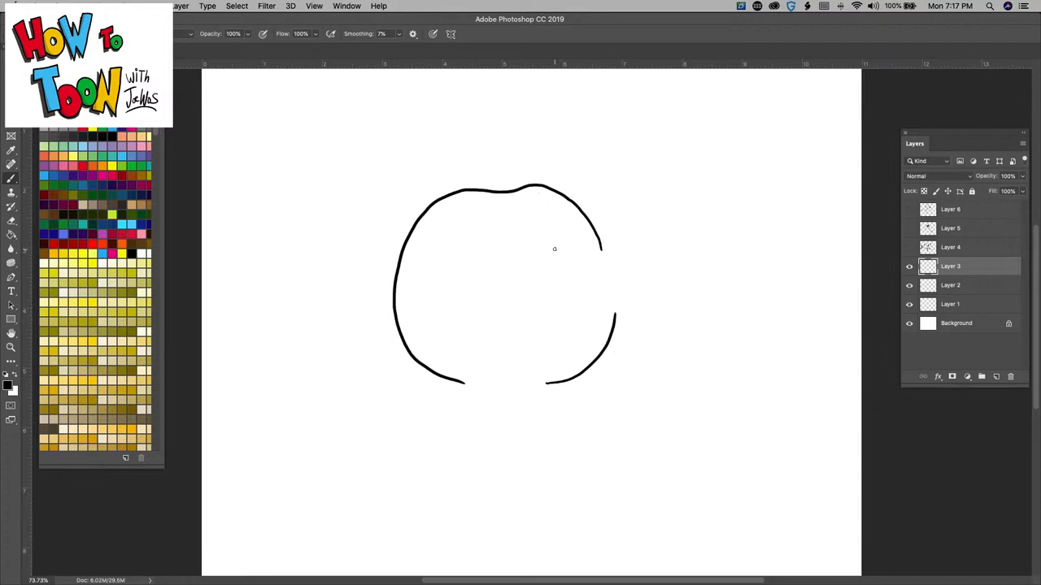
Step: Draw the trunk's upper edge from the face out to a flared tip at upper right
left_click_drag(569, 247, 714, 164)
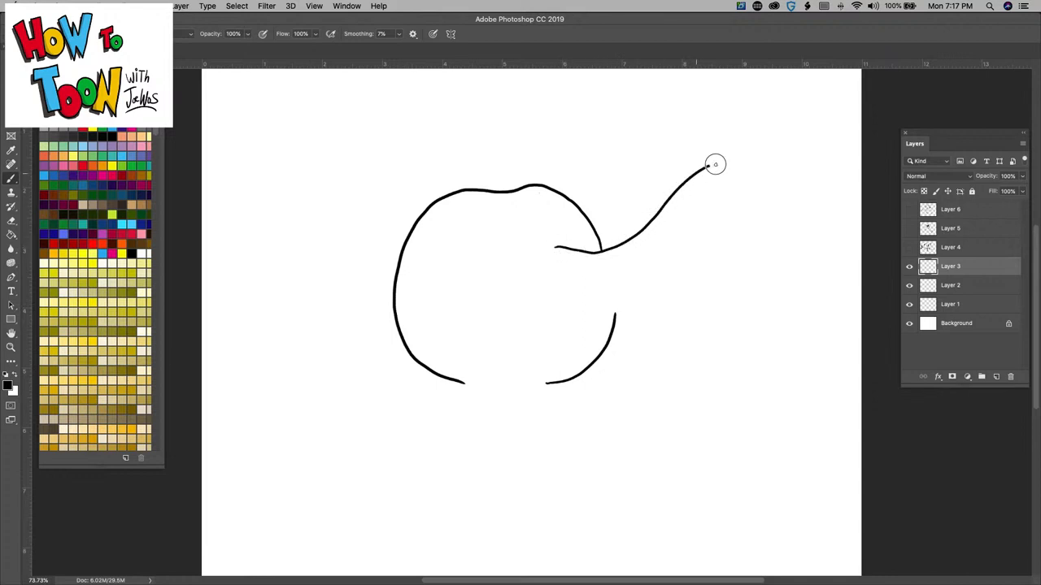
left_click_drag(716, 165, 805, 159)
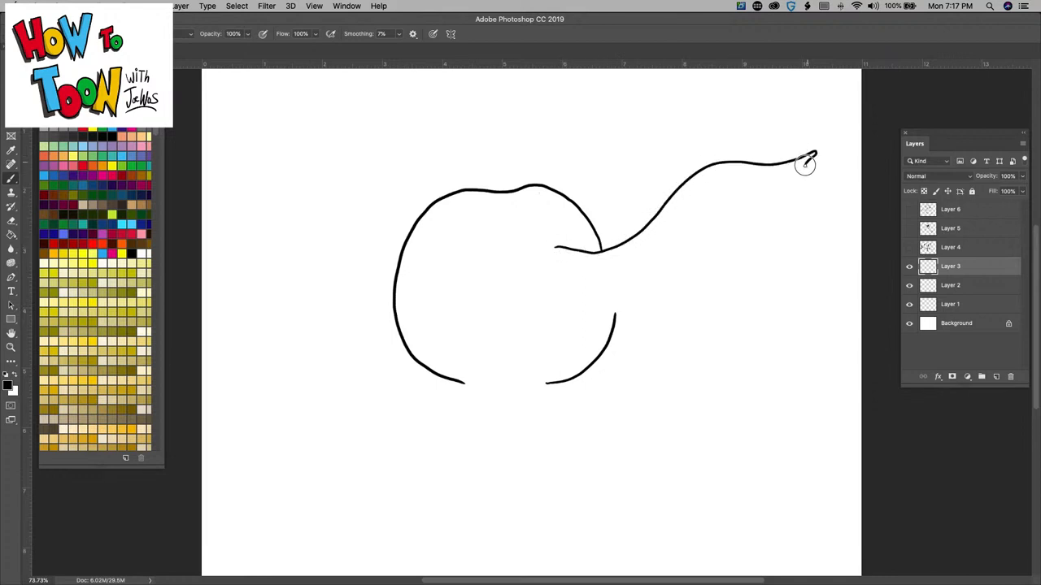
left_click_drag(805, 160, 797, 220)
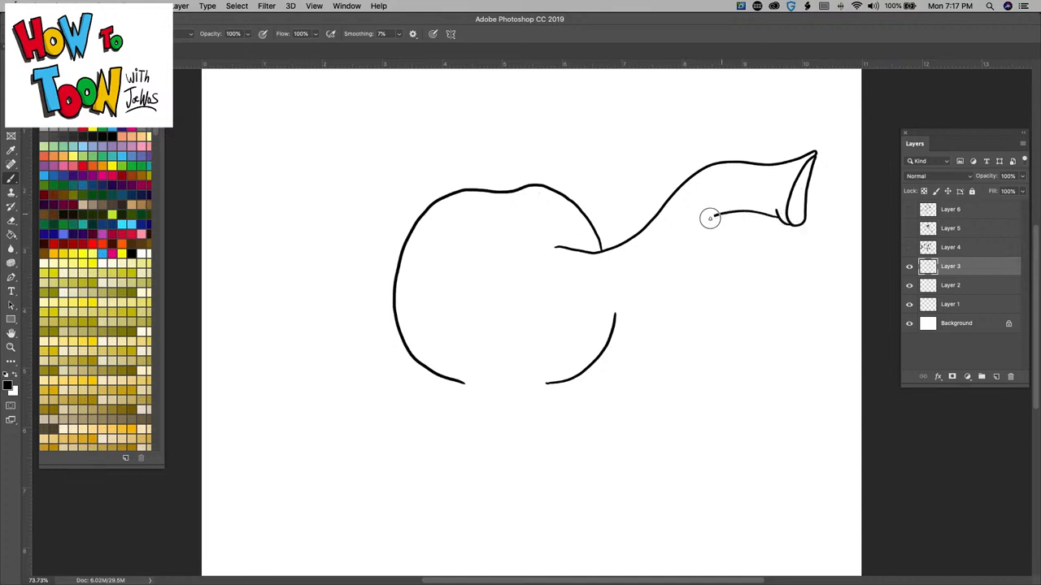
Step: Draw the trunk's lower edge back into the face and a small toothy mouth beneath it
left_click_drag(713, 219, 521, 293)
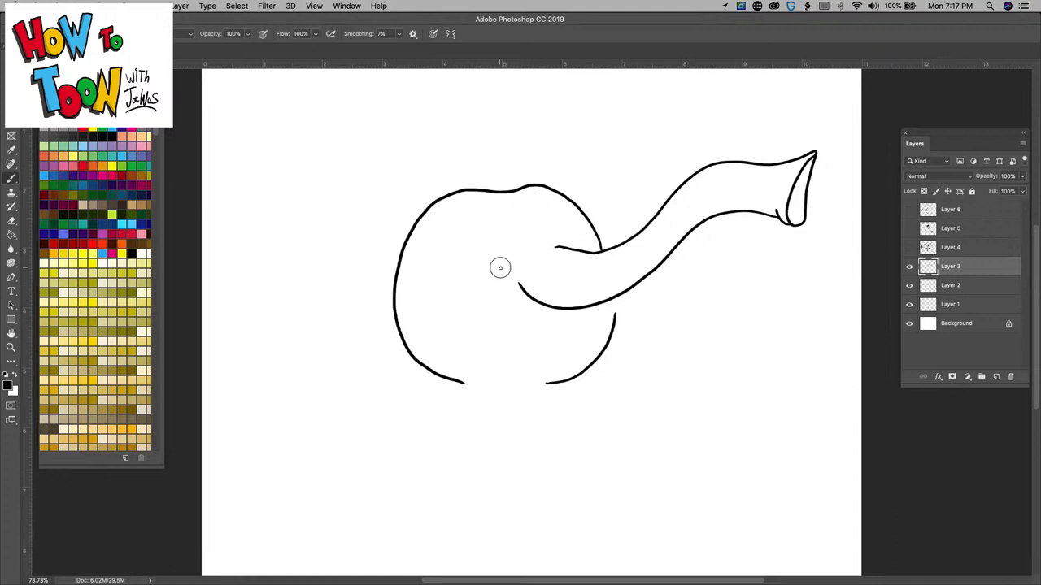
left_click_drag(504, 269, 508, 317)
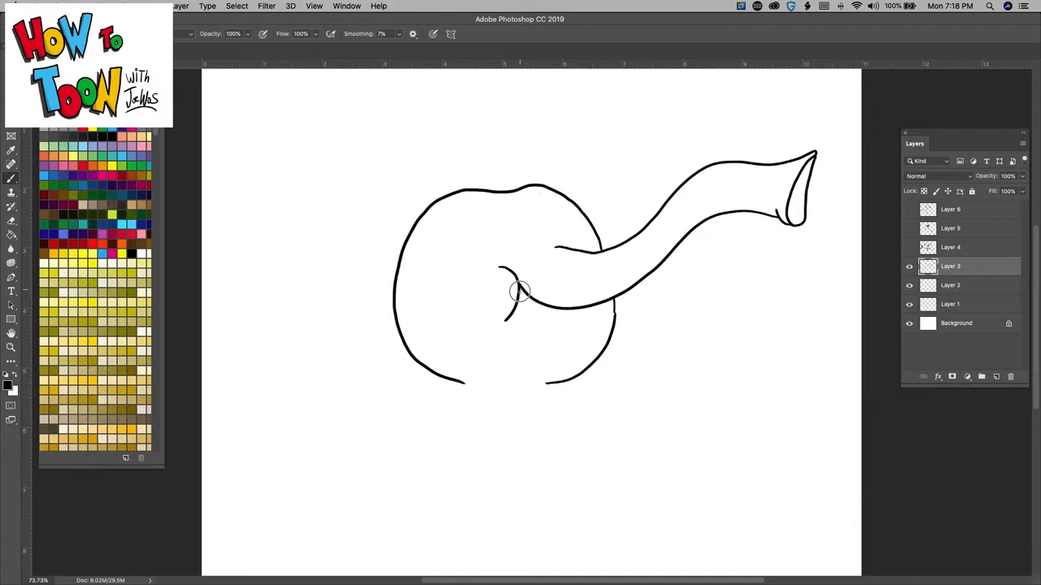
left_click_drag(520, 293, 553, 326)
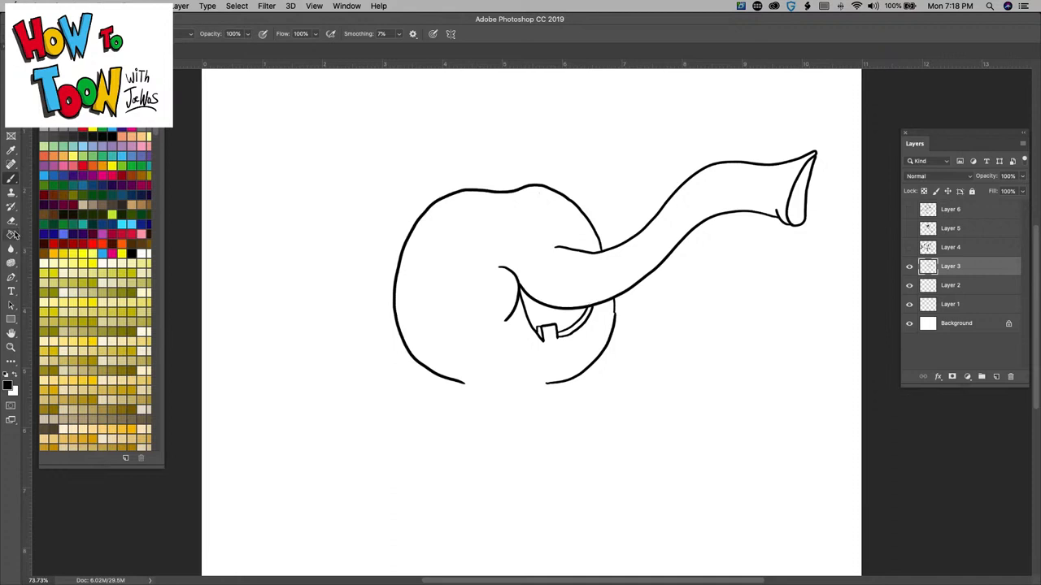
Step: Fill the open mouth beneath the trunk solid black with the Paint Bucket
left_click(537, 333)
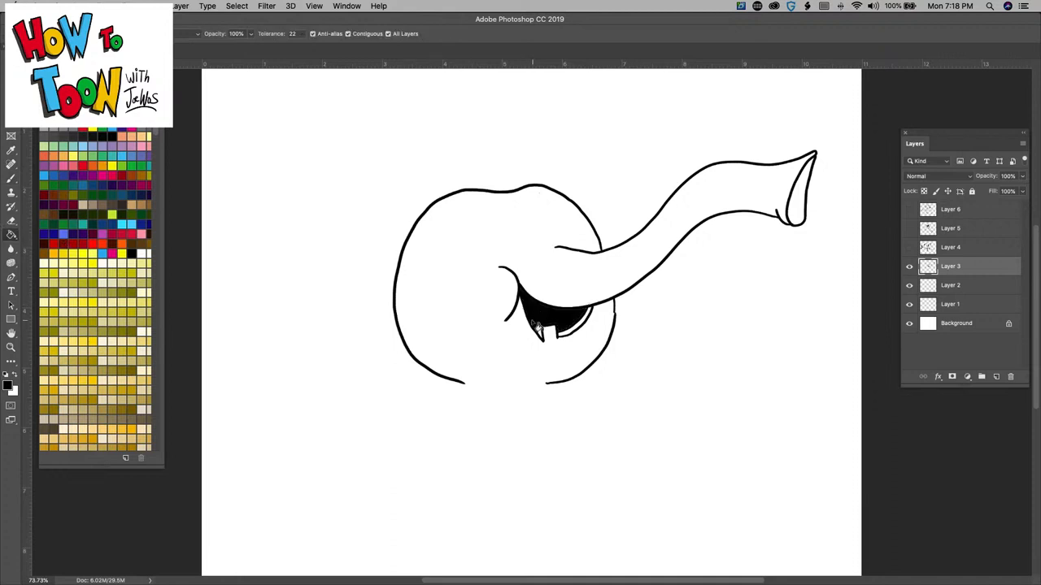
left_click(11, 177)
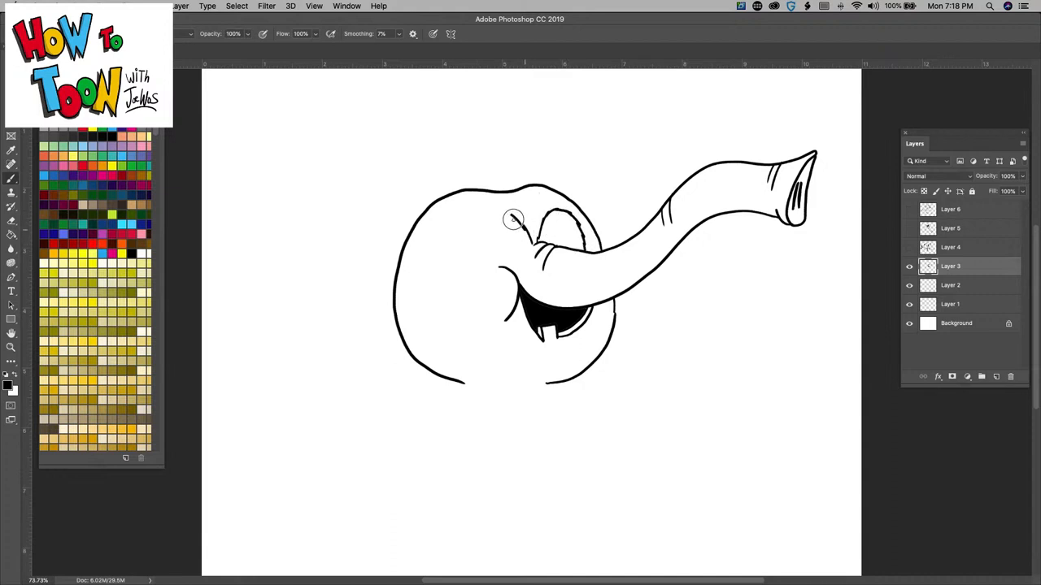
Step: Draw the eye outlines with pupils beside the trunk base, ready for the raccoon mask
left_click_drag(512, 219, 504, 264)
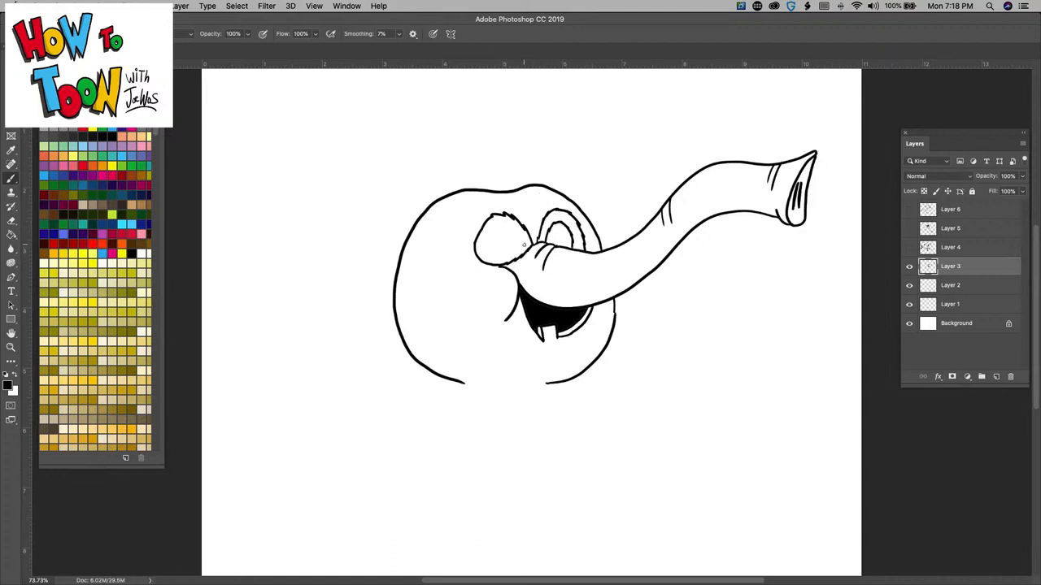
left_click_drag(507, 244, 508, 252)
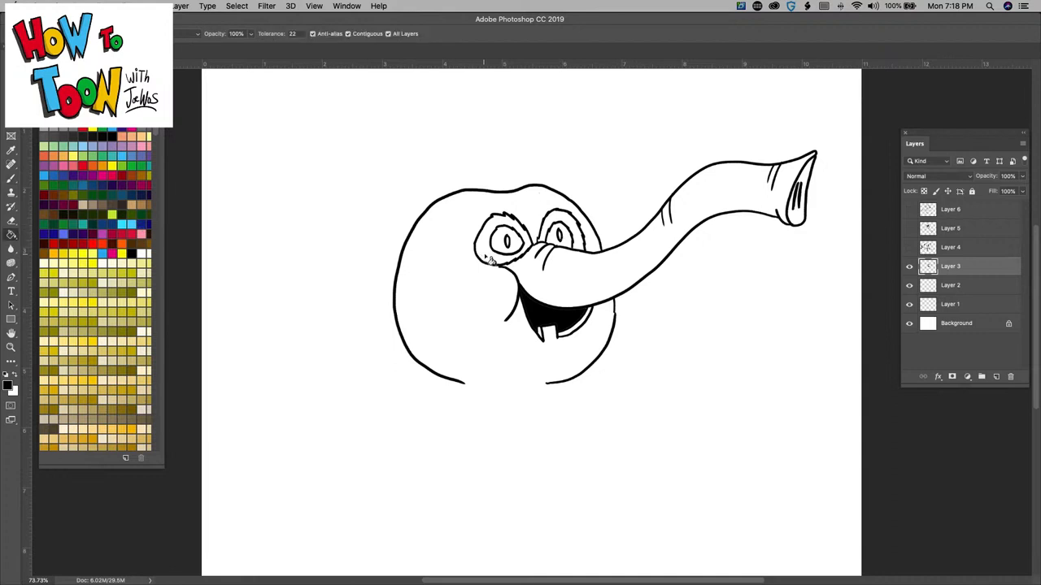
left_click(491, 236)
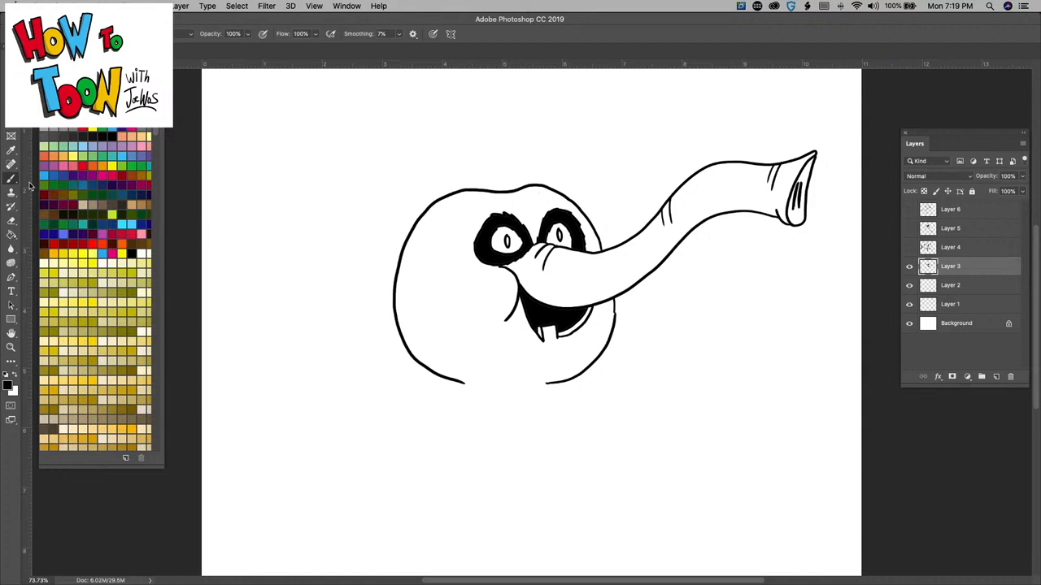
mouse_move(417, 199)
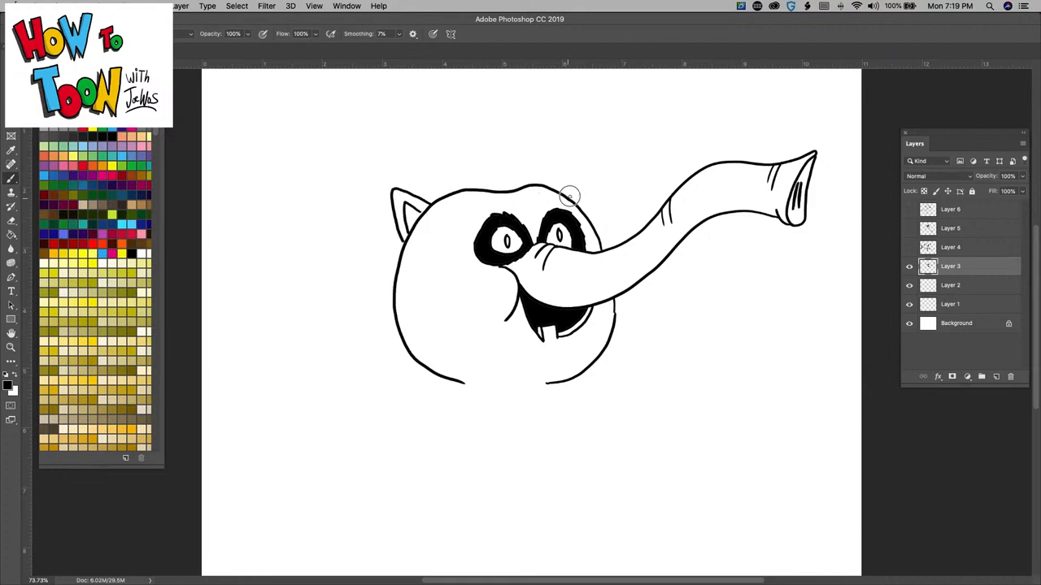
Step: Draw the second pointed ear on the right side of the head
left_click_drag(569, 195, 588, 208)
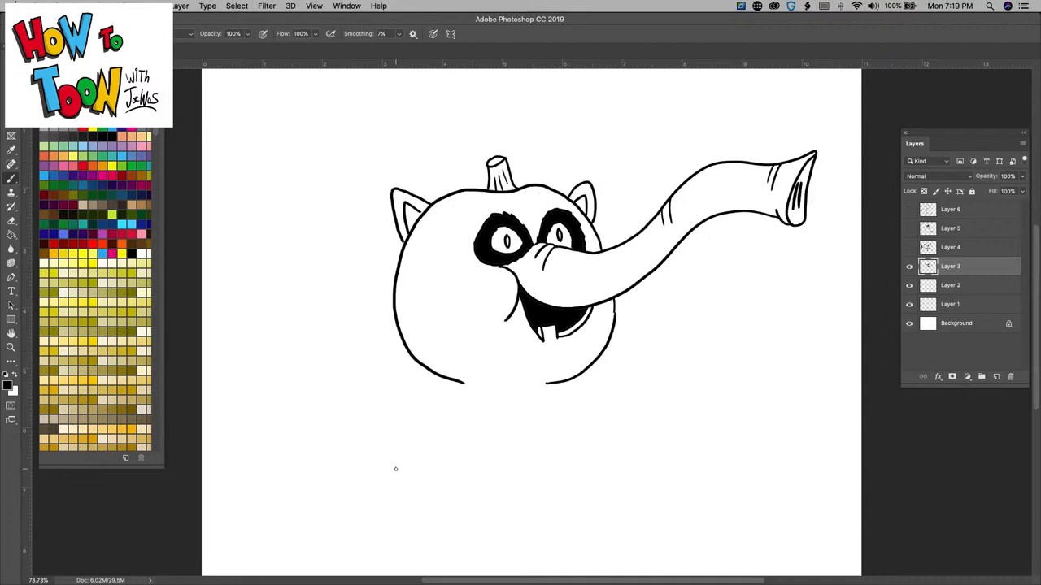
mouse_move(402, 461)
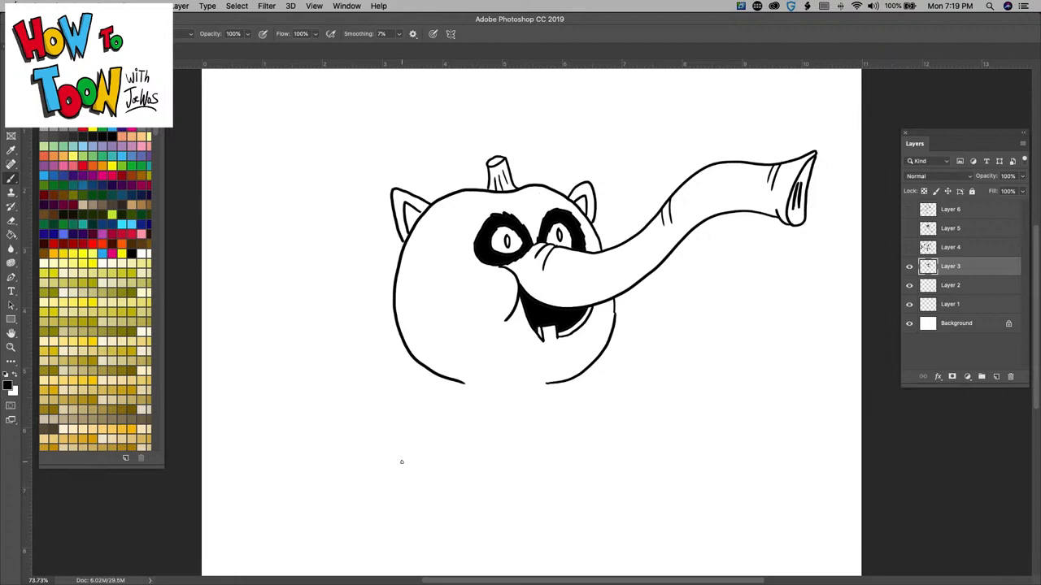
mouse_move(403, 454)
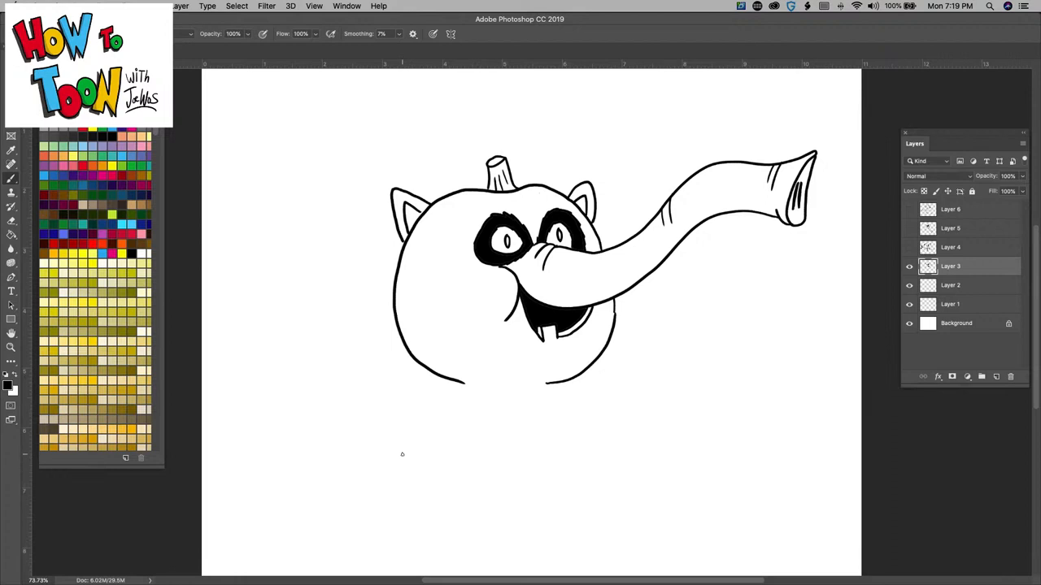
mouse_move(544, 375)
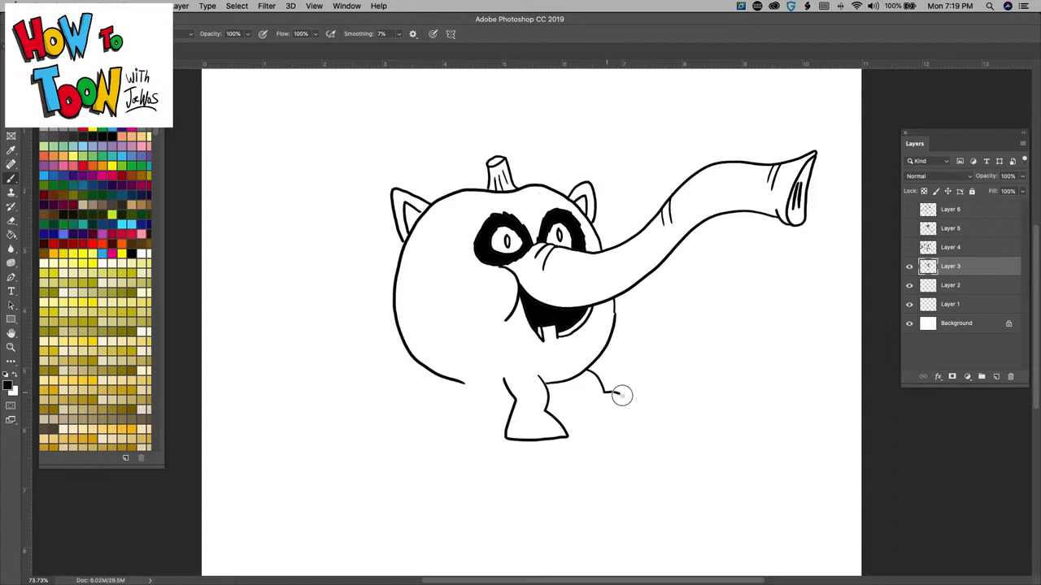
Step: Draw stubby elephant legs on the right and back left beneath the body
left_click_drag(621, 397, 569, 403)
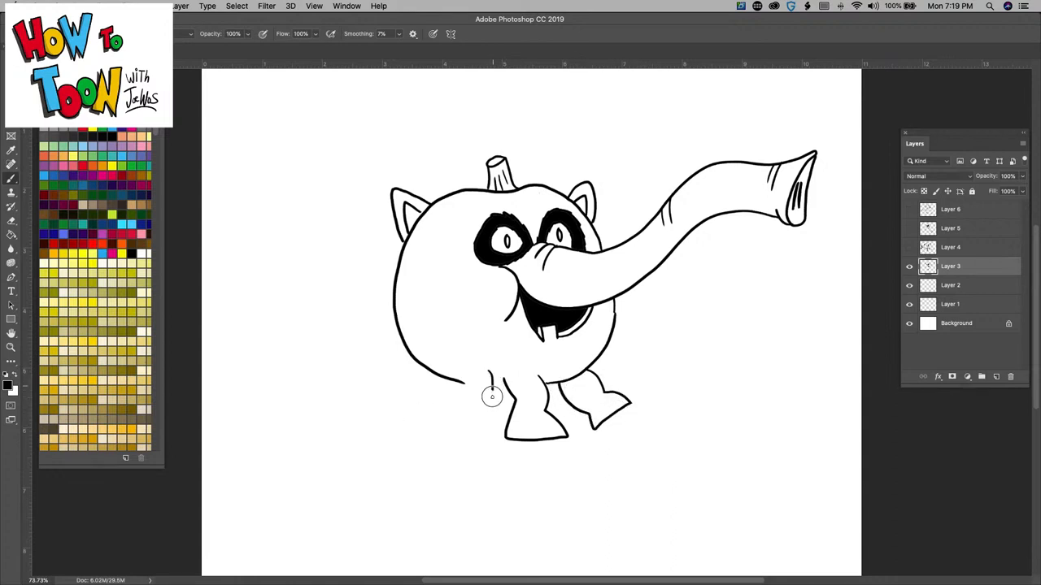
left_click_drag(491, 397, 464, 390)
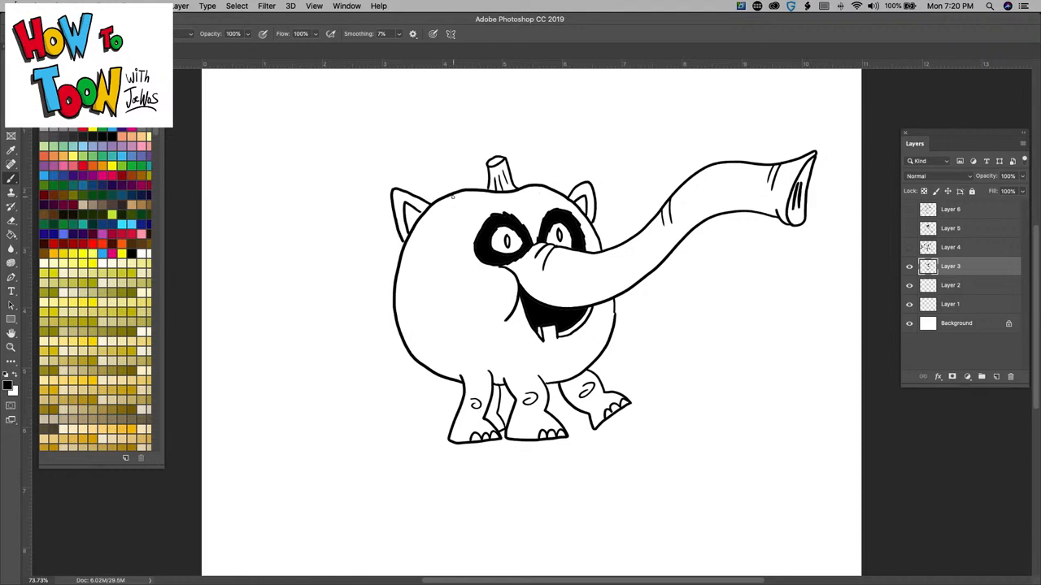
Step: Draw curved pumpkin rib lines running down the body
left_click_drag(452, 196, 430, 316)
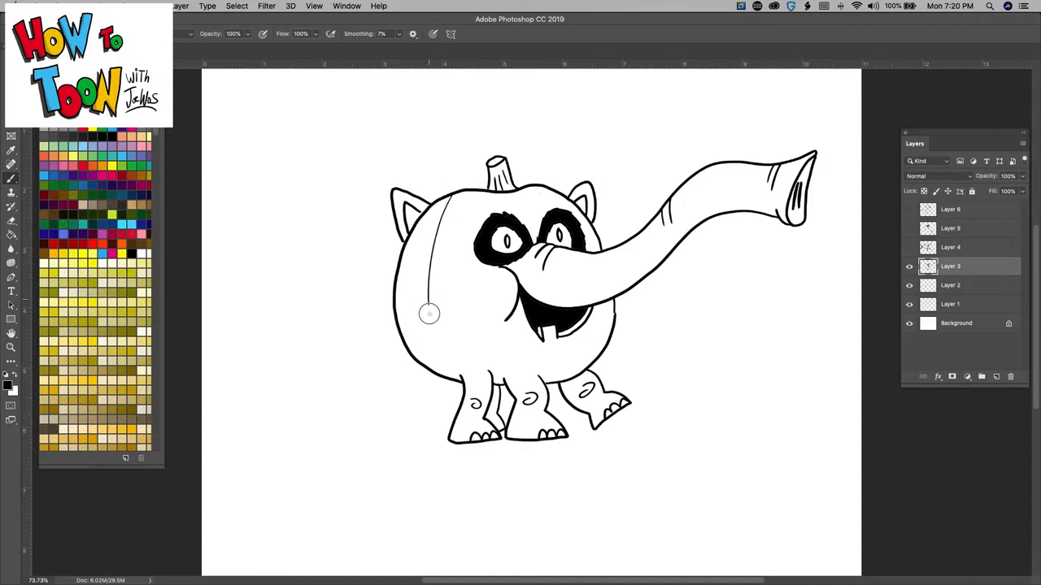
left_click_drag(446, 196, 484, 374)
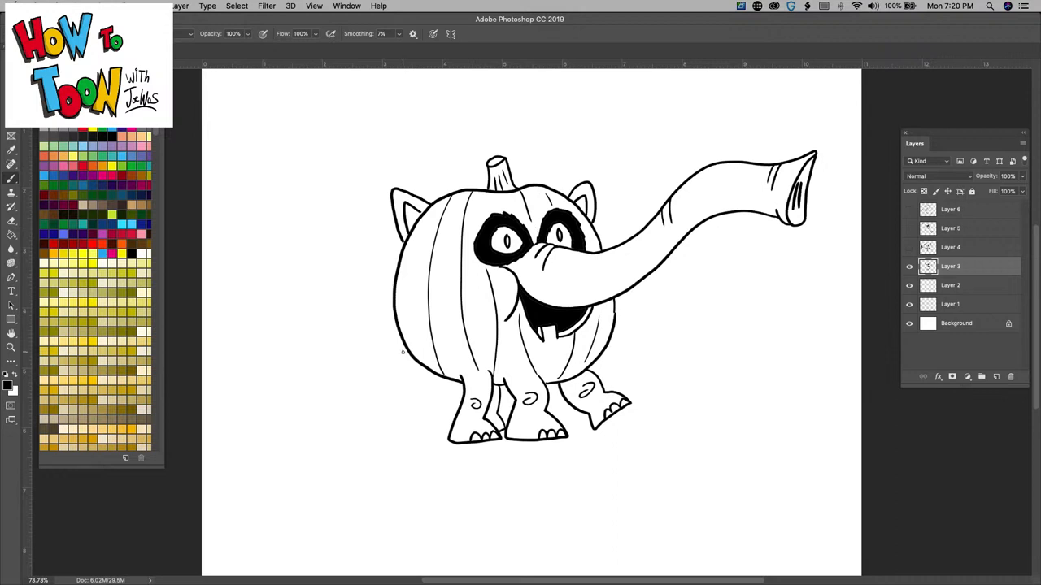
Step: Draw a bushy raccoon tail at lower left with dark stripes
left_click_drag(398, 349, 259, 416)
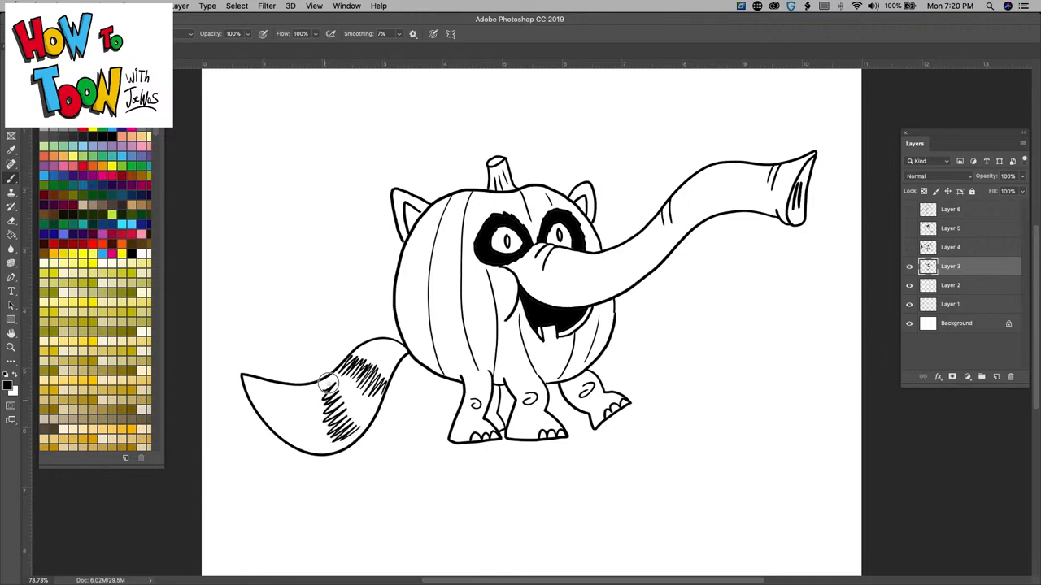
left_click_drag(358, 390, 285, 431)
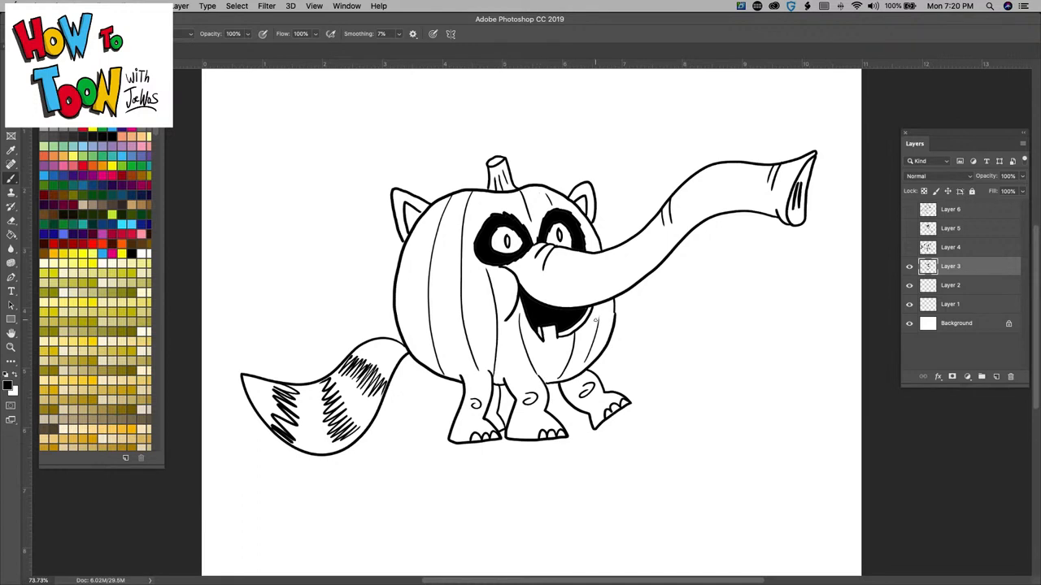
Step: Choose a deeper orange foreground colour and fill the body and legs with it
left_click(7, 382)
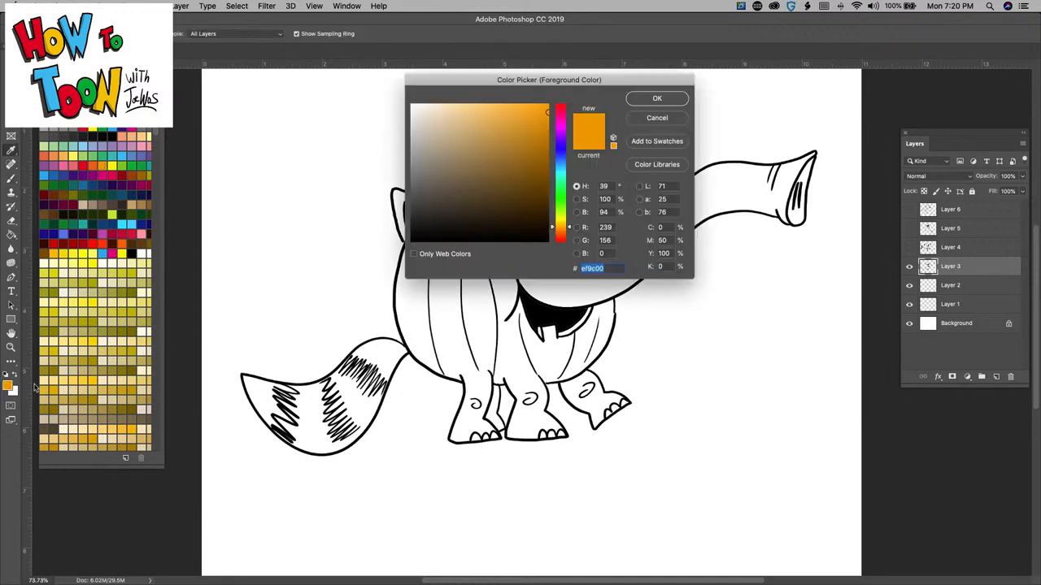
left_click(537, 118)
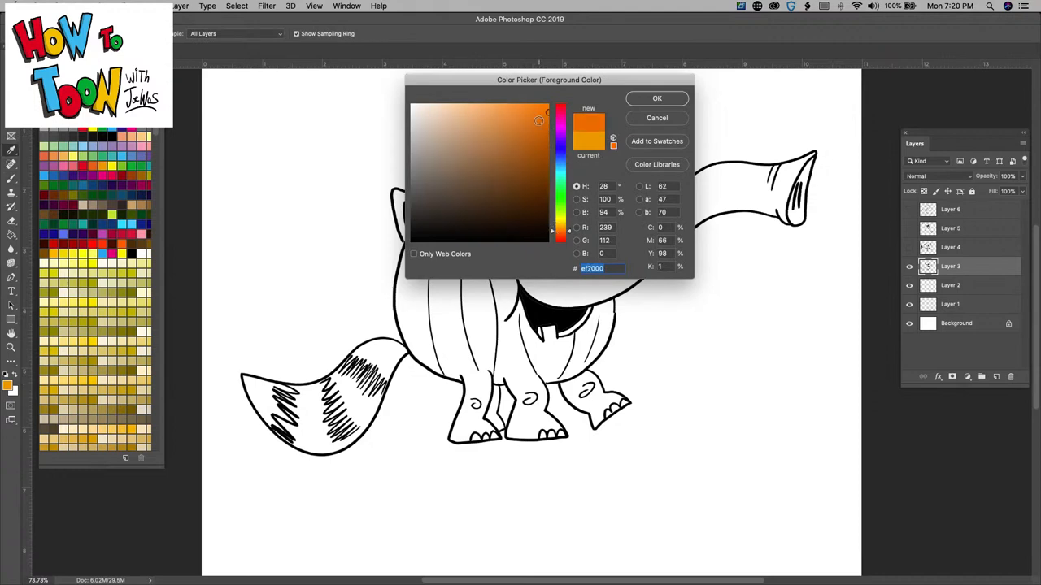
left_click(657, 97)
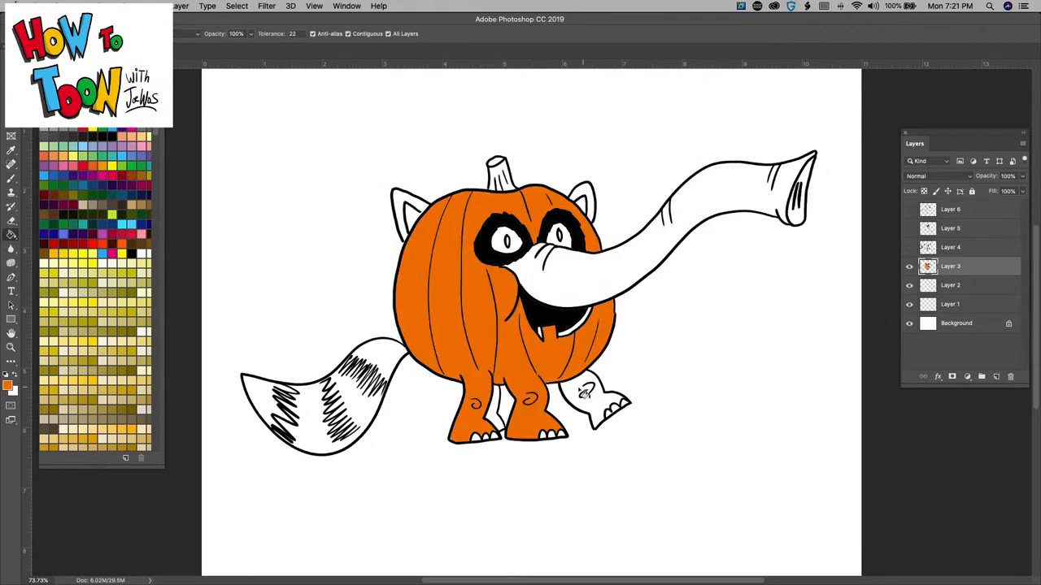
left_click(593, 403)
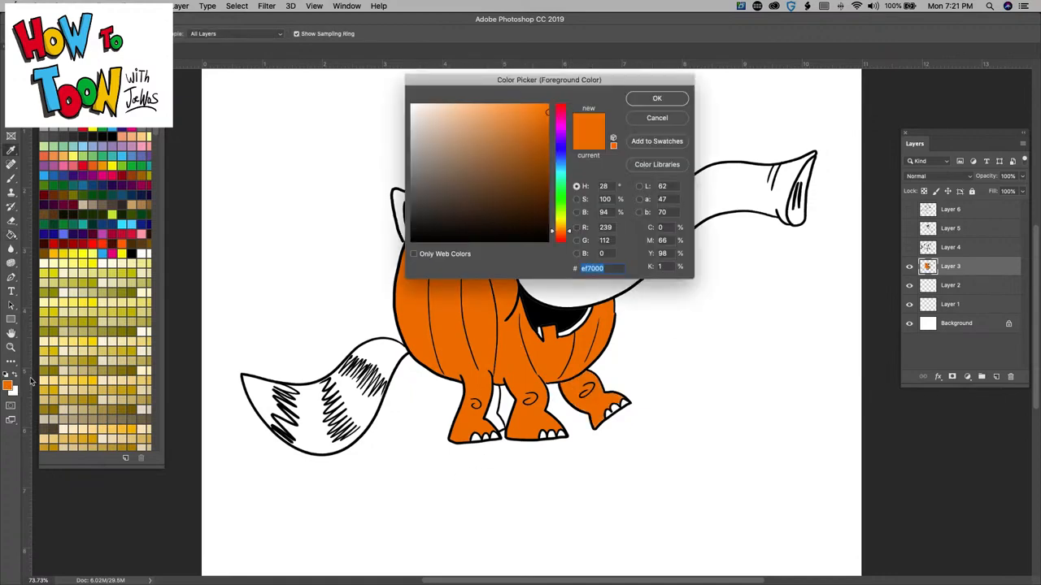
Step: Choose reddish brown and fill the ears and tail with it
left_click(657, 97)
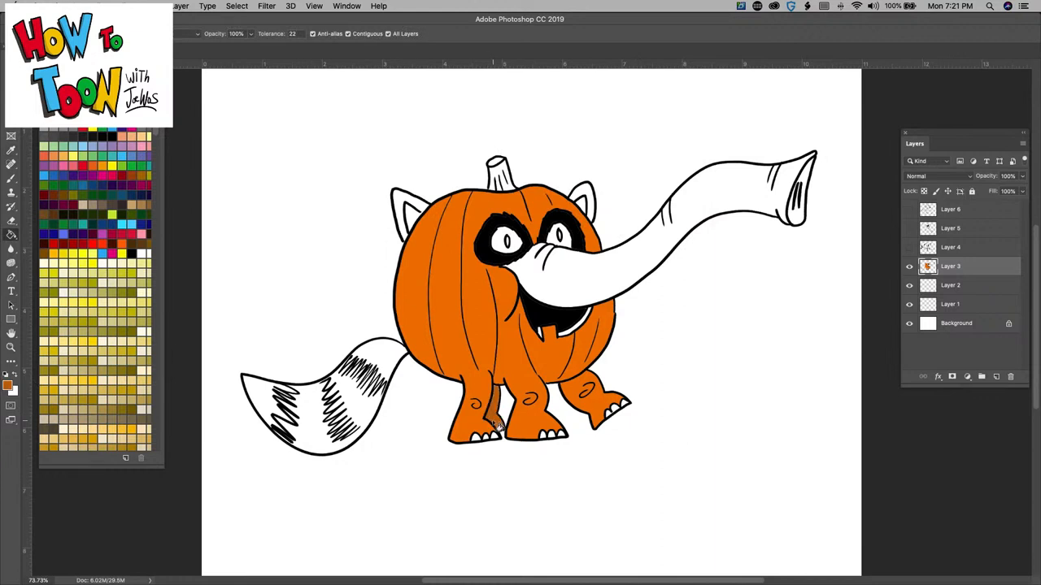
mouse_move(401, 210)
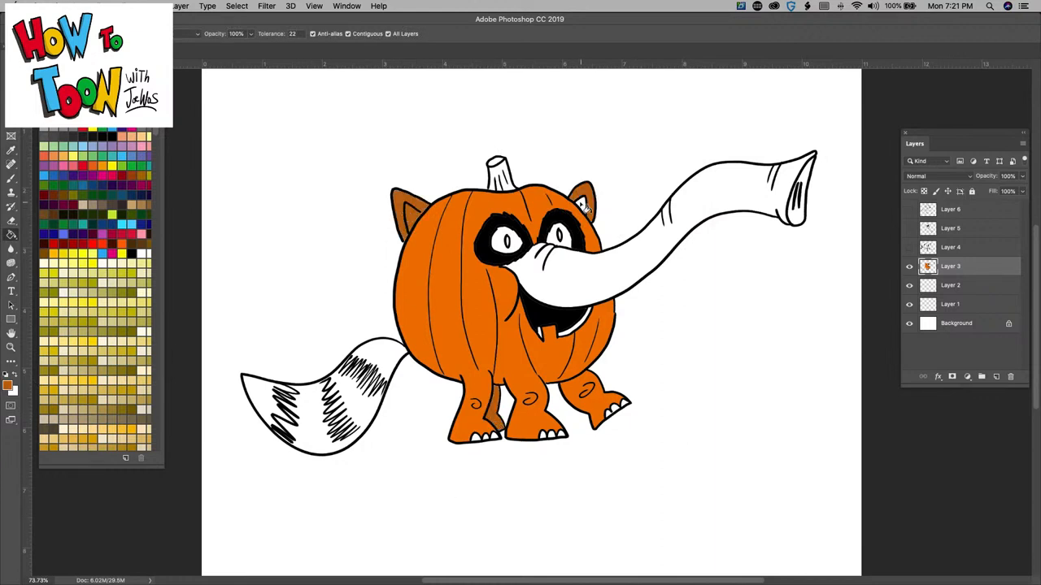
left_click(278, 393)
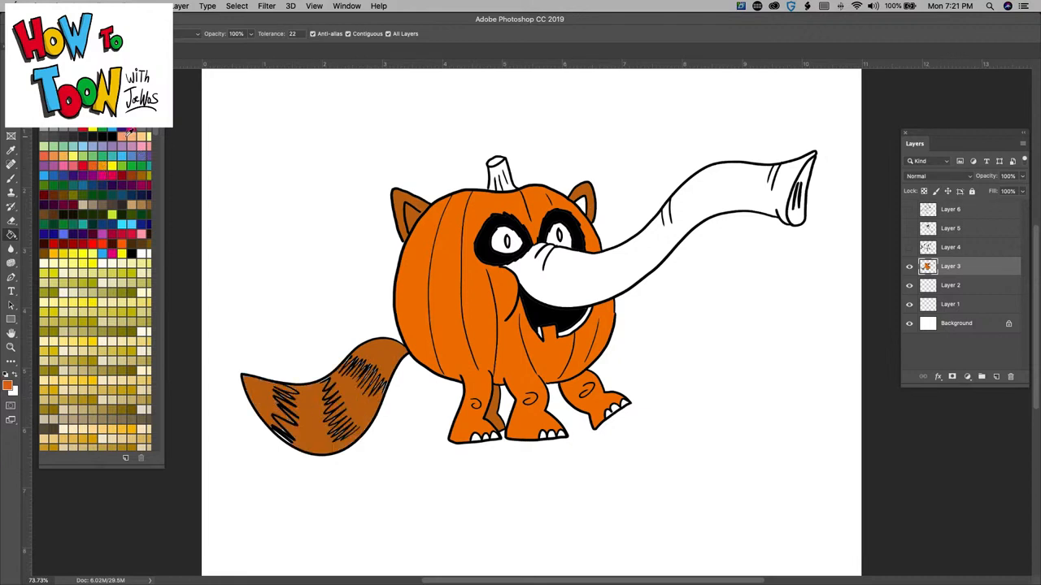
Step: Fill the trunk pinkish tan and the pumpkin stem brown, then return to the Brush
left_click(6, 384)
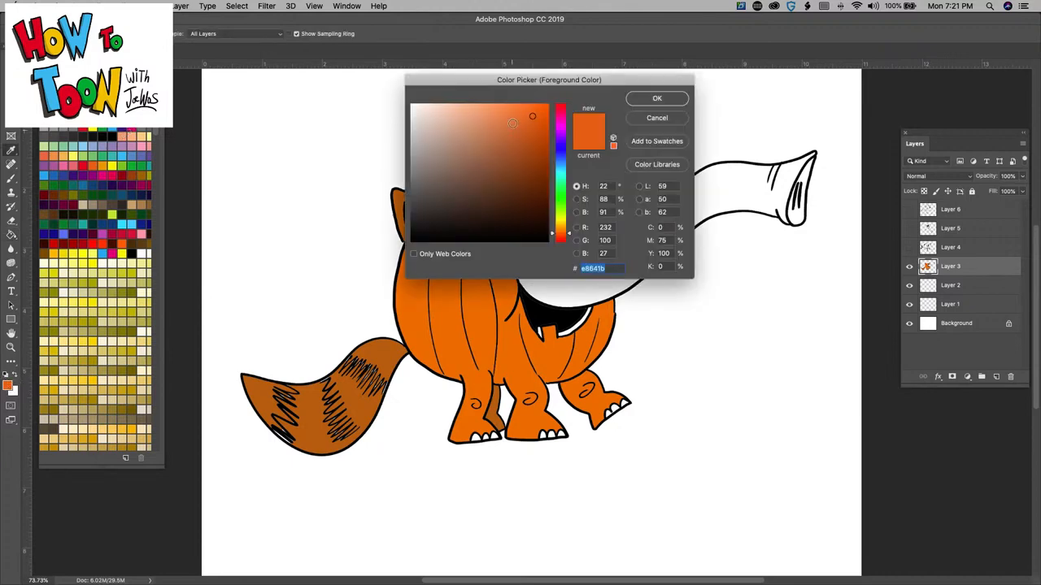
left_click(657, 98)
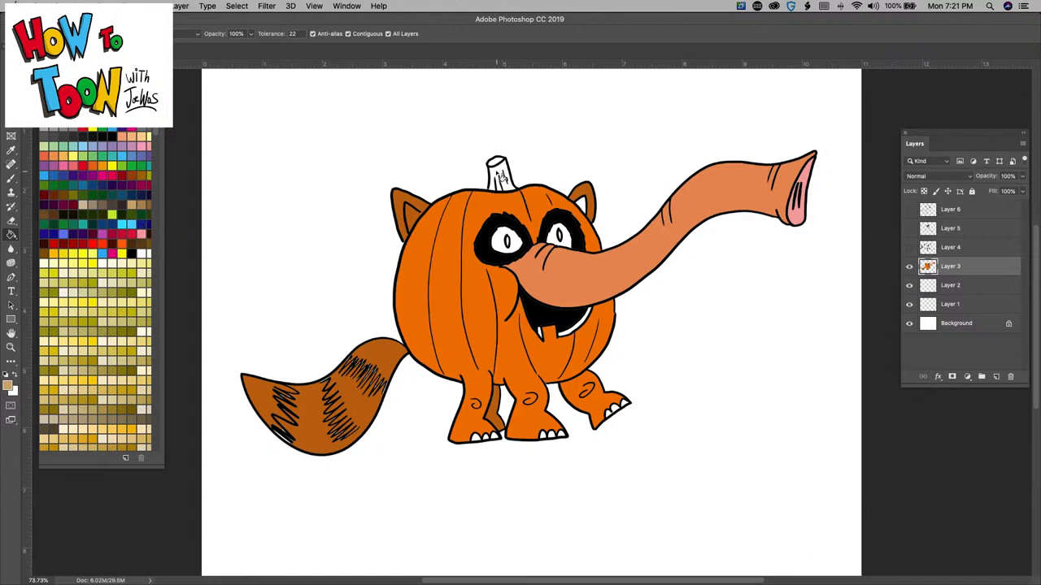
left_click(494, 166)
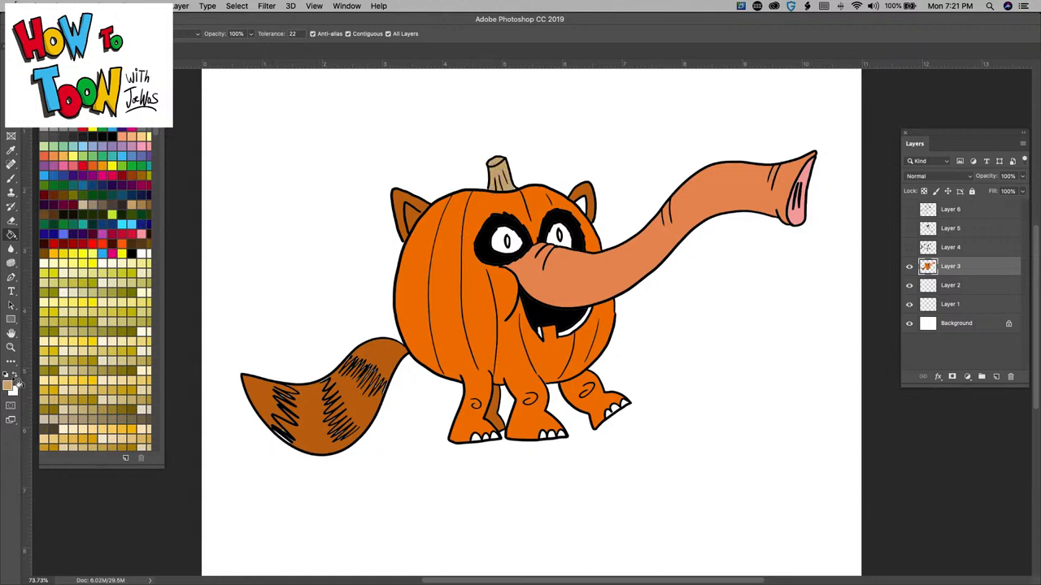
left_click(11, 178)
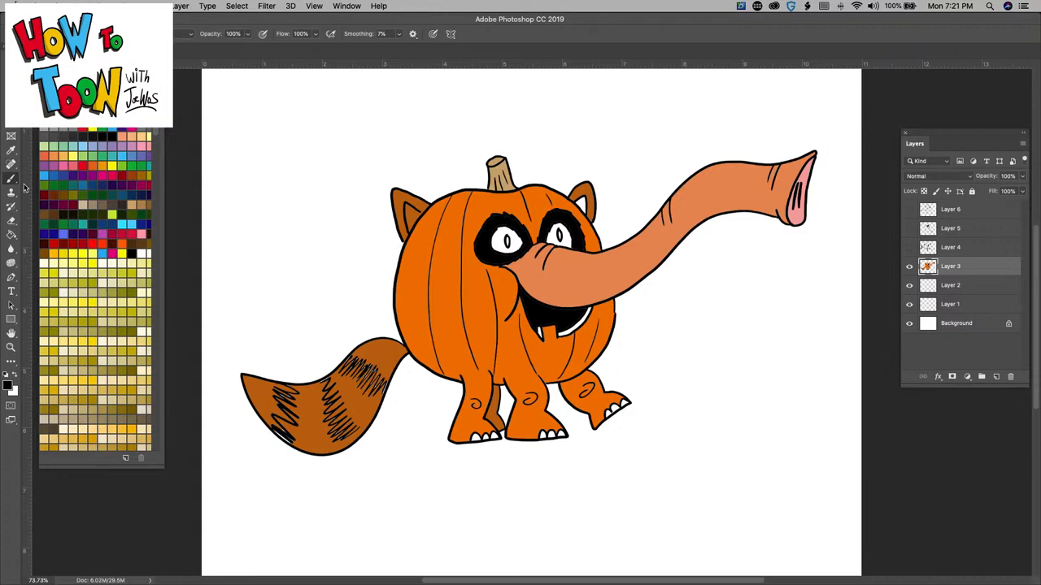
Step: Hand-letter 'PUMPCOON' to the right of the creature
left_click_drag(651, 337, 659, 365)
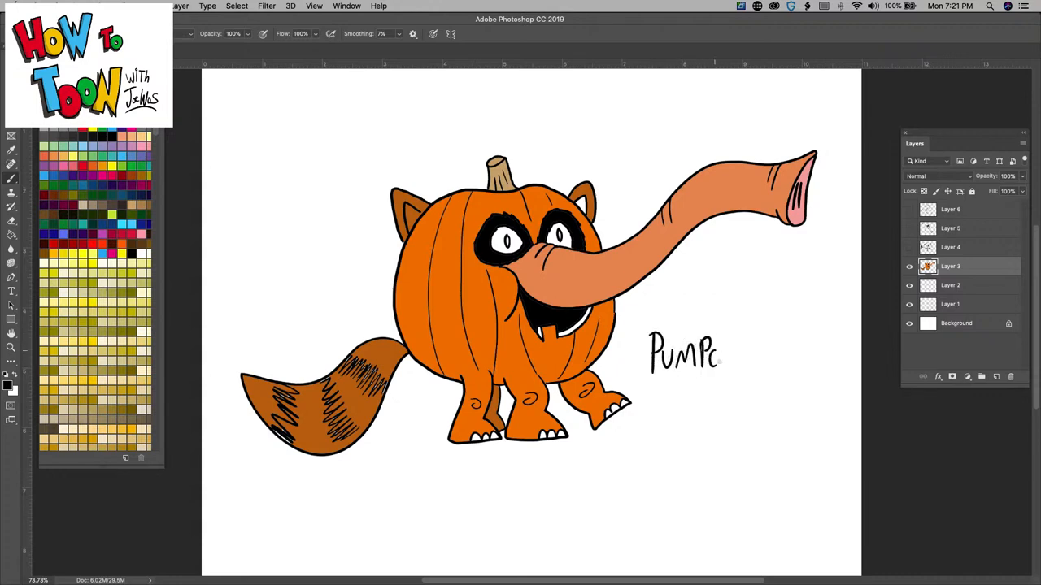
type("oon")
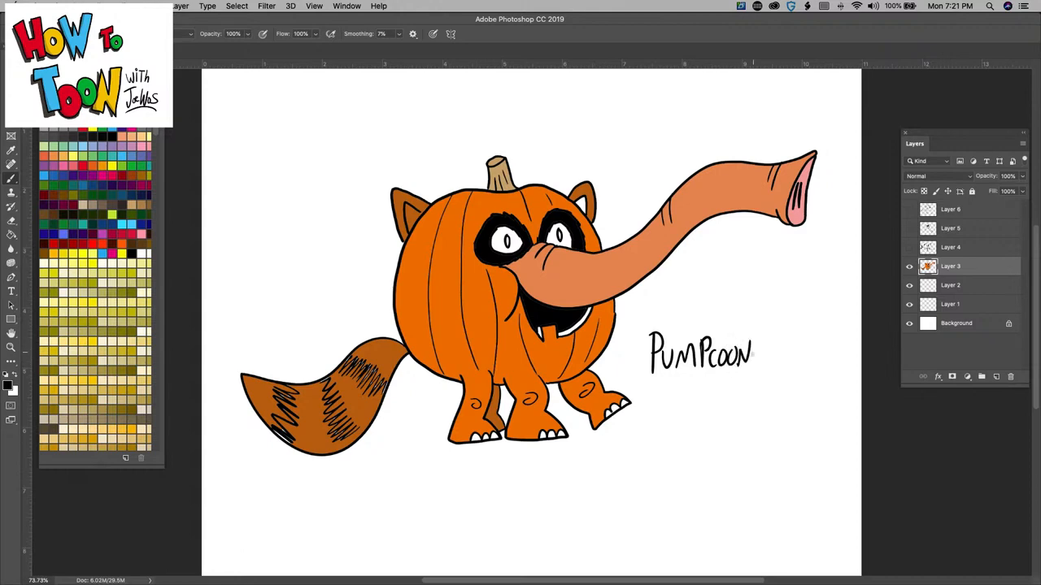